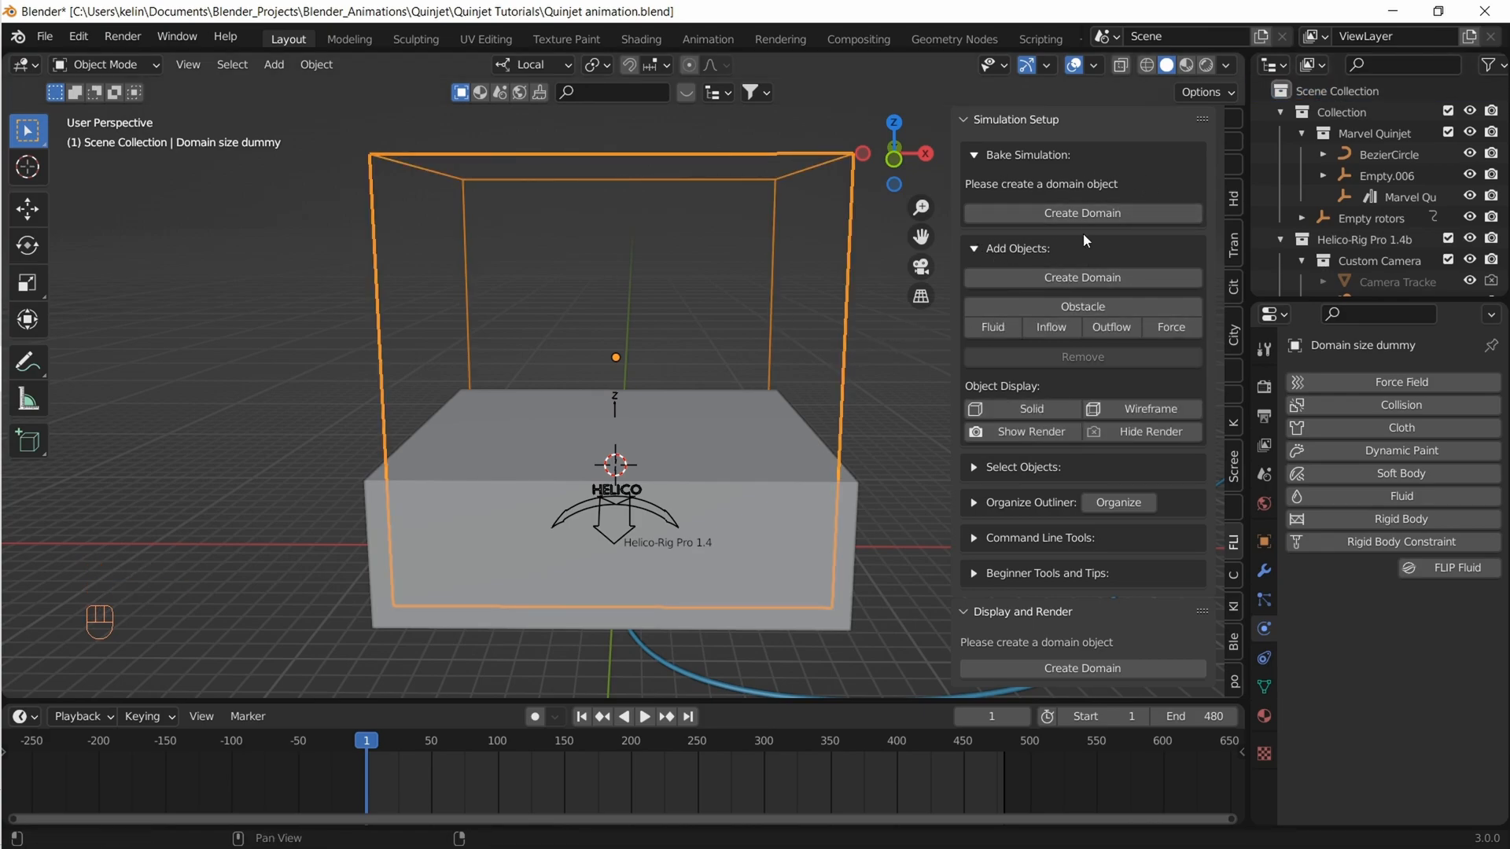
# Create the FLIP domain from the outer dummy box and rename it 'Fluid Domain'
pyautogui.click(1082, 212)
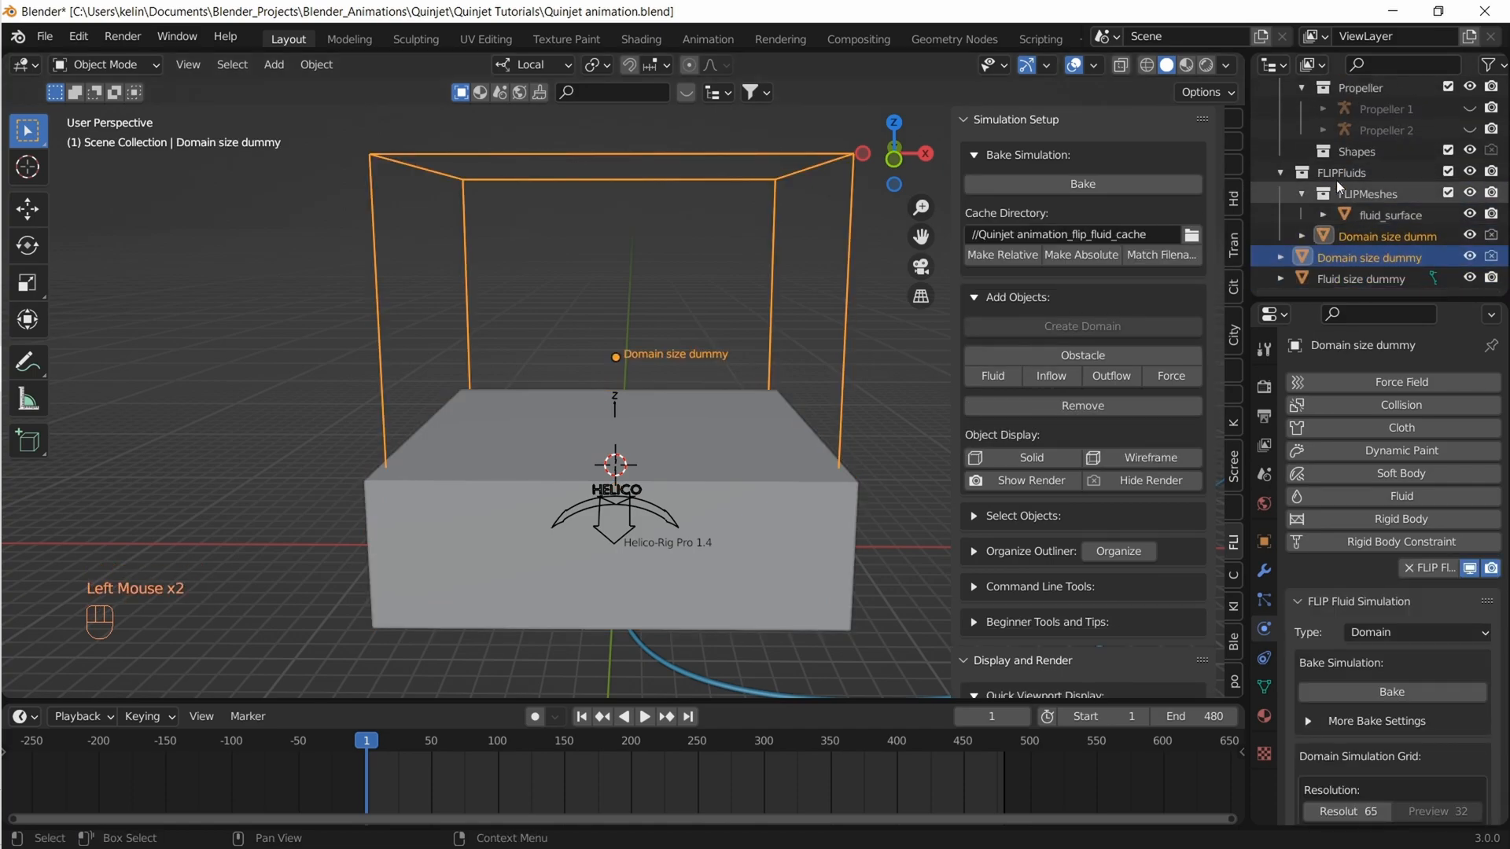
pyautogui.click(1379, 236)
pyautogui.write('Fluid Domain')
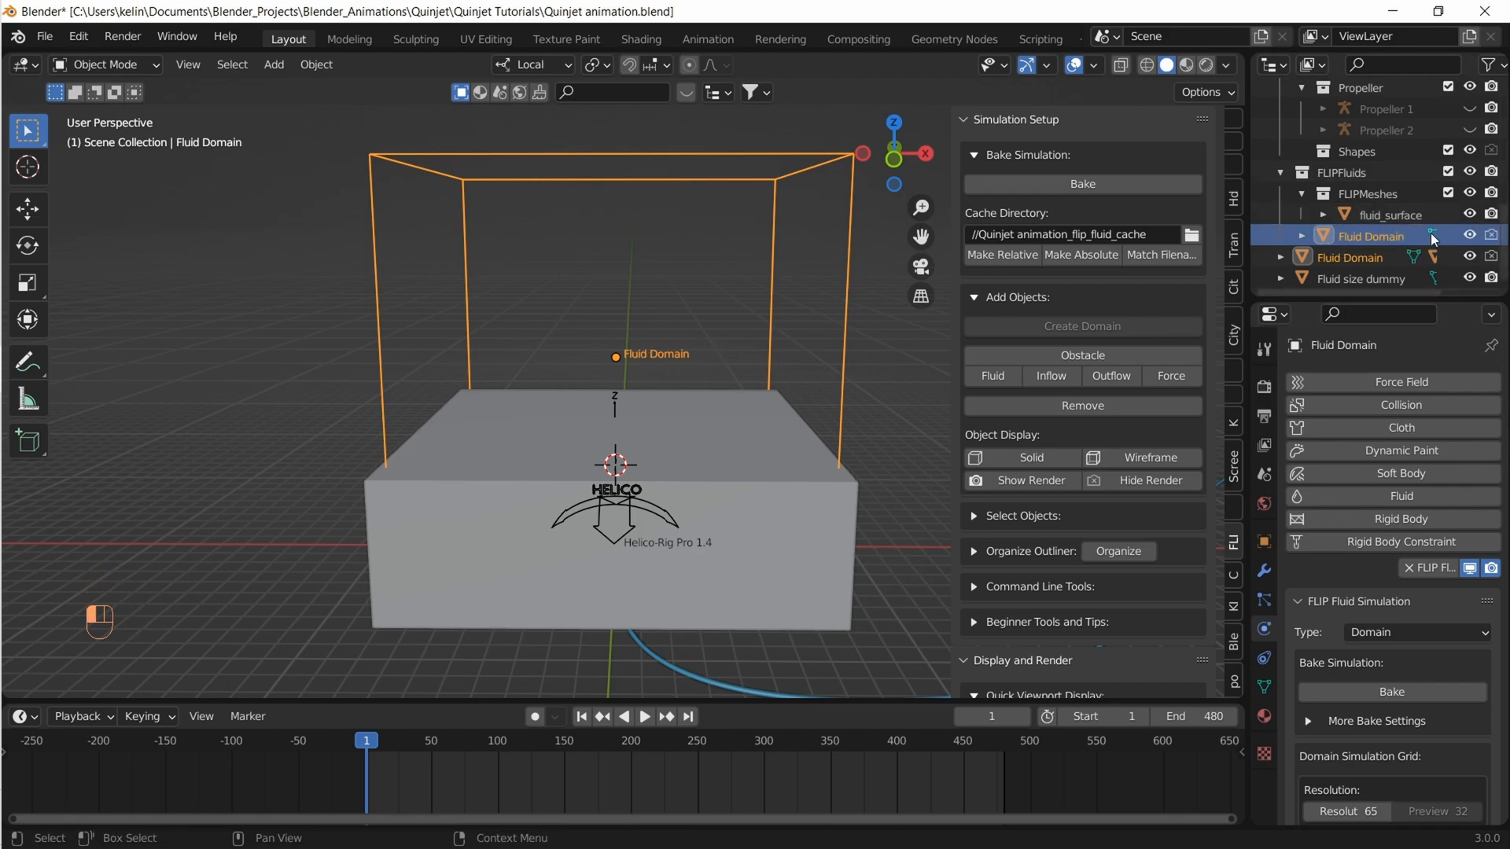
pyautogui.doubleClick(1353, 256)
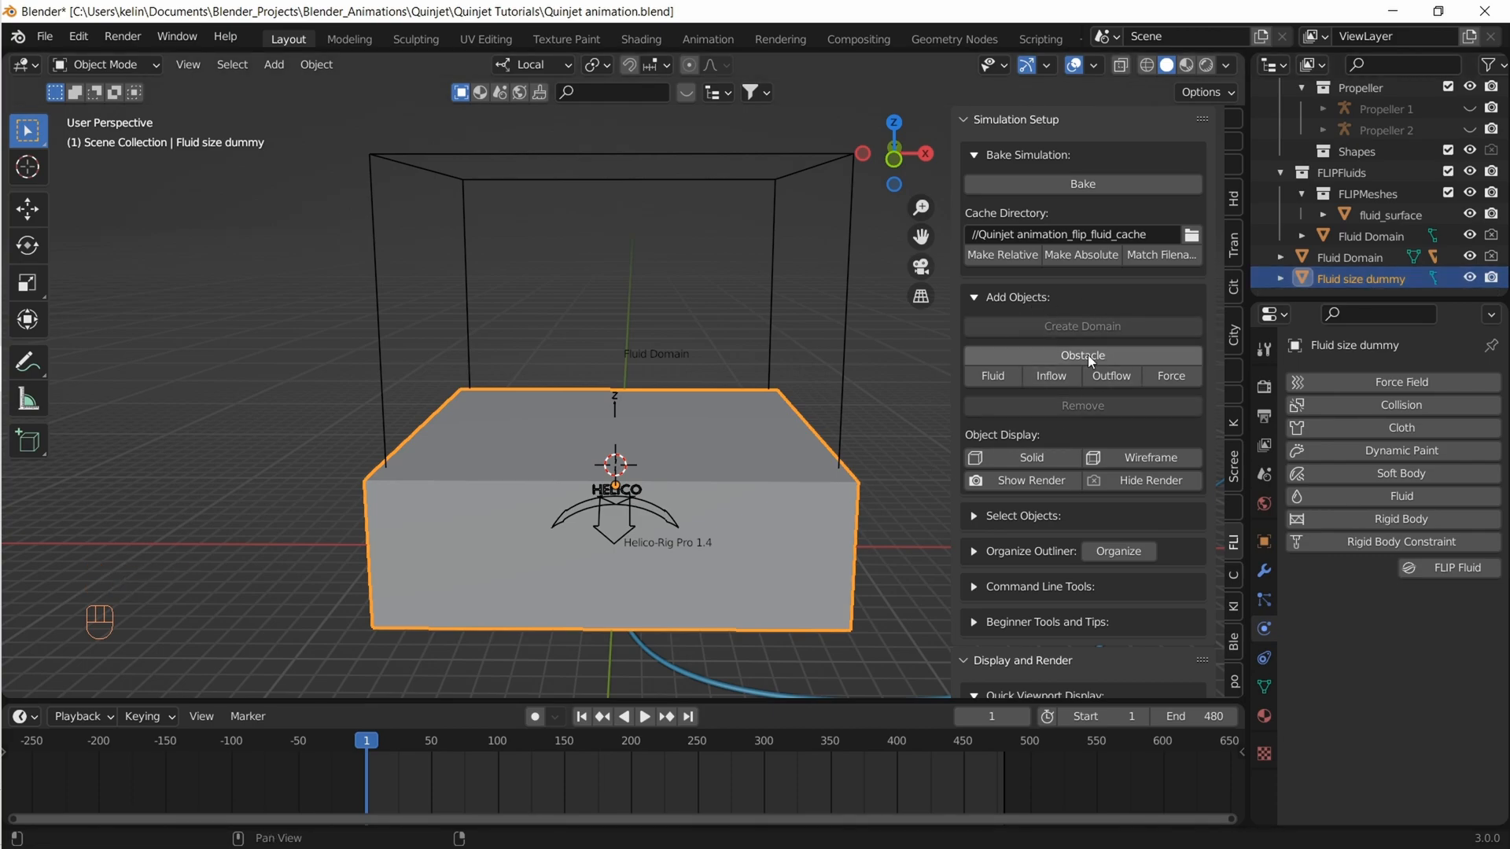
# Make the Fluid size dummy a FLIP Fluid object and switch to front orthographic view
pyautogui.click(992, 376)
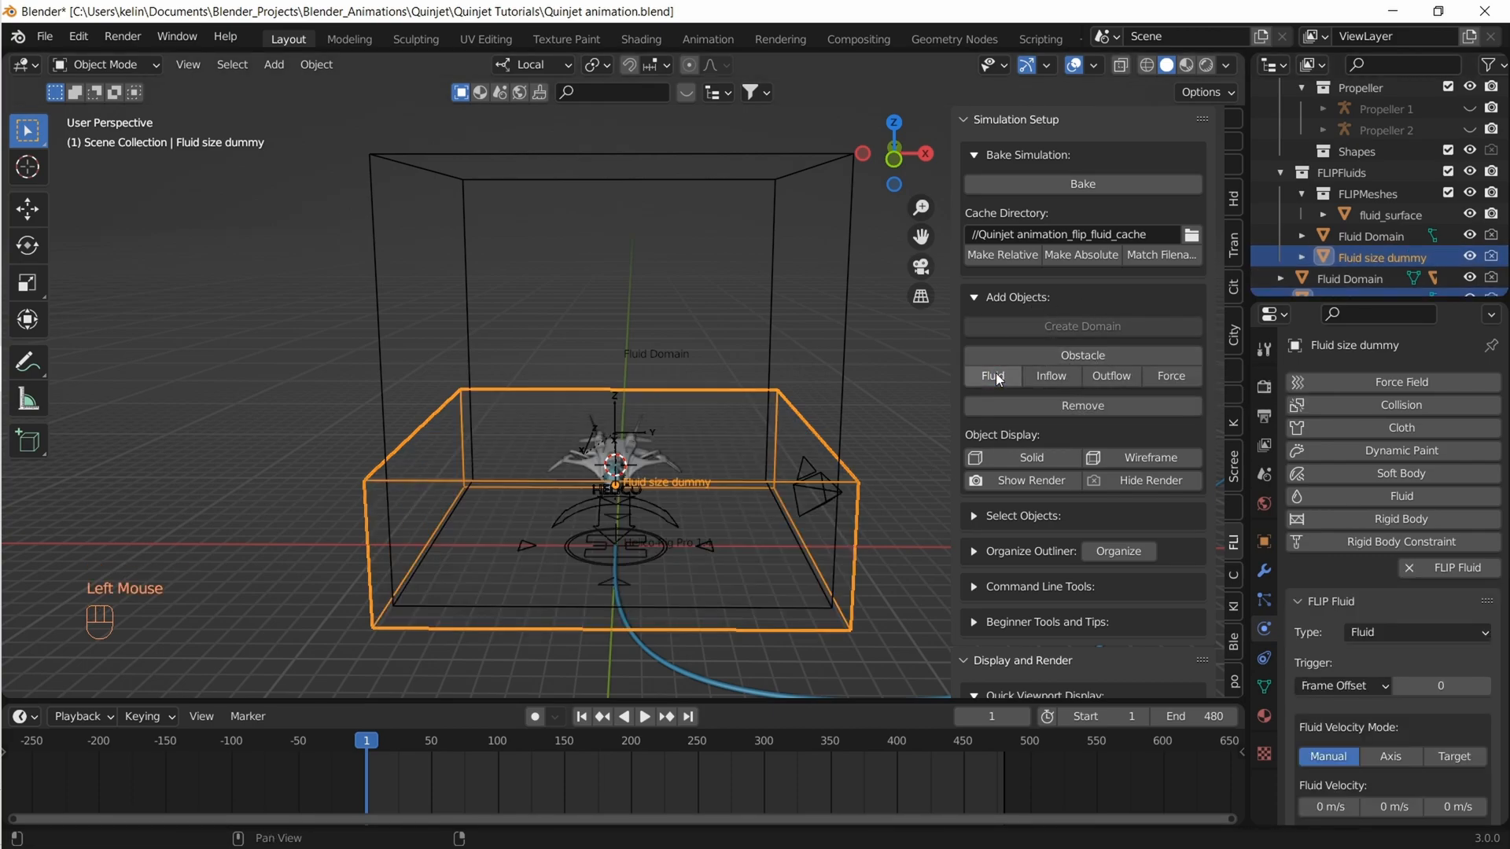
pyautogui.press('KP_1')
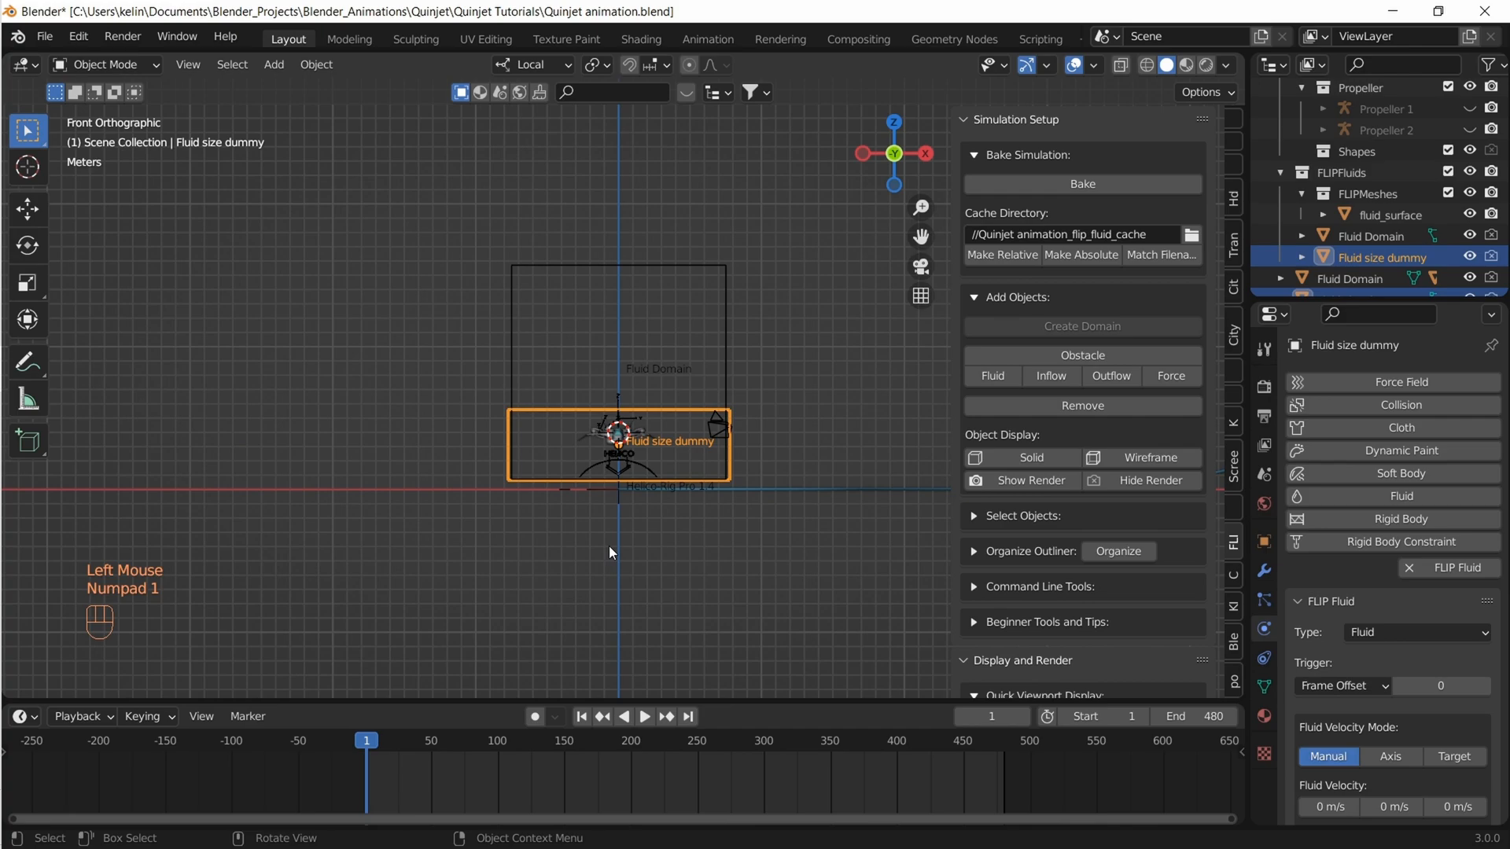
# Make Plane.001 a FLIP obstacle with Export Animated Mesh enabled
pyautogui.scroll(-3)
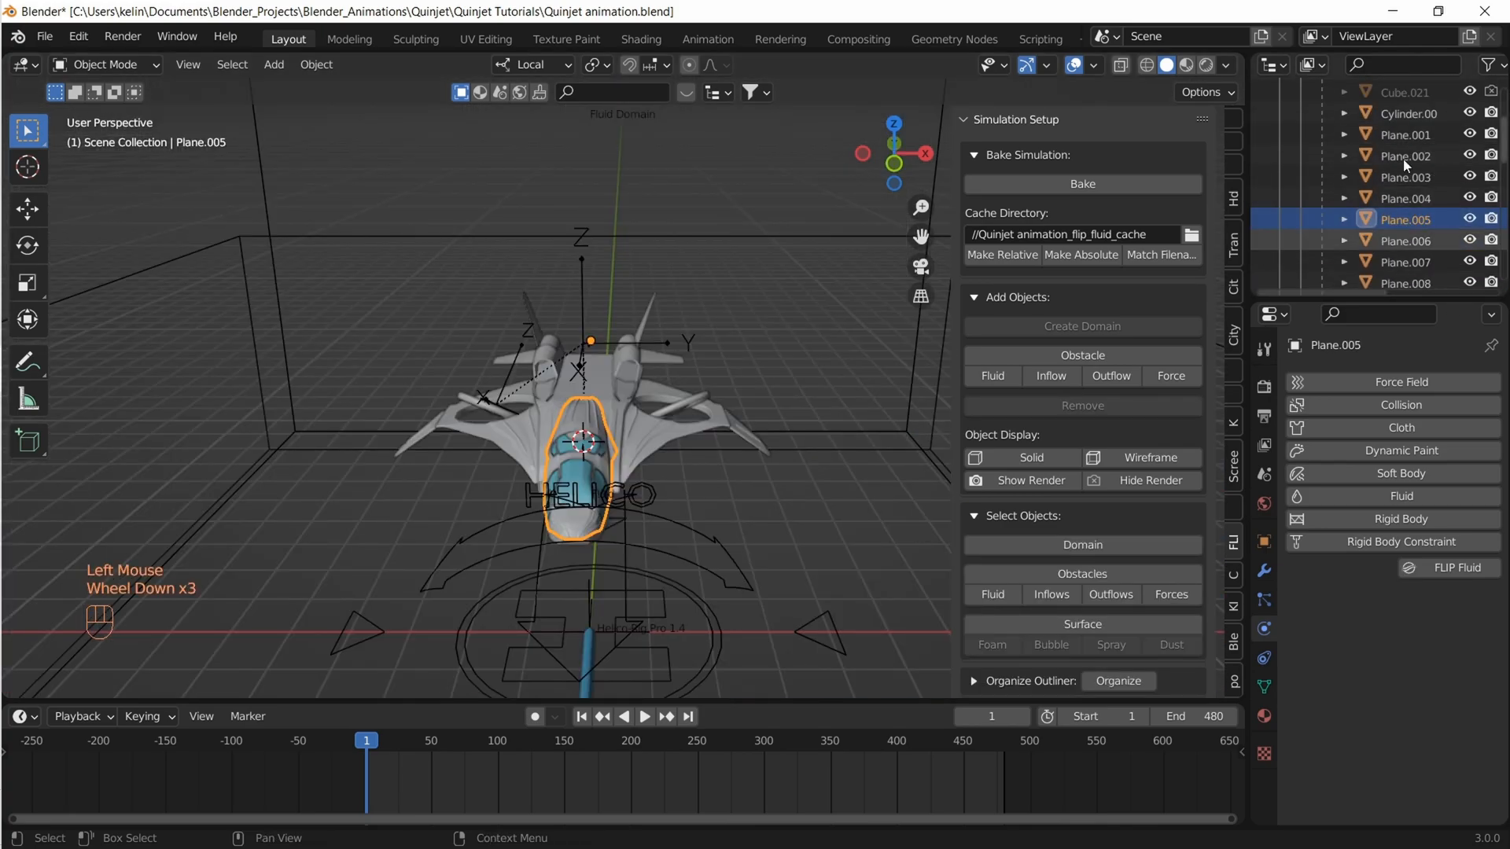
pyautogui.click(1404, 134)
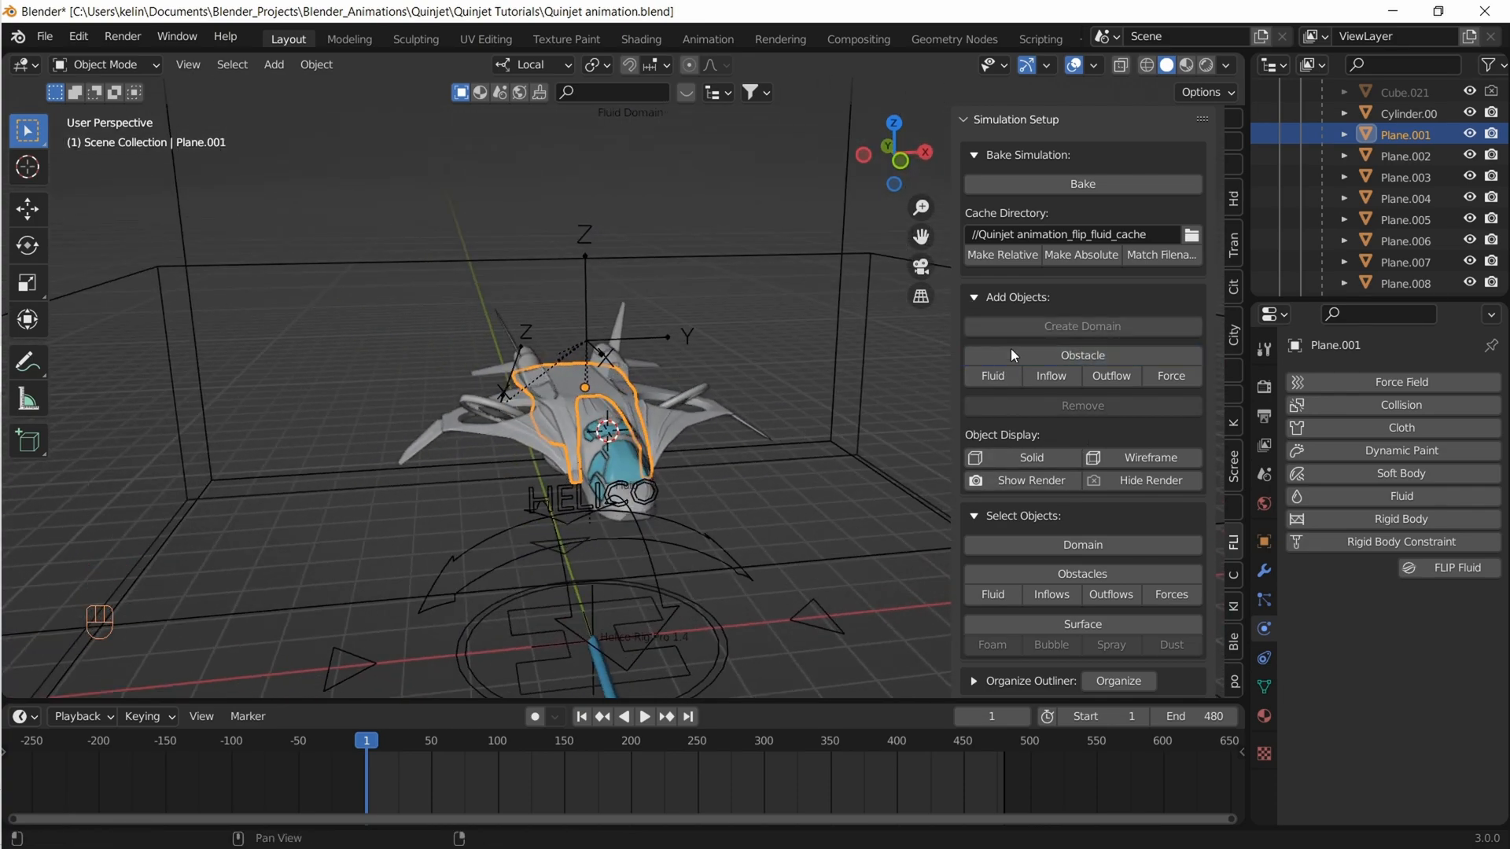
pyautogui.click(1080, 355)
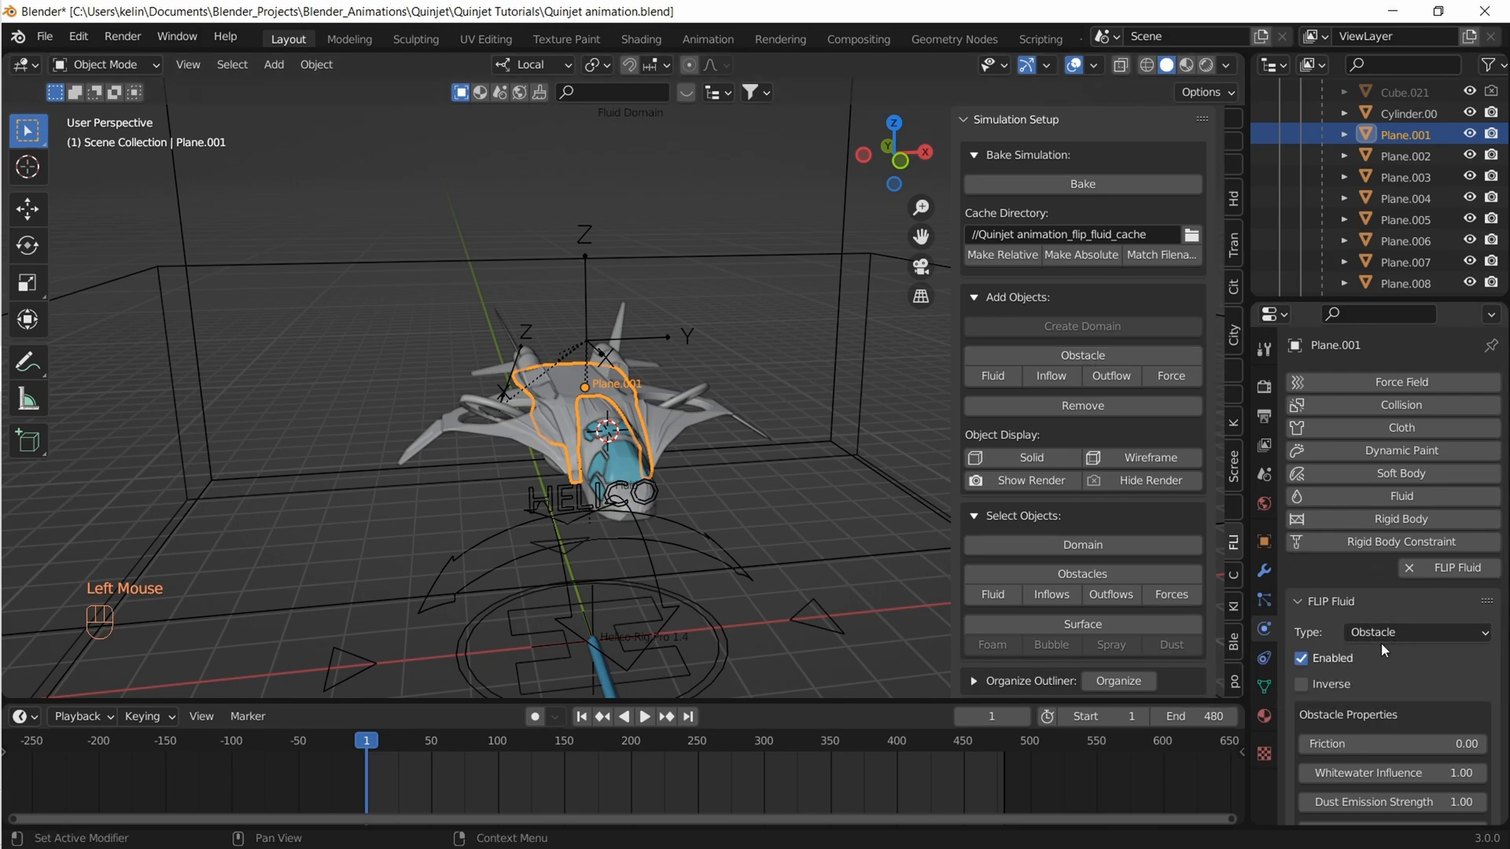
pyautogui.scroll(-3)
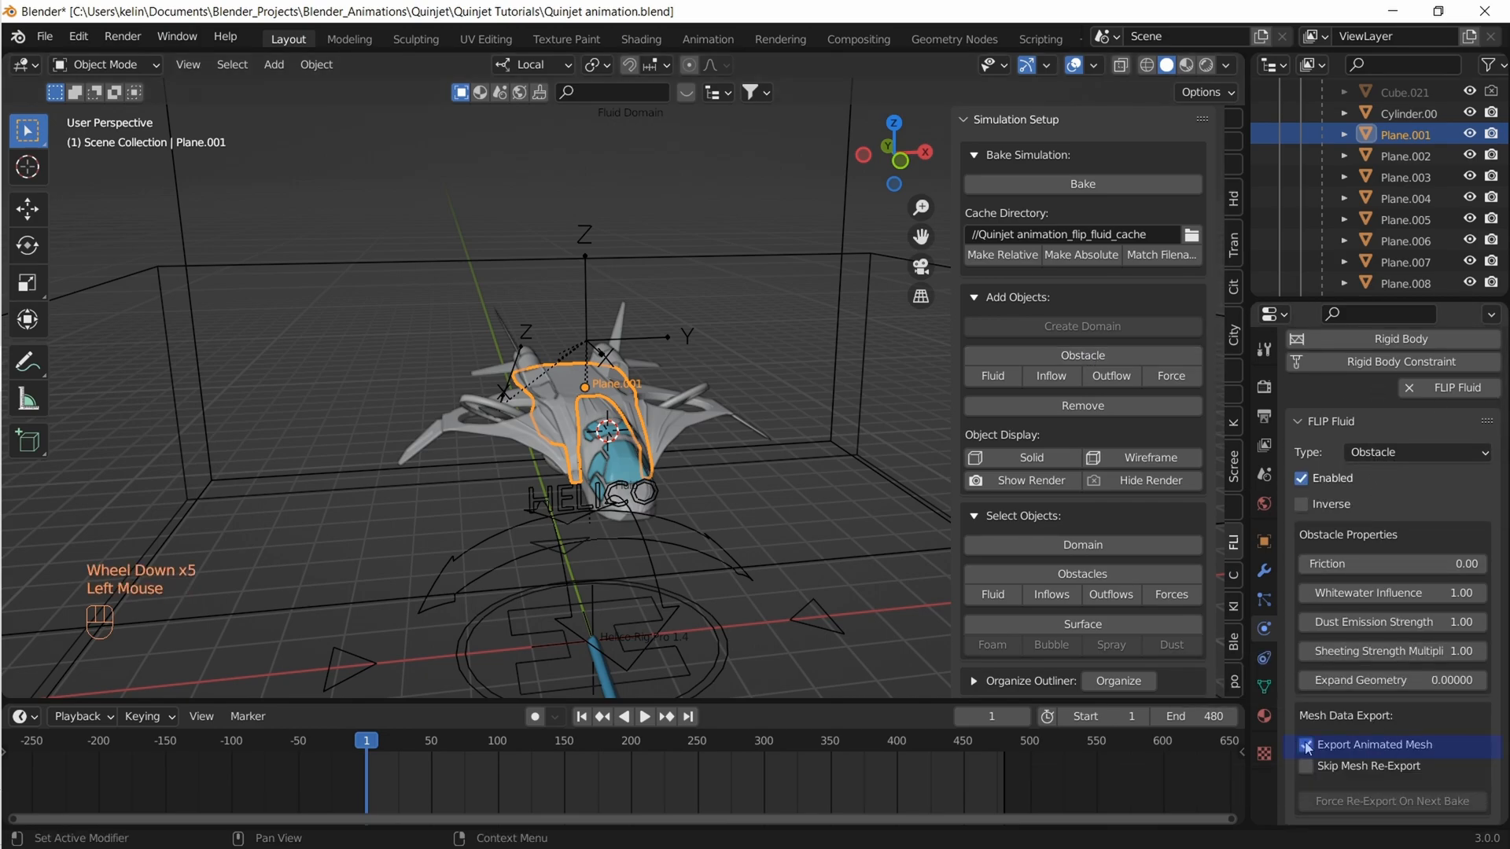
pyautogui.click(1305, 743)
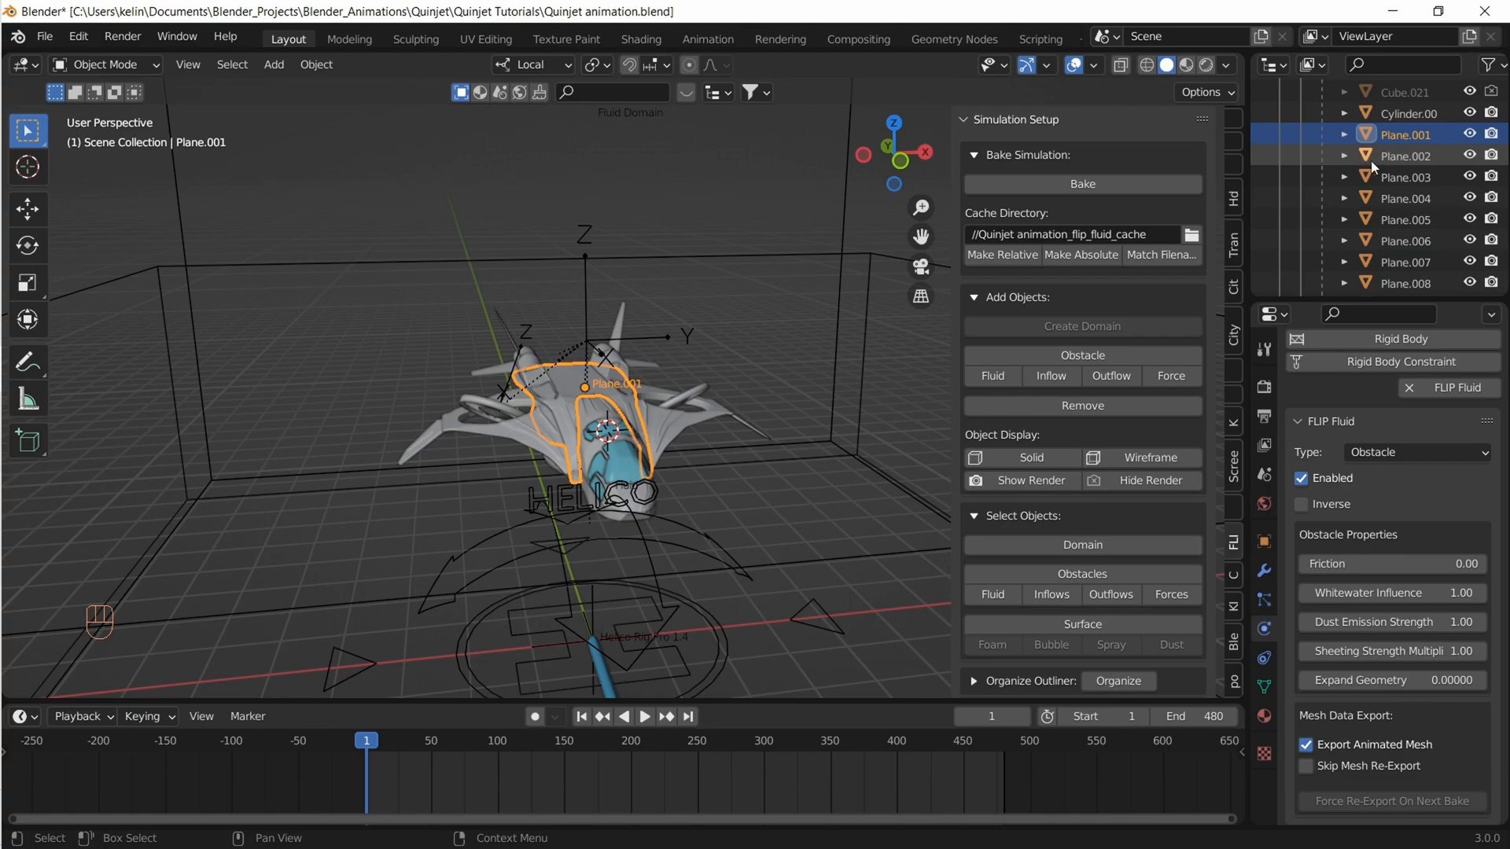
# Set up Plane.003, Plane.004 and Plane.006 as animated-mesh obstacles too
pyautogui.click(1406, 176)
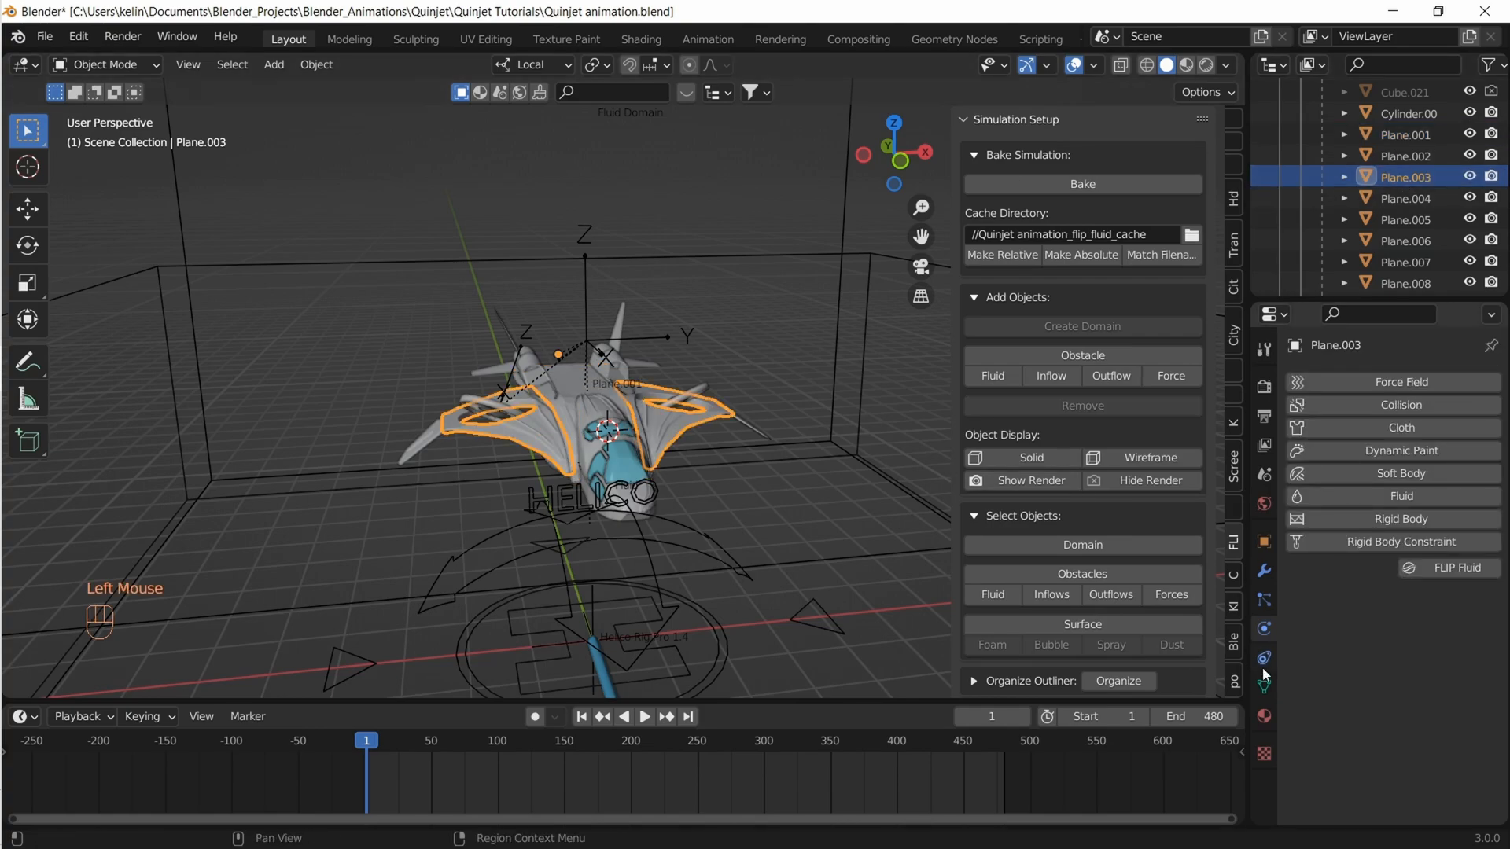
pyautogui.scroll(-3)
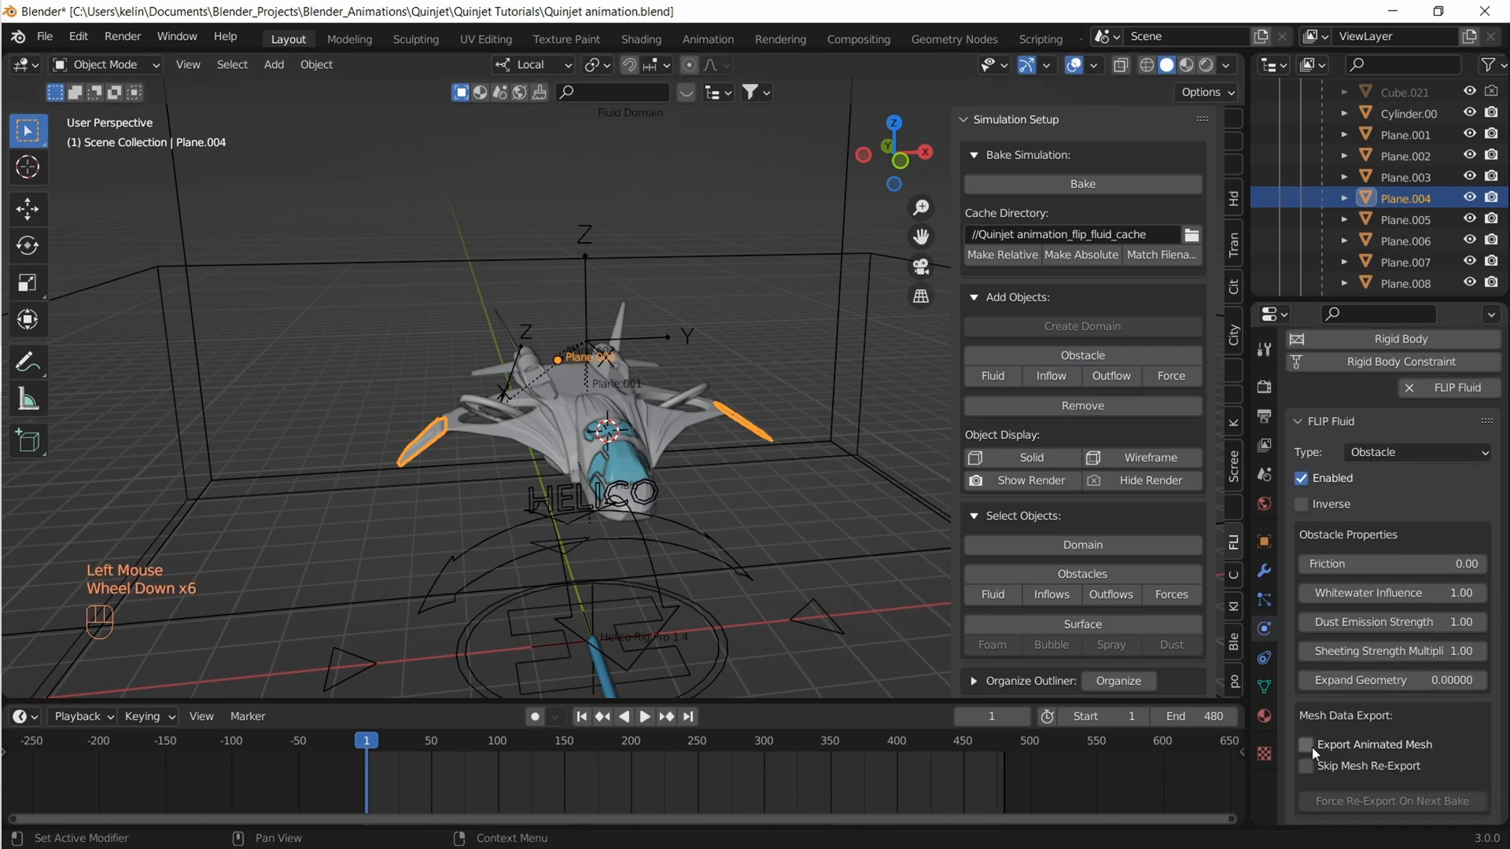
pyautogui.click(1405, 220)
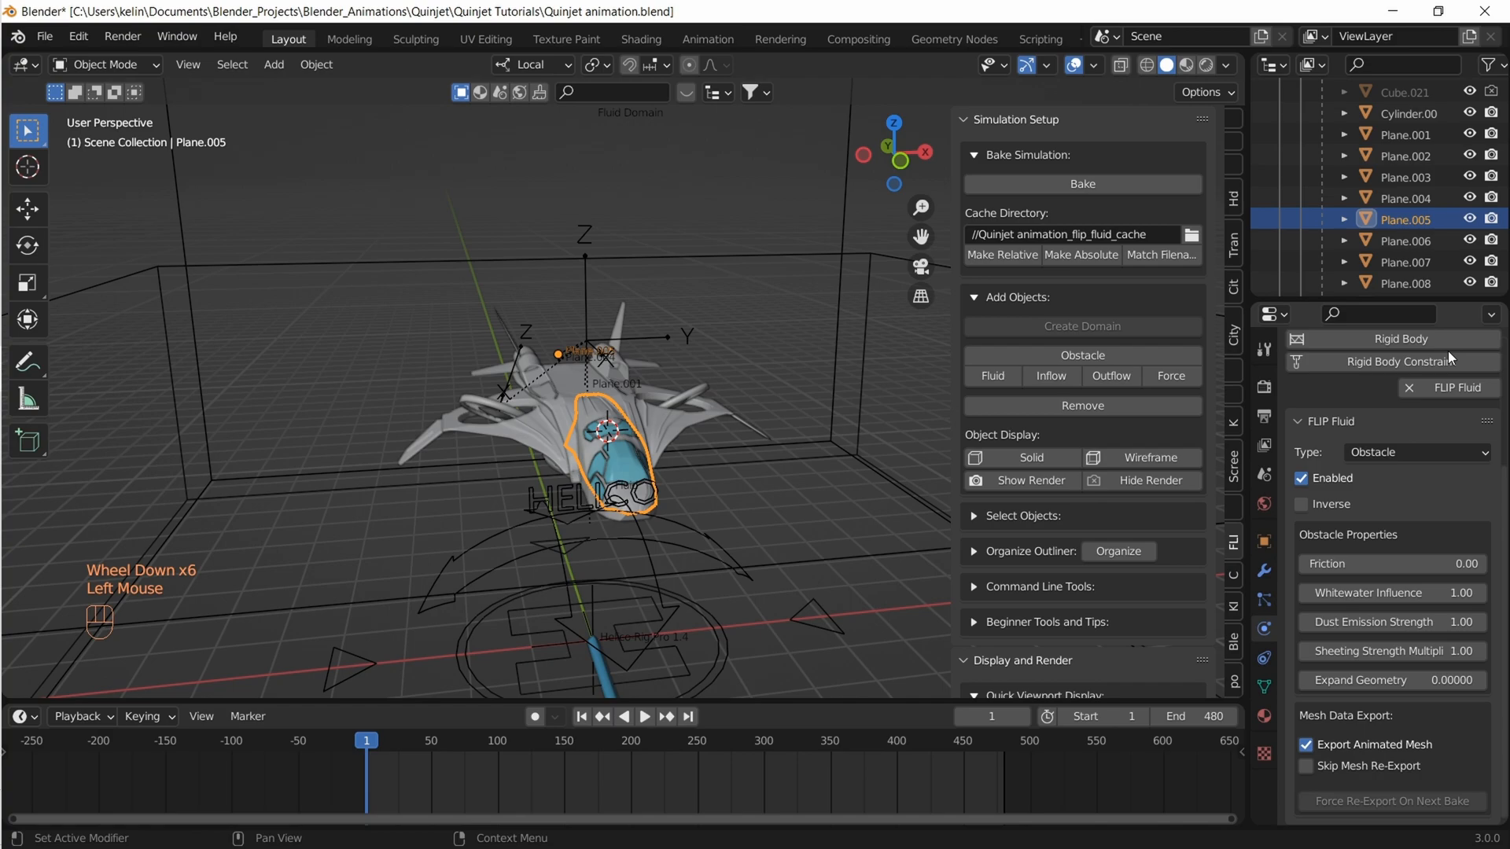
pyautogui.click(1405, 239)
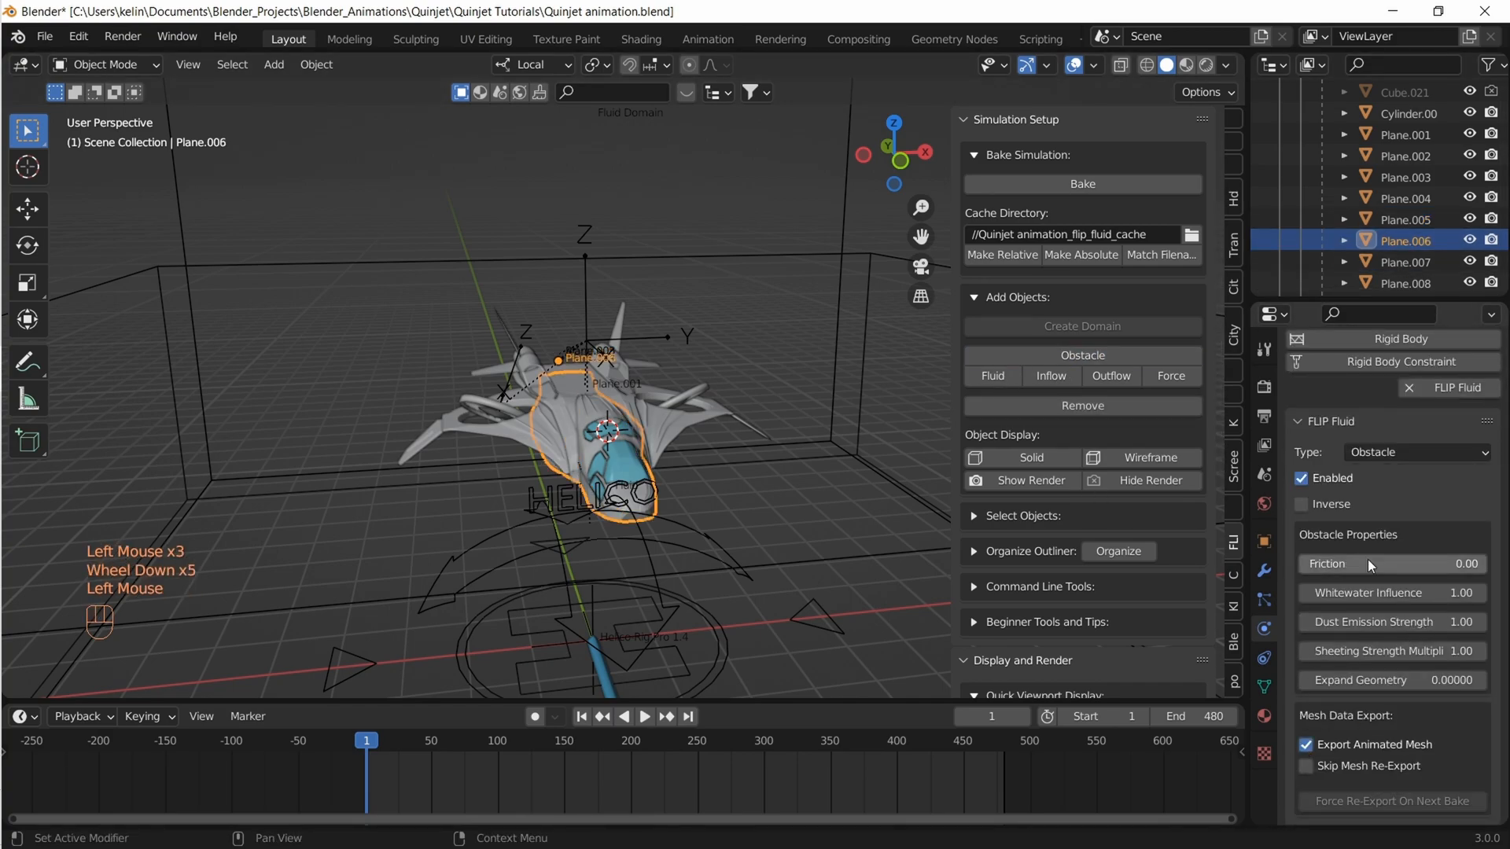
# On Fluid Domain, end the bake at frame 240 and set resolution and preview resolution to 300
pyautogui.click(1406, 261)
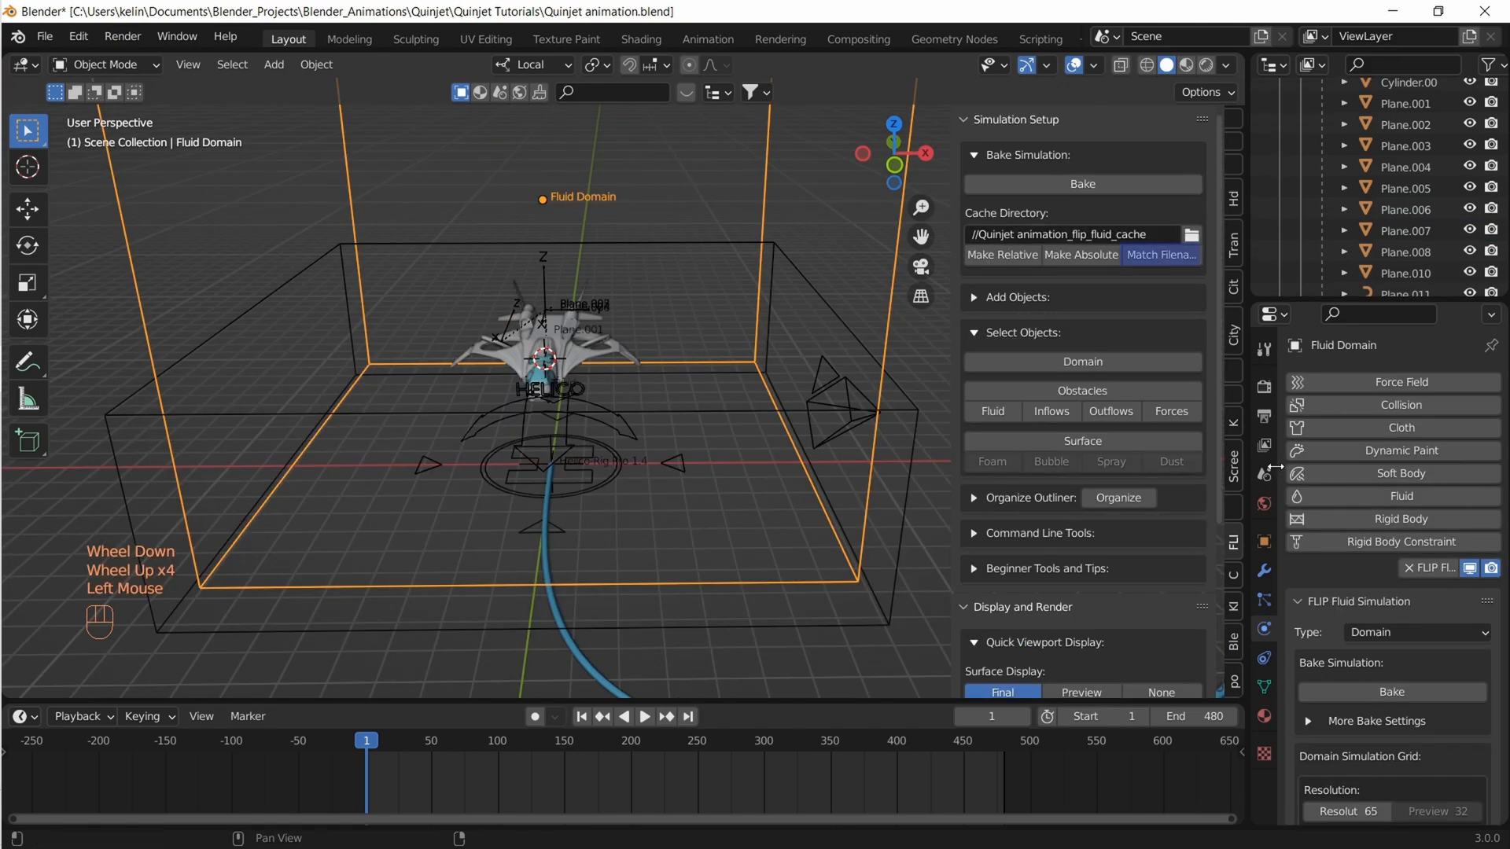
pyautogui.scroll(-3)
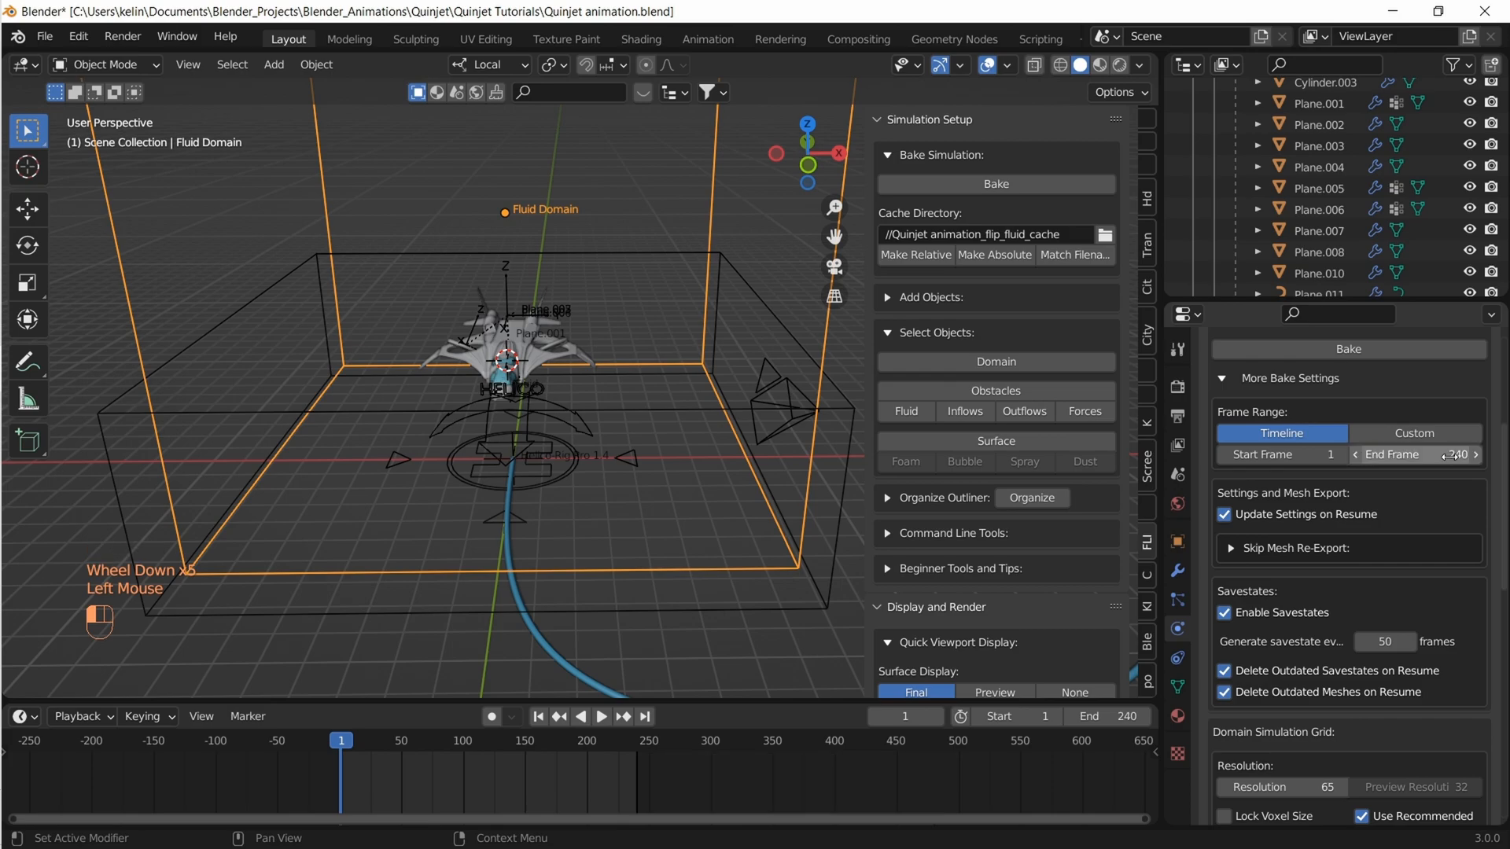
pyautogui.scroll(-3)
pyautogui.write('300')
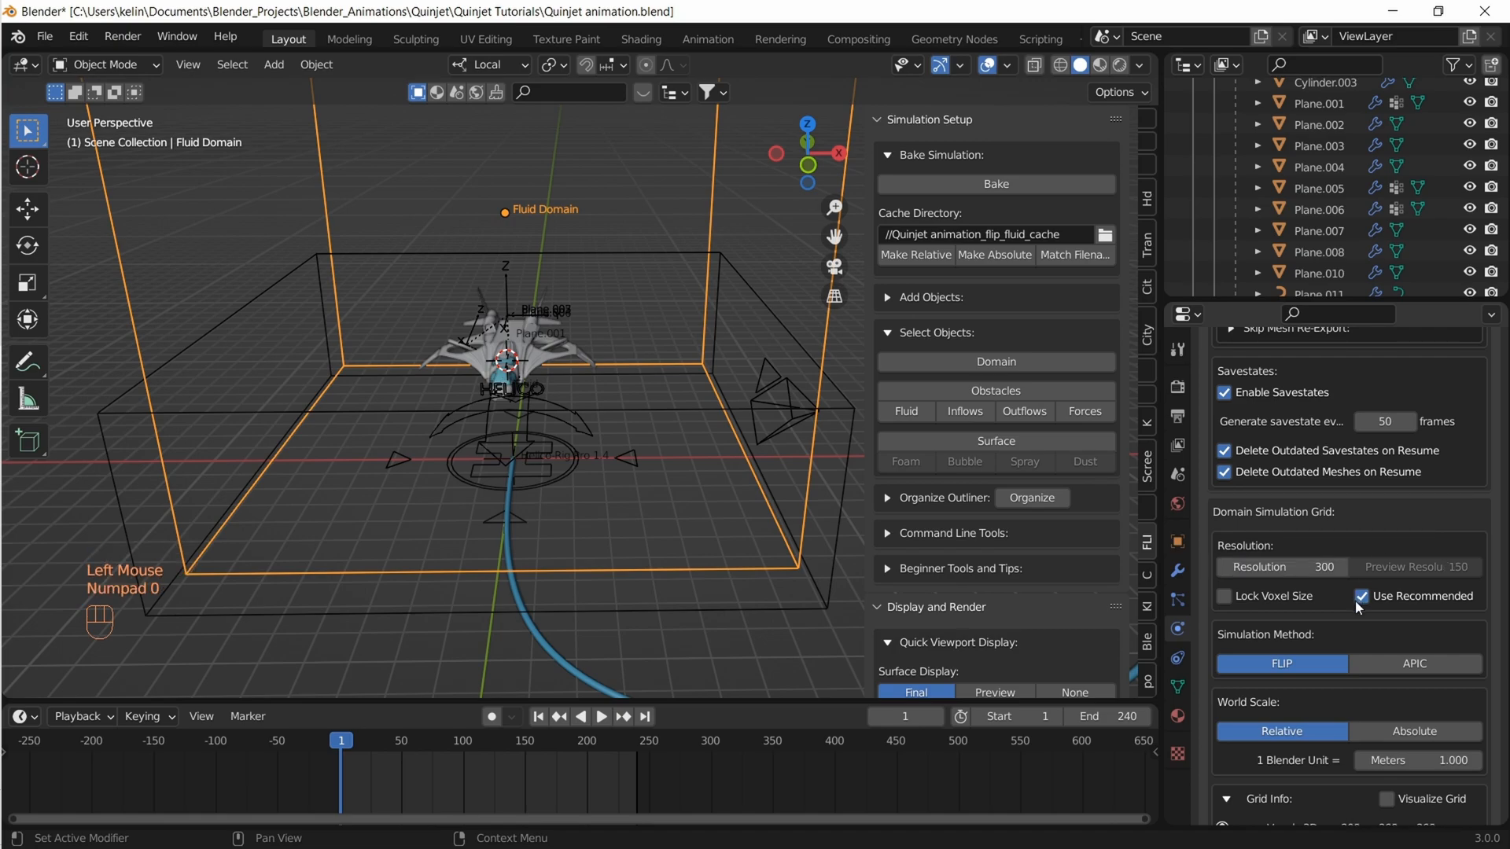
pyautogui.click(1361, 596)
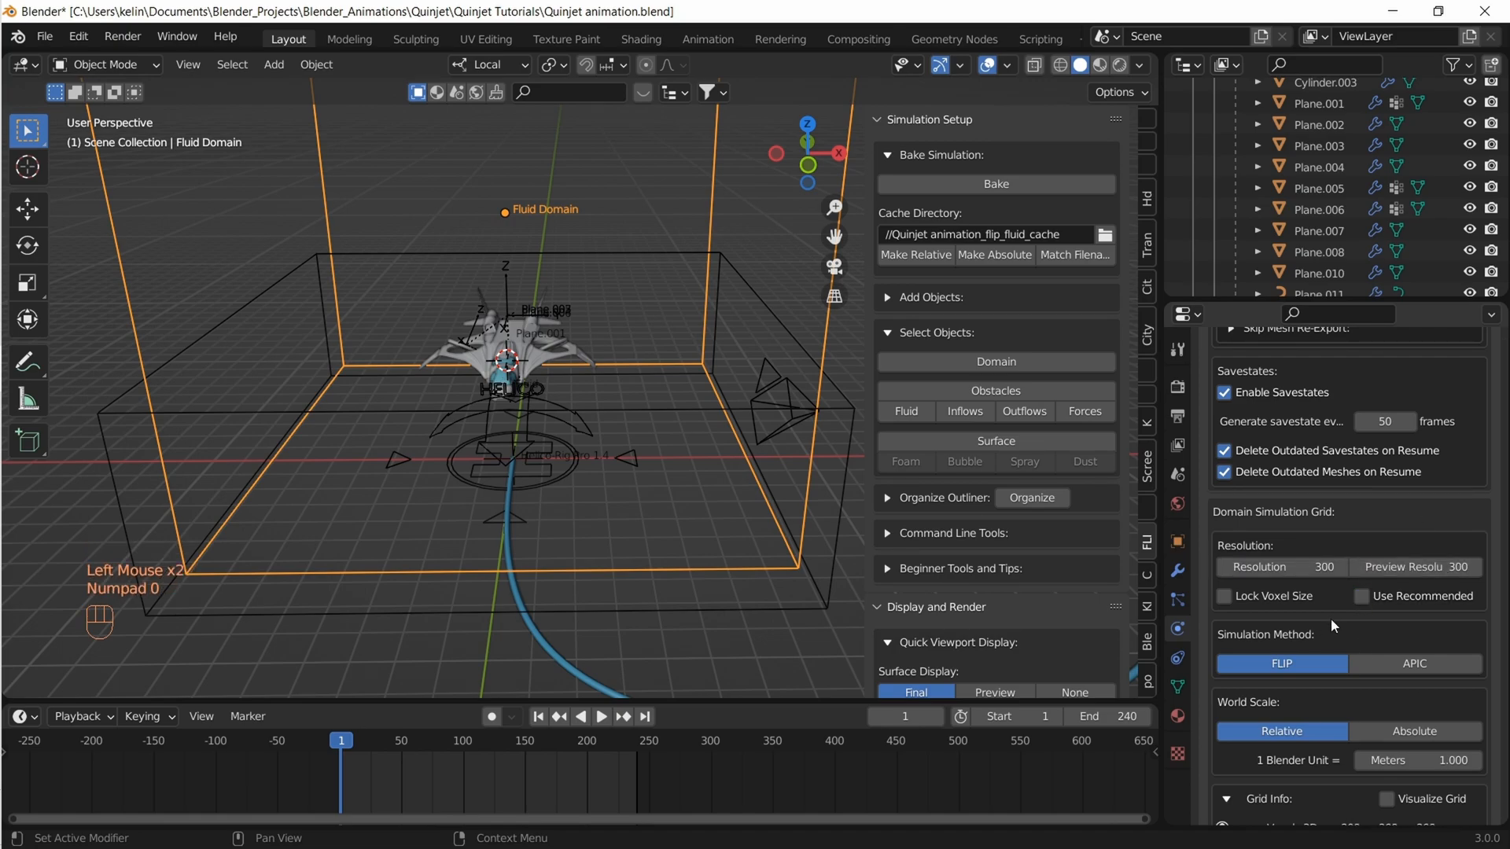
pyautogui.scroll(-3)
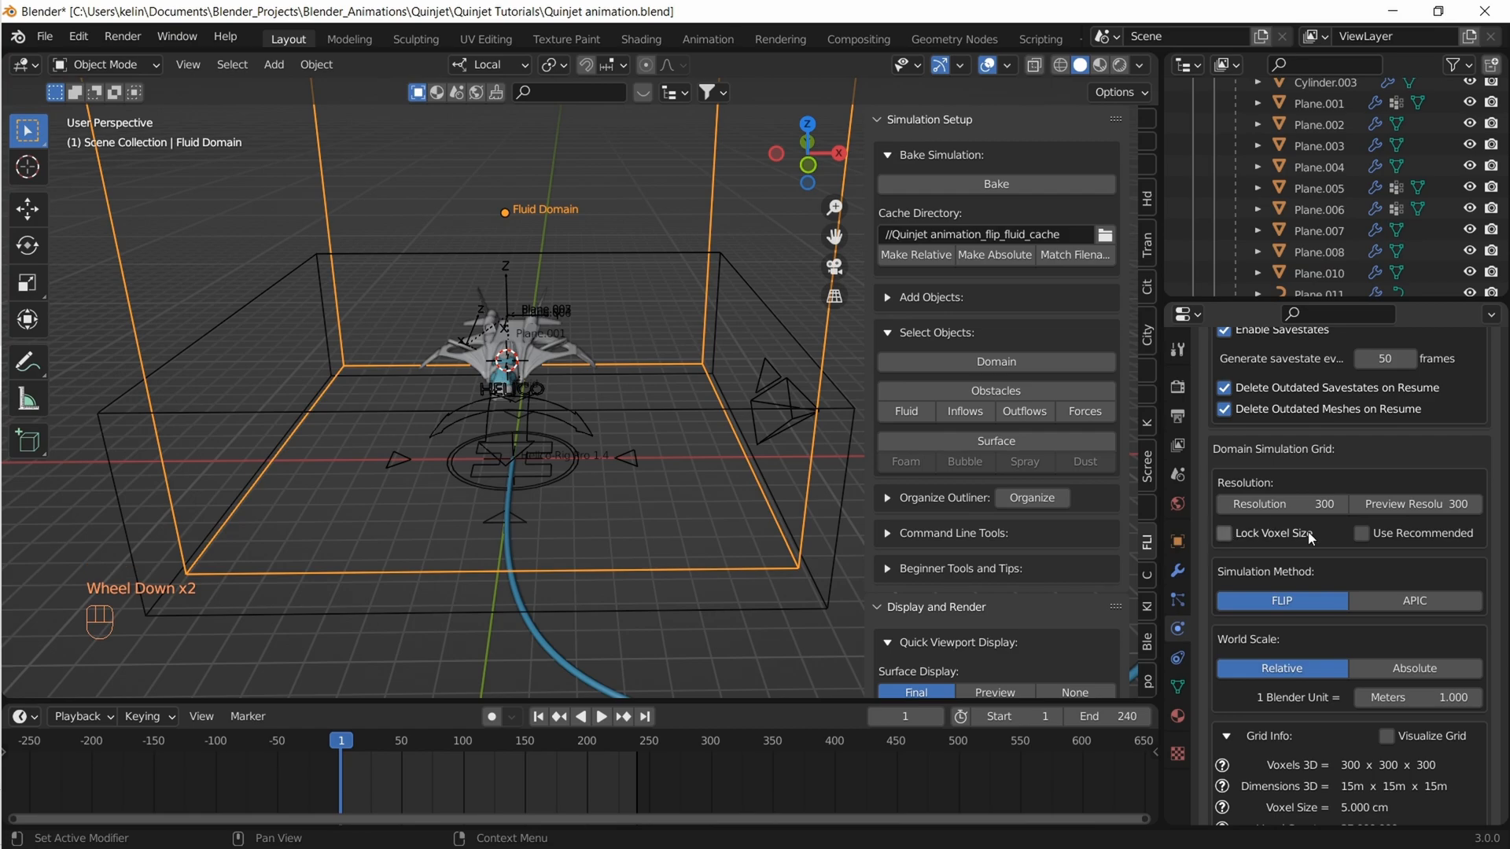
pyautogui.scroll(-3)
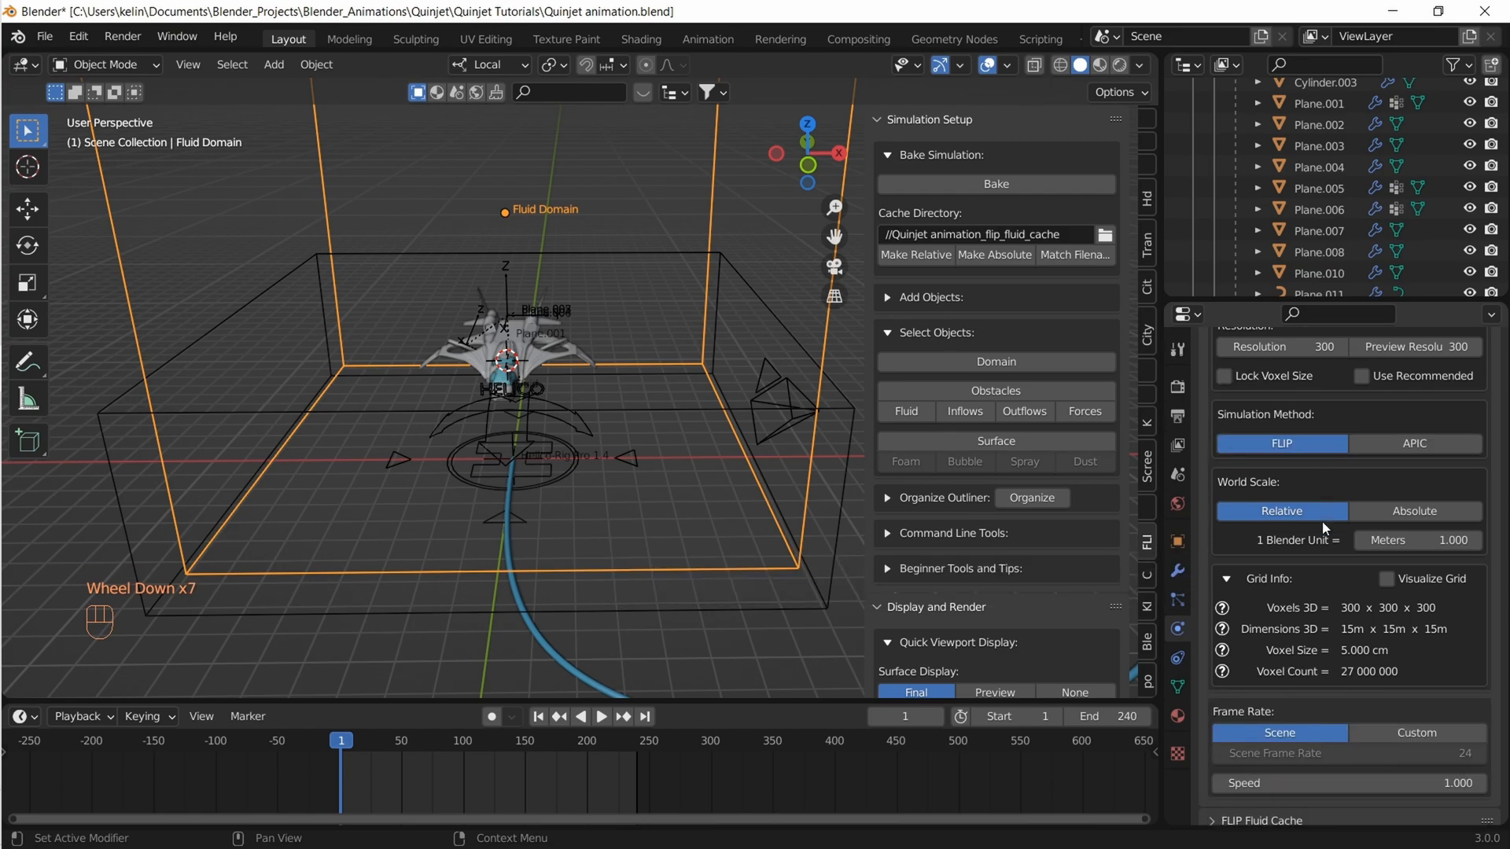
# Check the grid with Visualize Grid, then lower the resolution to 250 for 6 cm voxels
pyautogui.click(1385, 547)
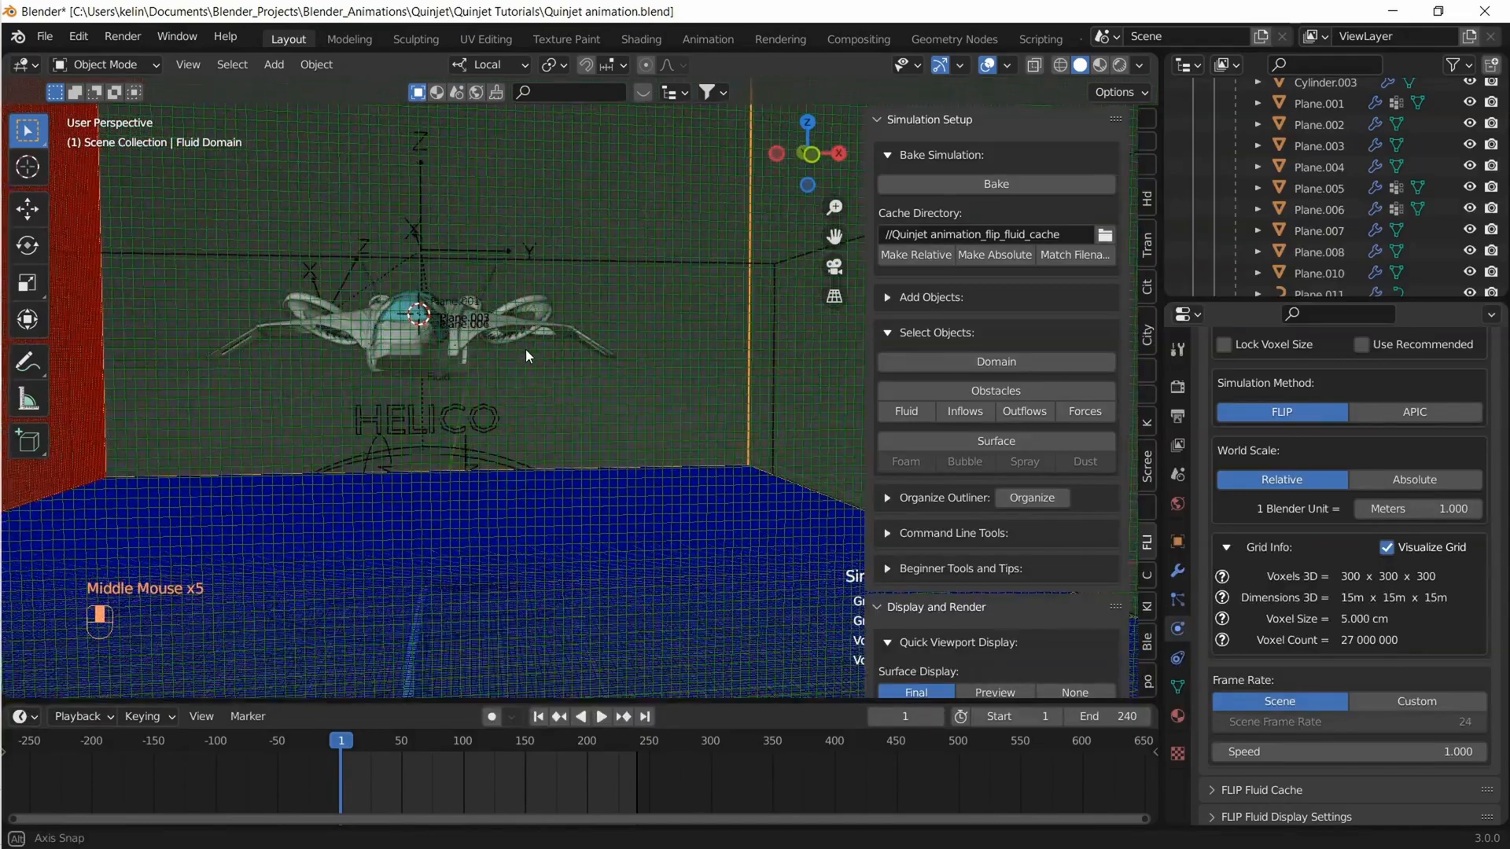
pyautogui.click(1387, 547)
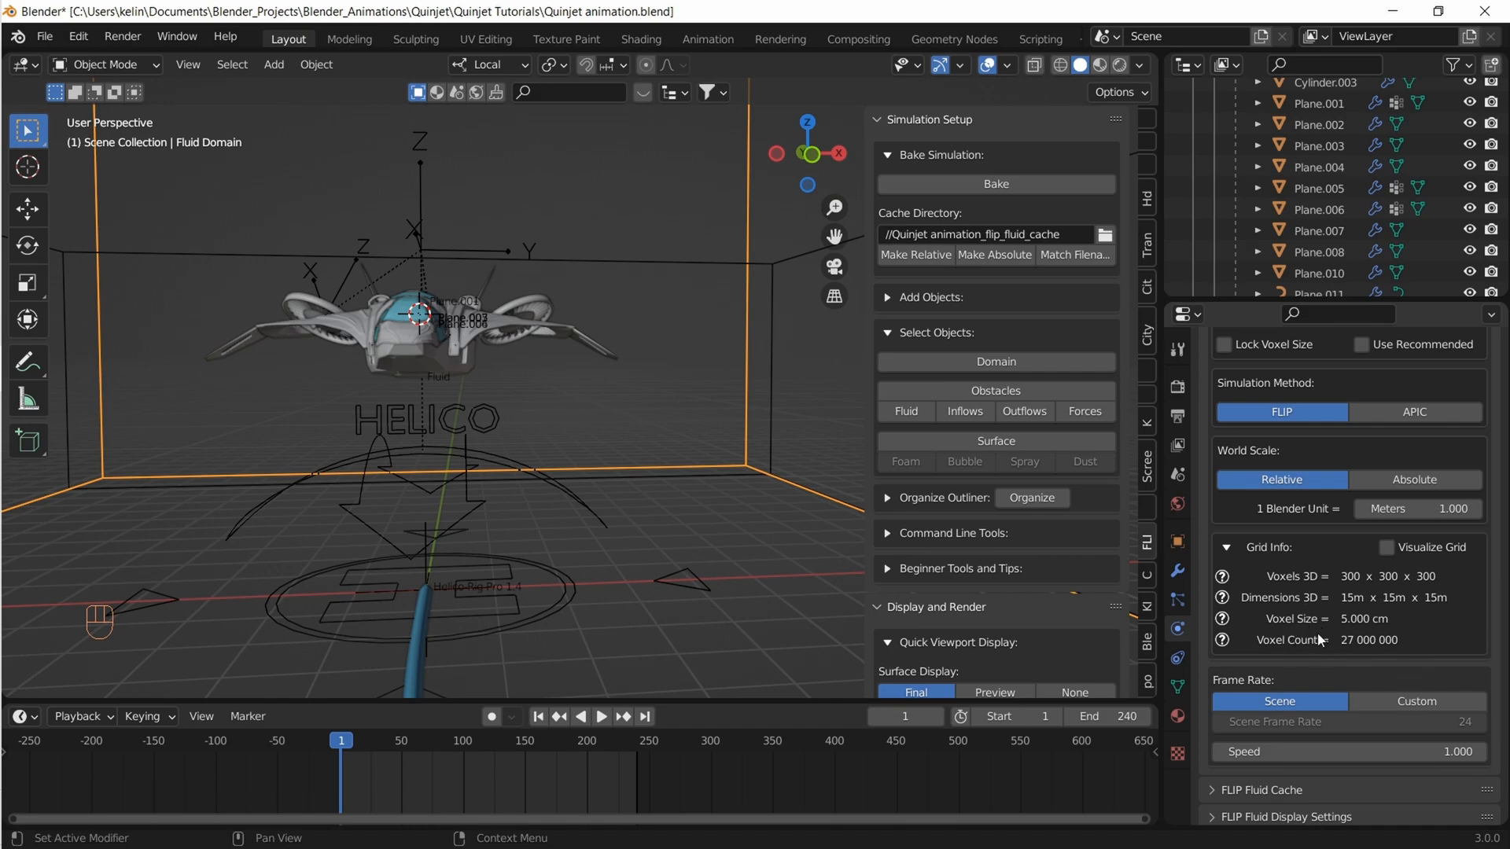
pyautogui.moveTo(1353, 533)
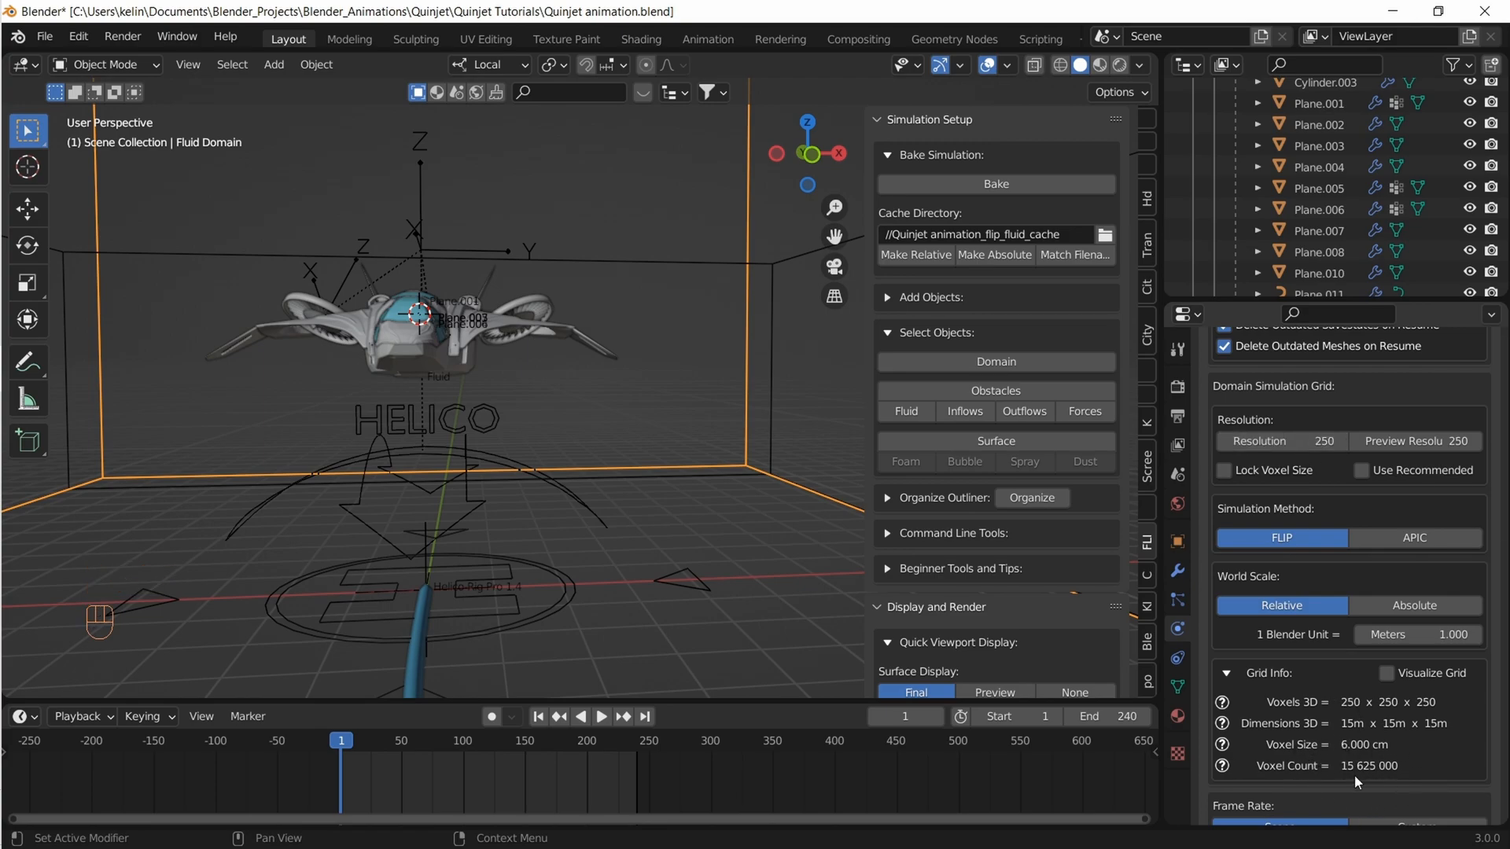
pyautogui.scroll(-3)
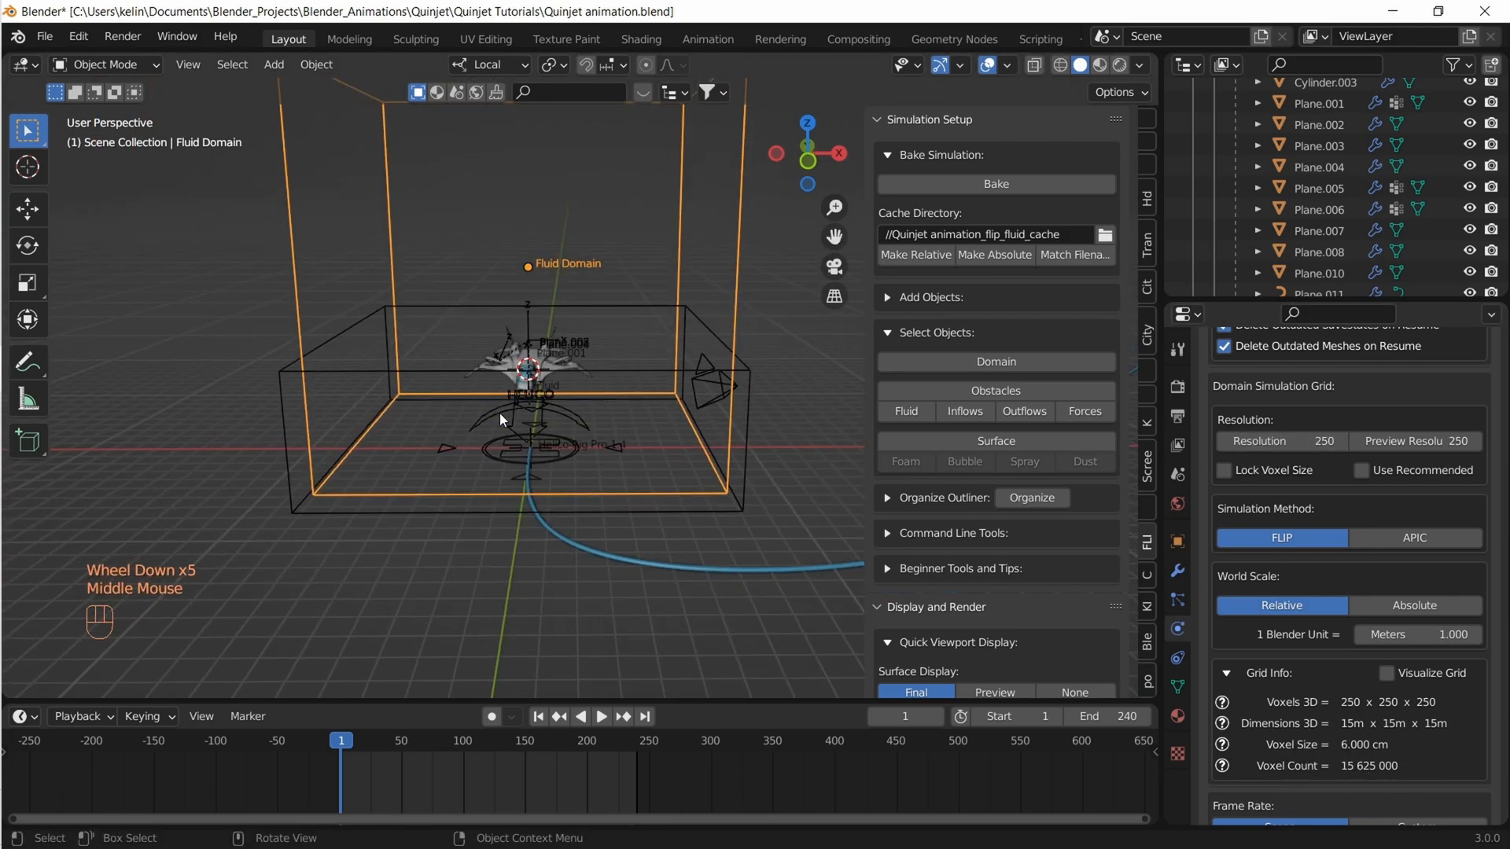
pyautogui.scroll(-3)
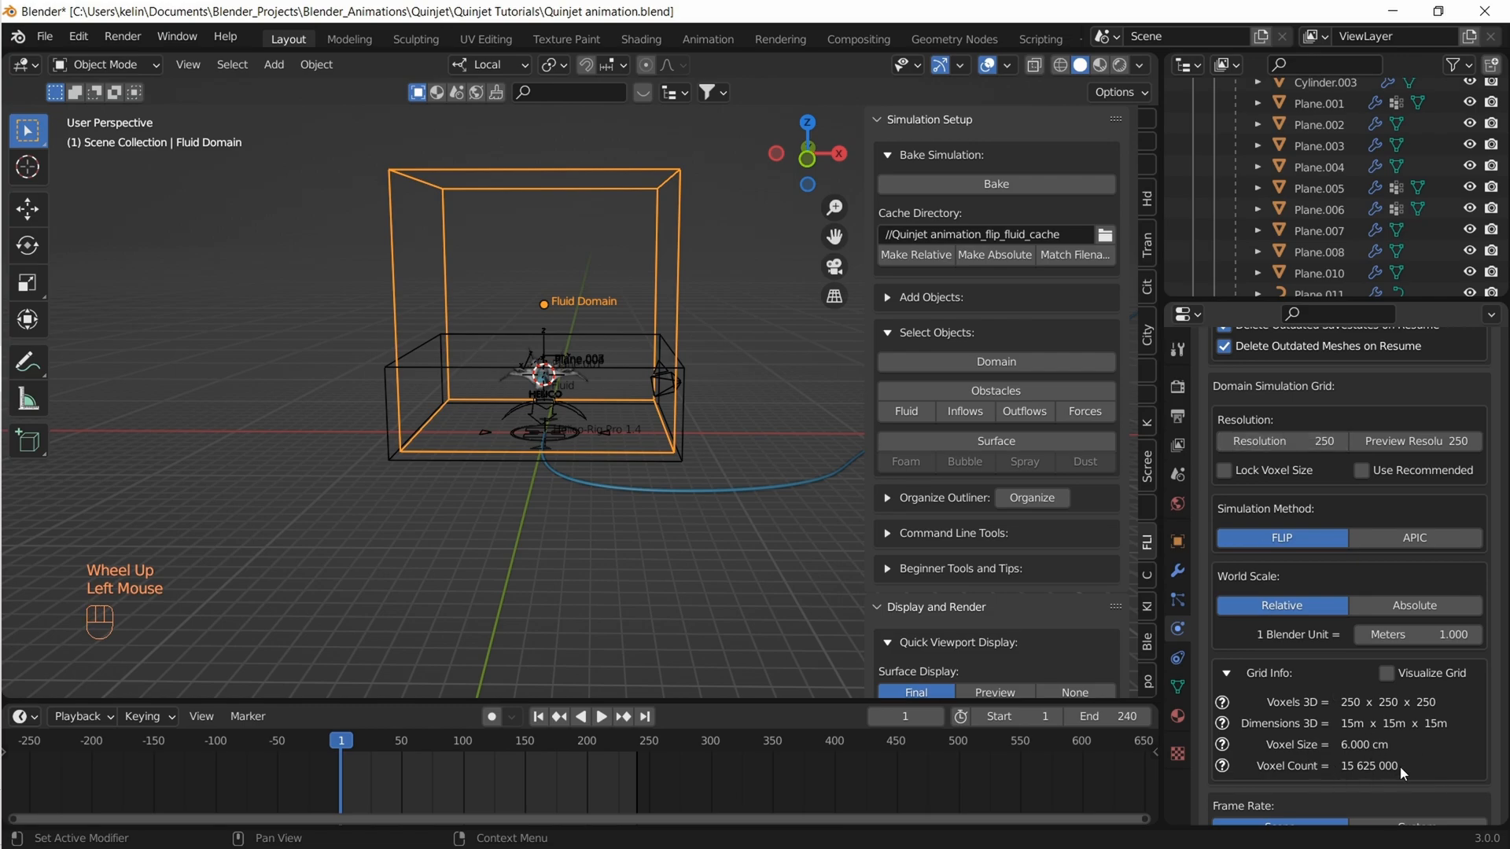
pyautogui.scroll(-3)
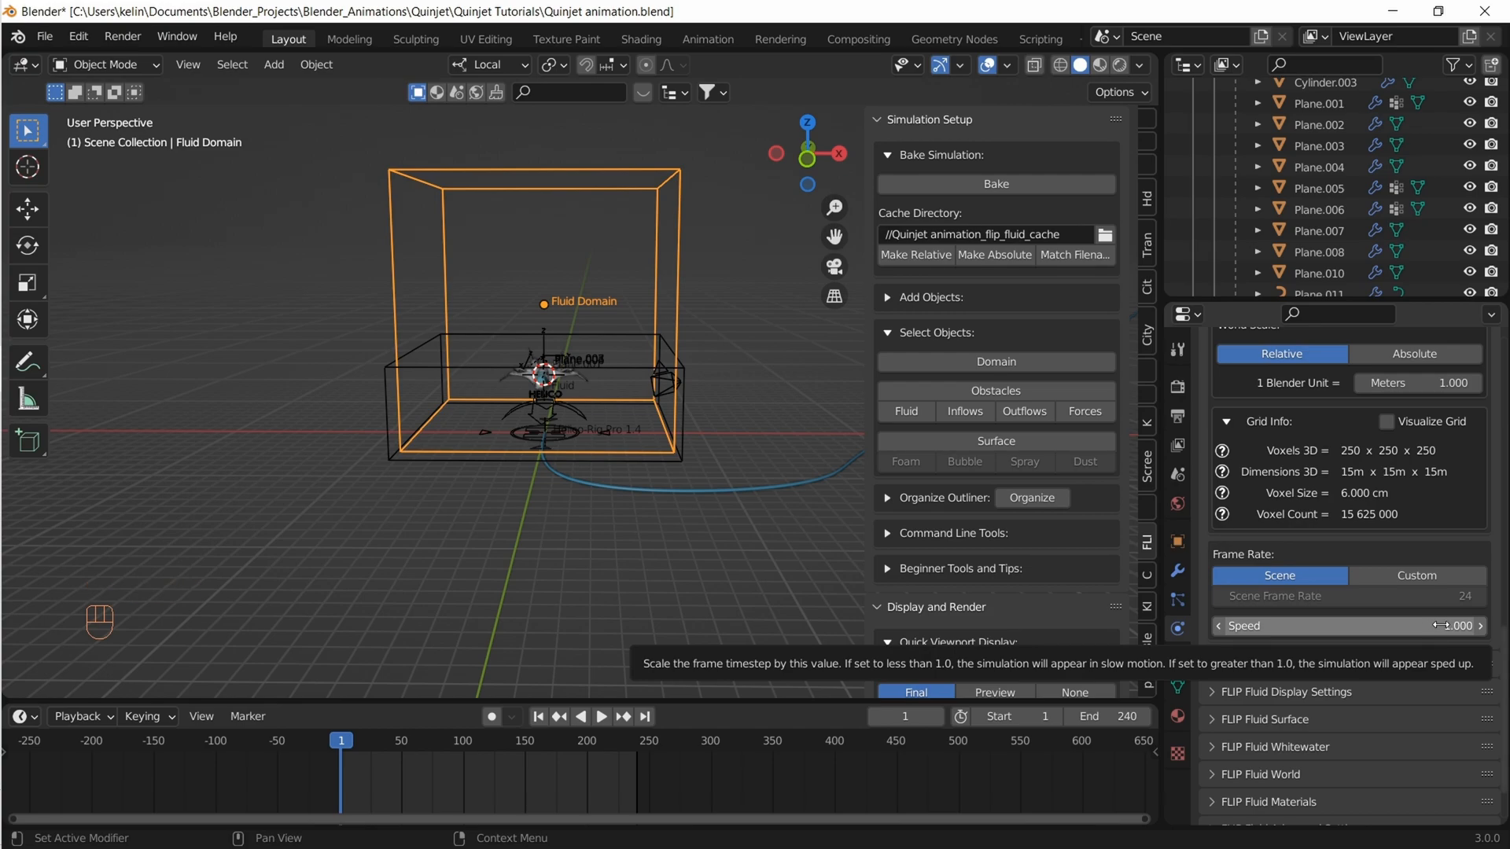
# Set the domain's simulation Speed to 0.4 for slow-motion playback
pyautogui.click(1347, 626)
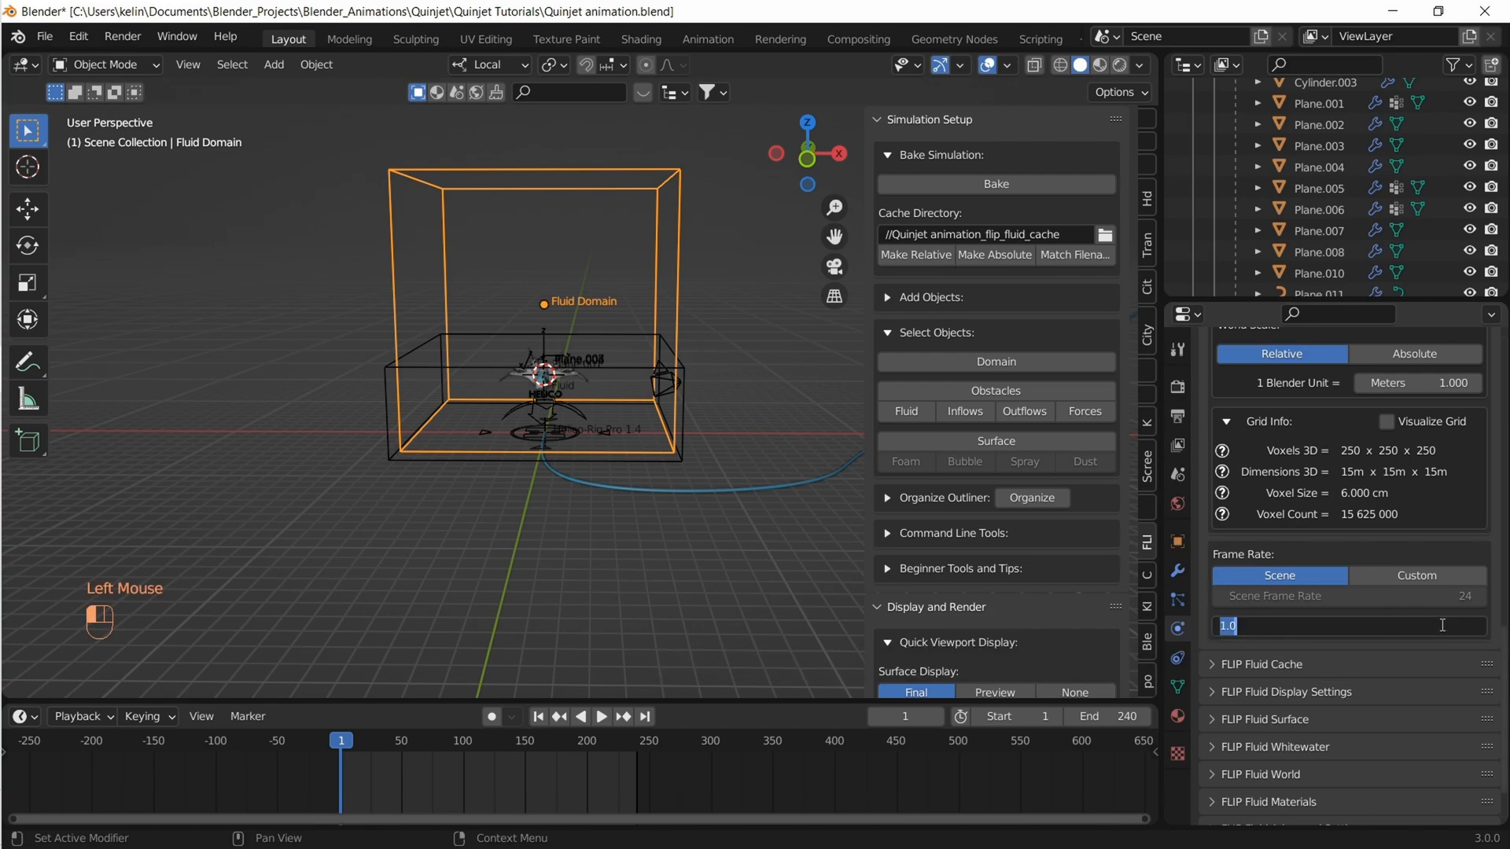
pyautogui.click(1348, 624)
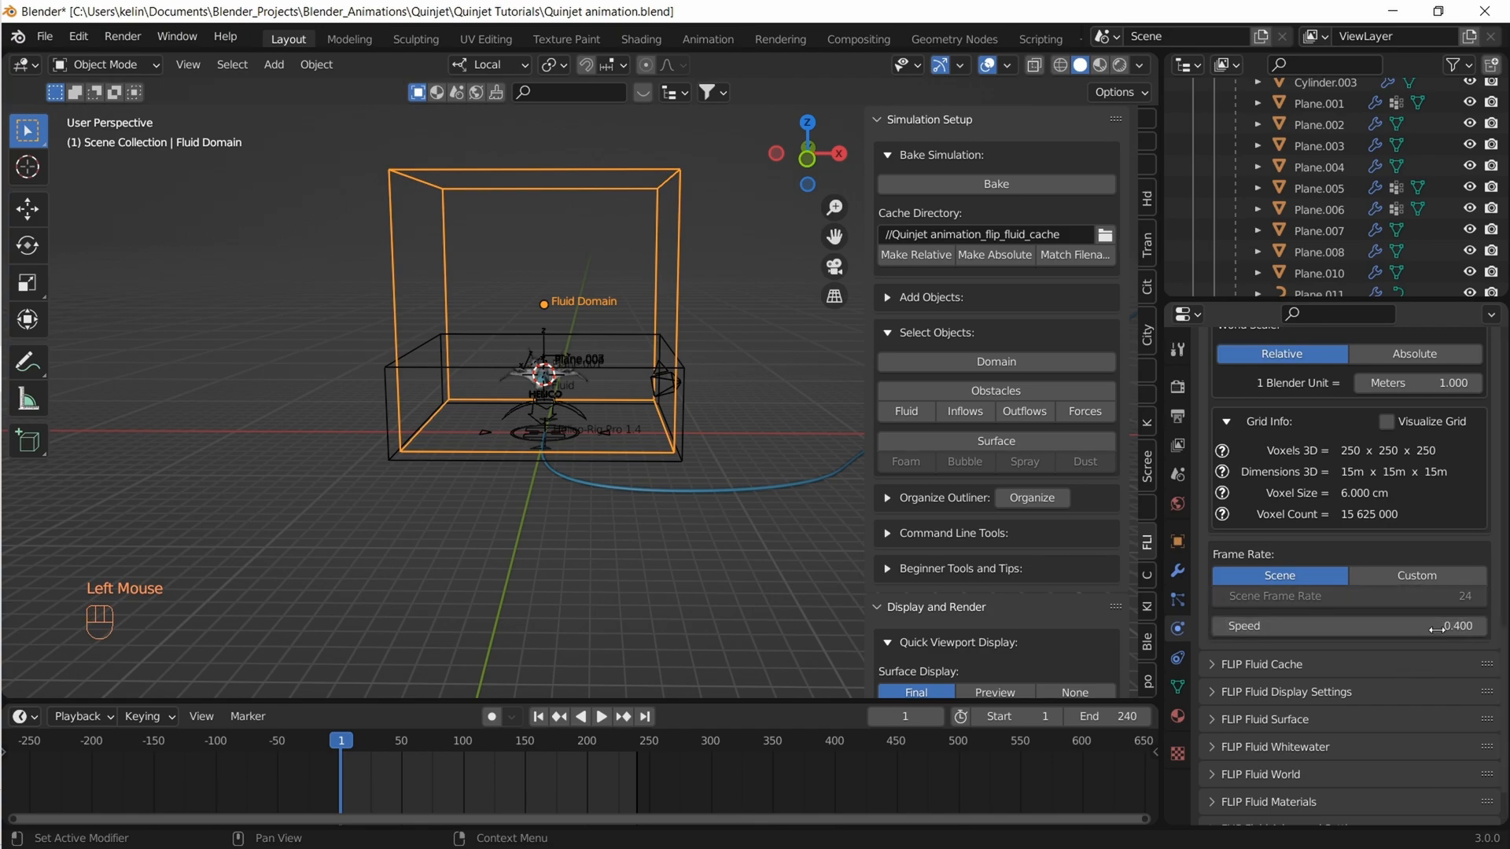
pyautogui.scroll(-3)
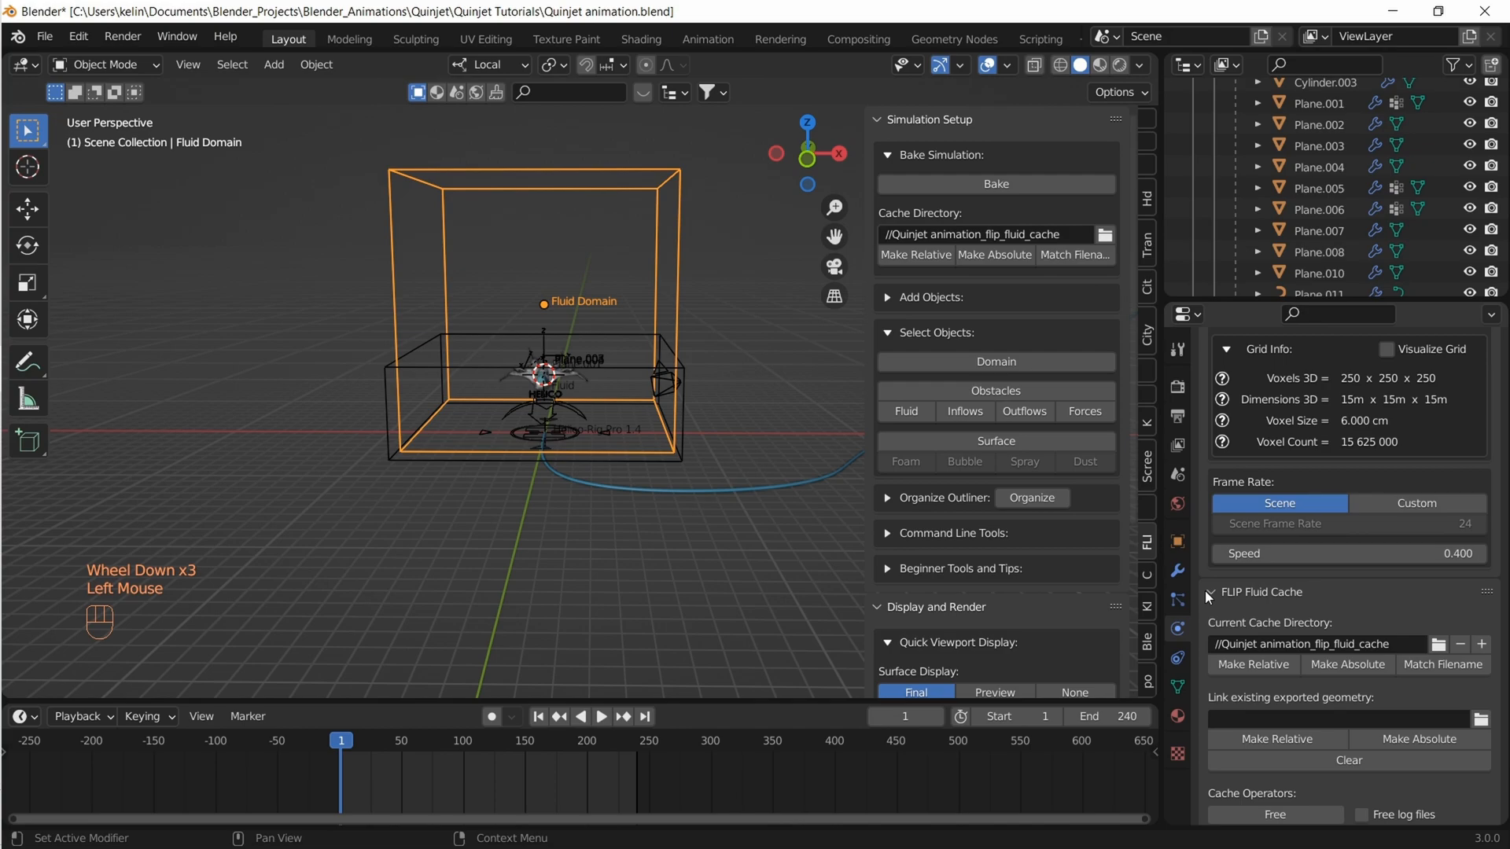
# Enable Whitewater Simulation on the domain, adding foam, bubble and spray particles
pyautogui.click(1209, 593)
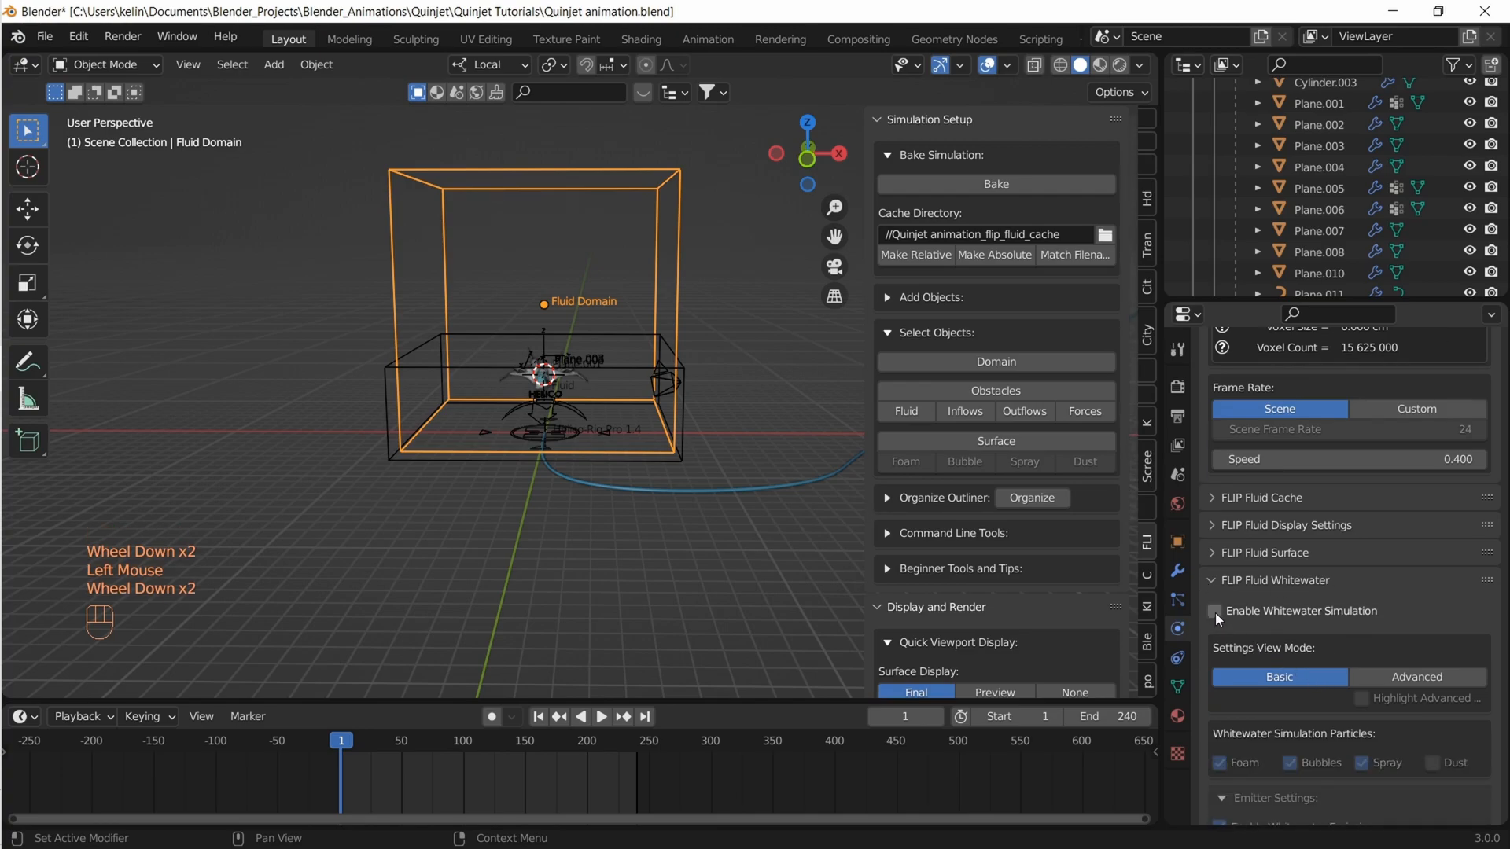
pyautogui.click(1215, 610)
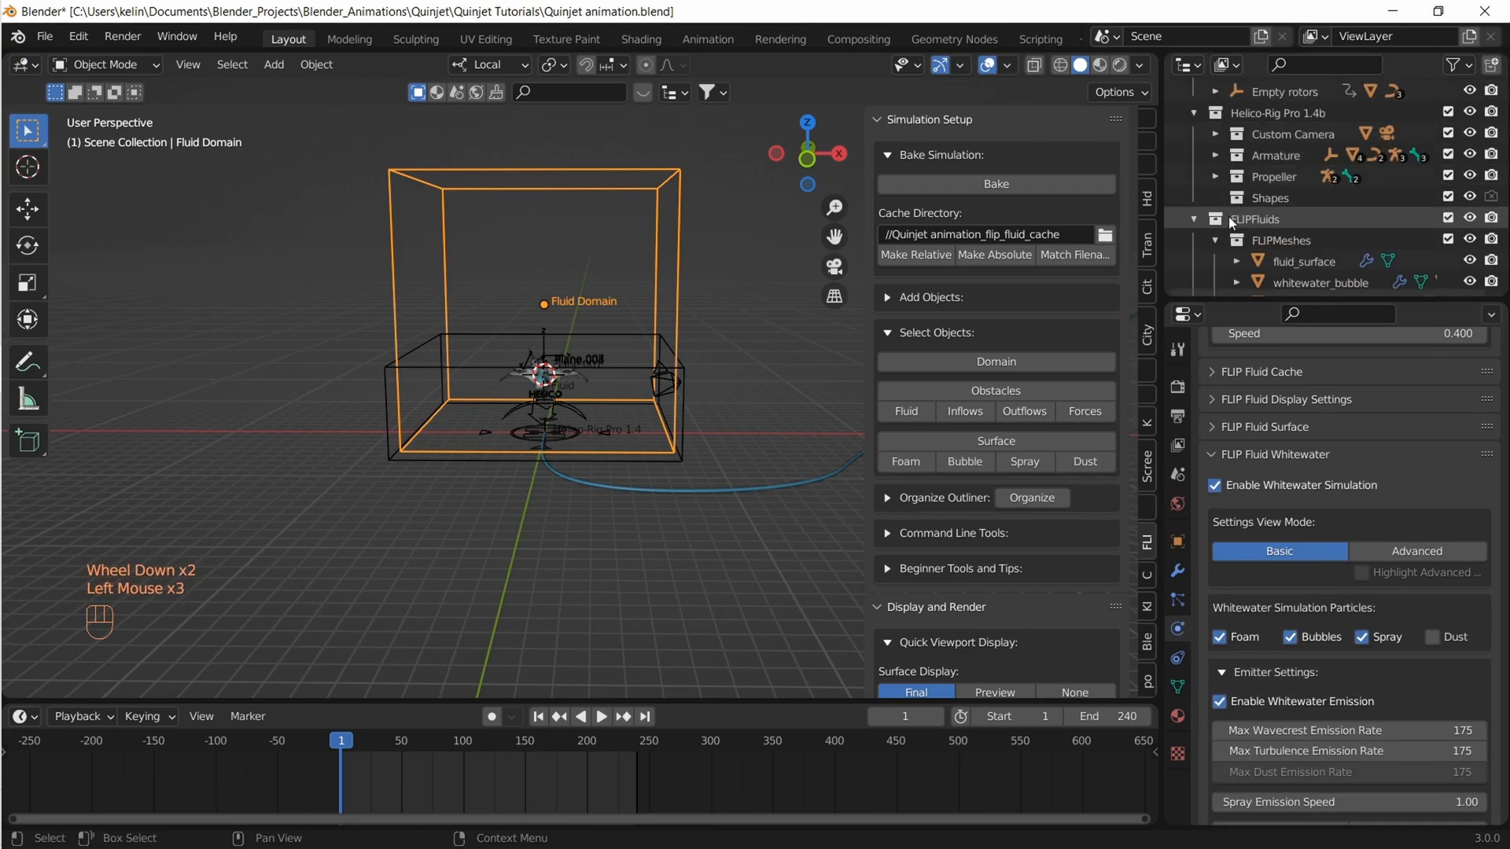
pyautogui.scroll(-3)
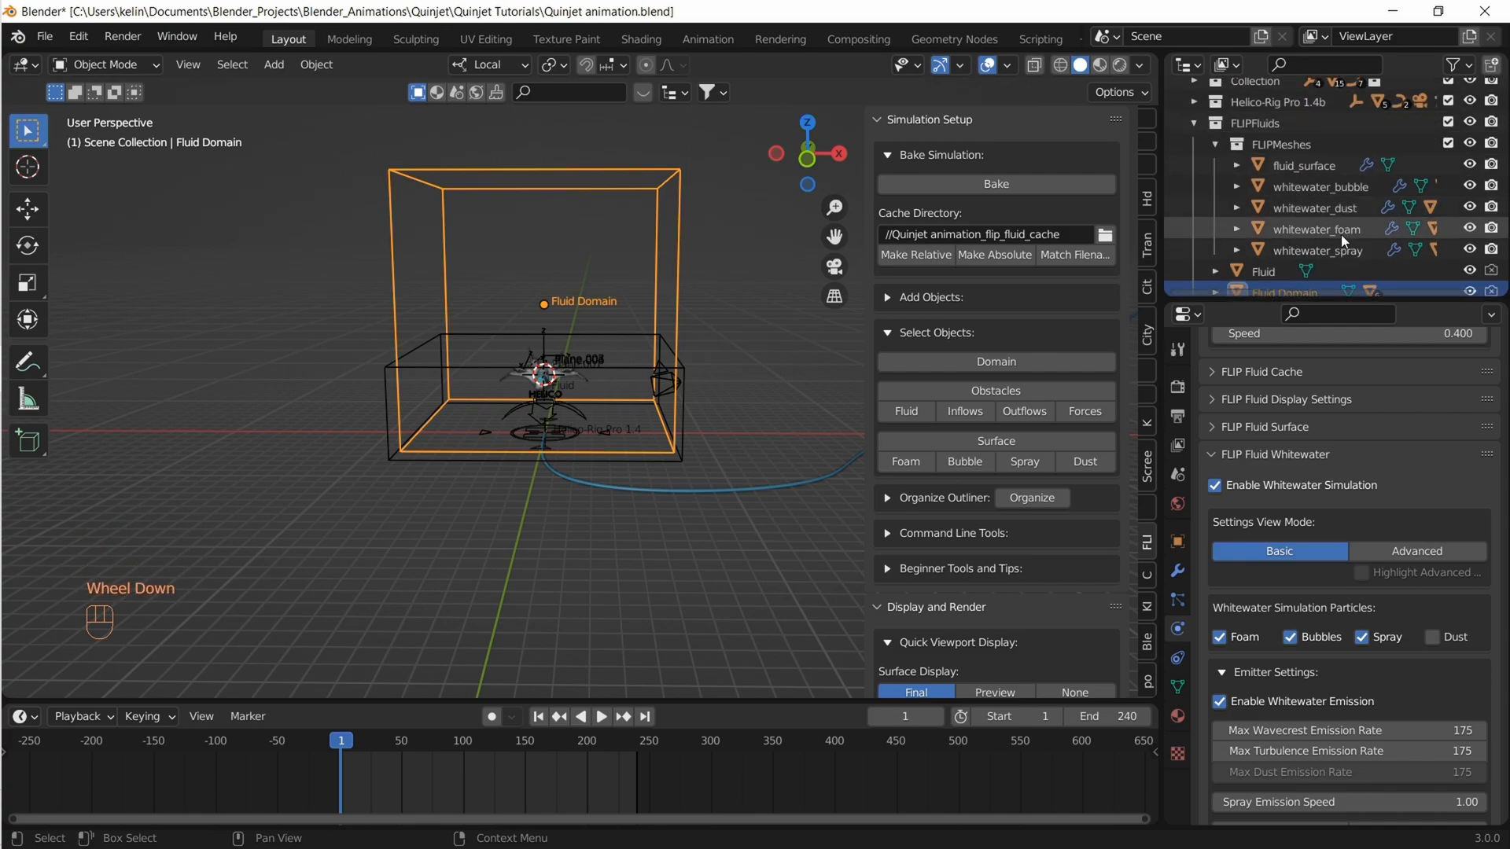
pyautogui.scroll(-3)
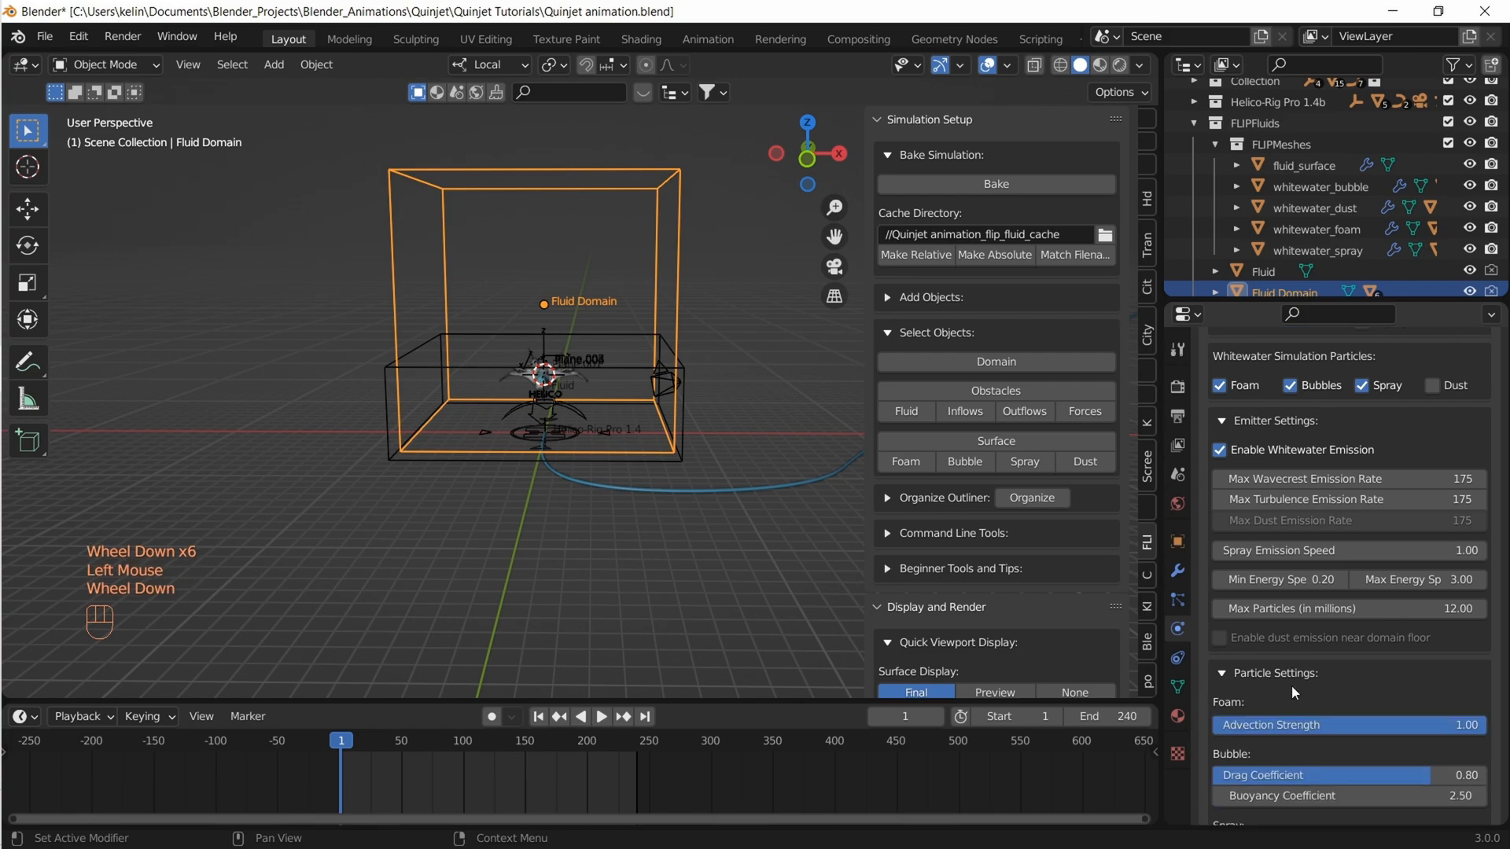
pyautogui.scroll(-3)
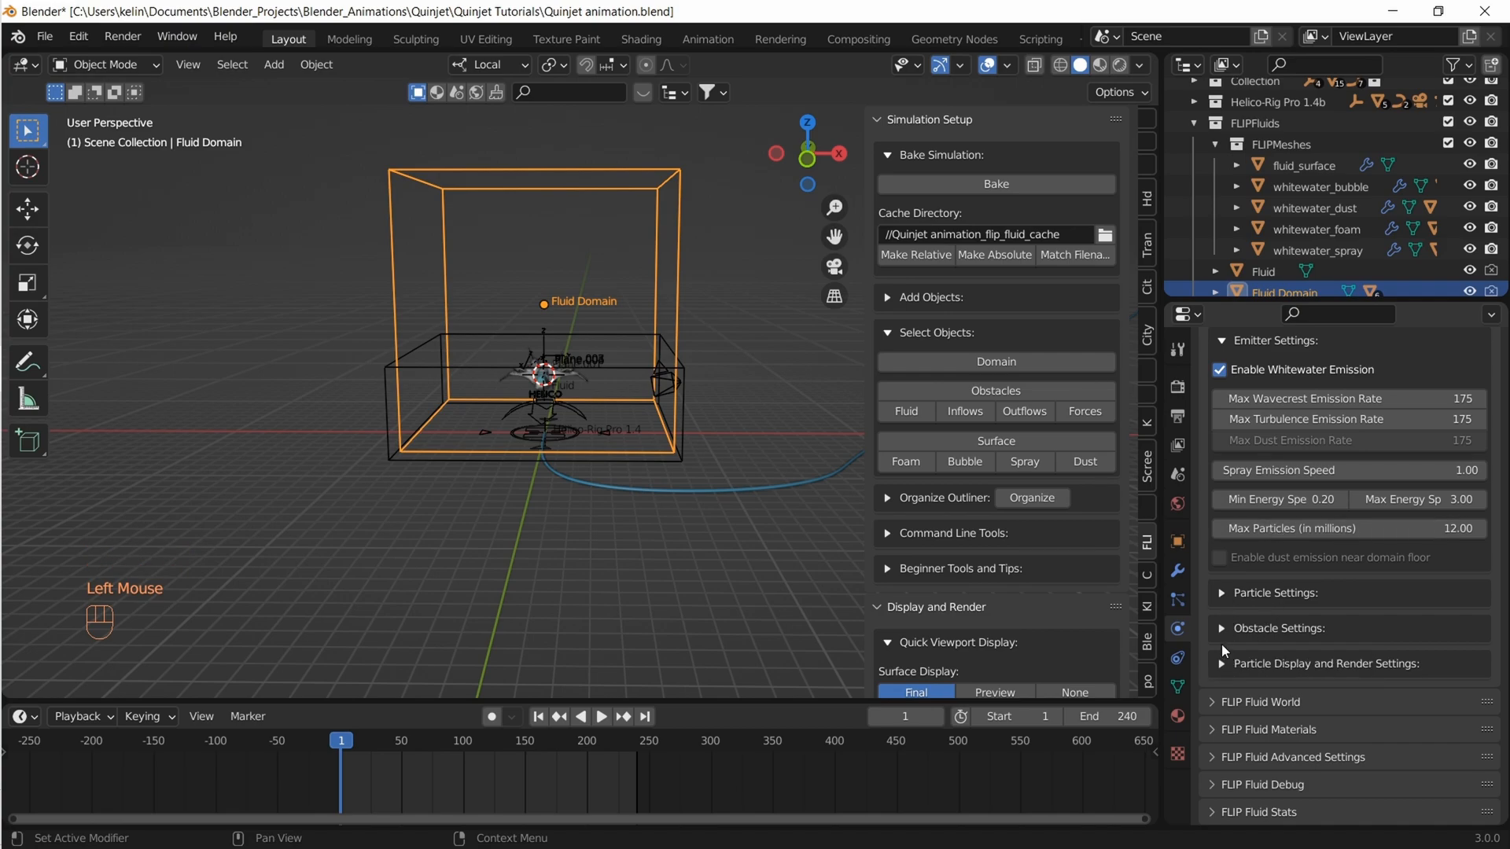
pyautogui.scroll(-3)
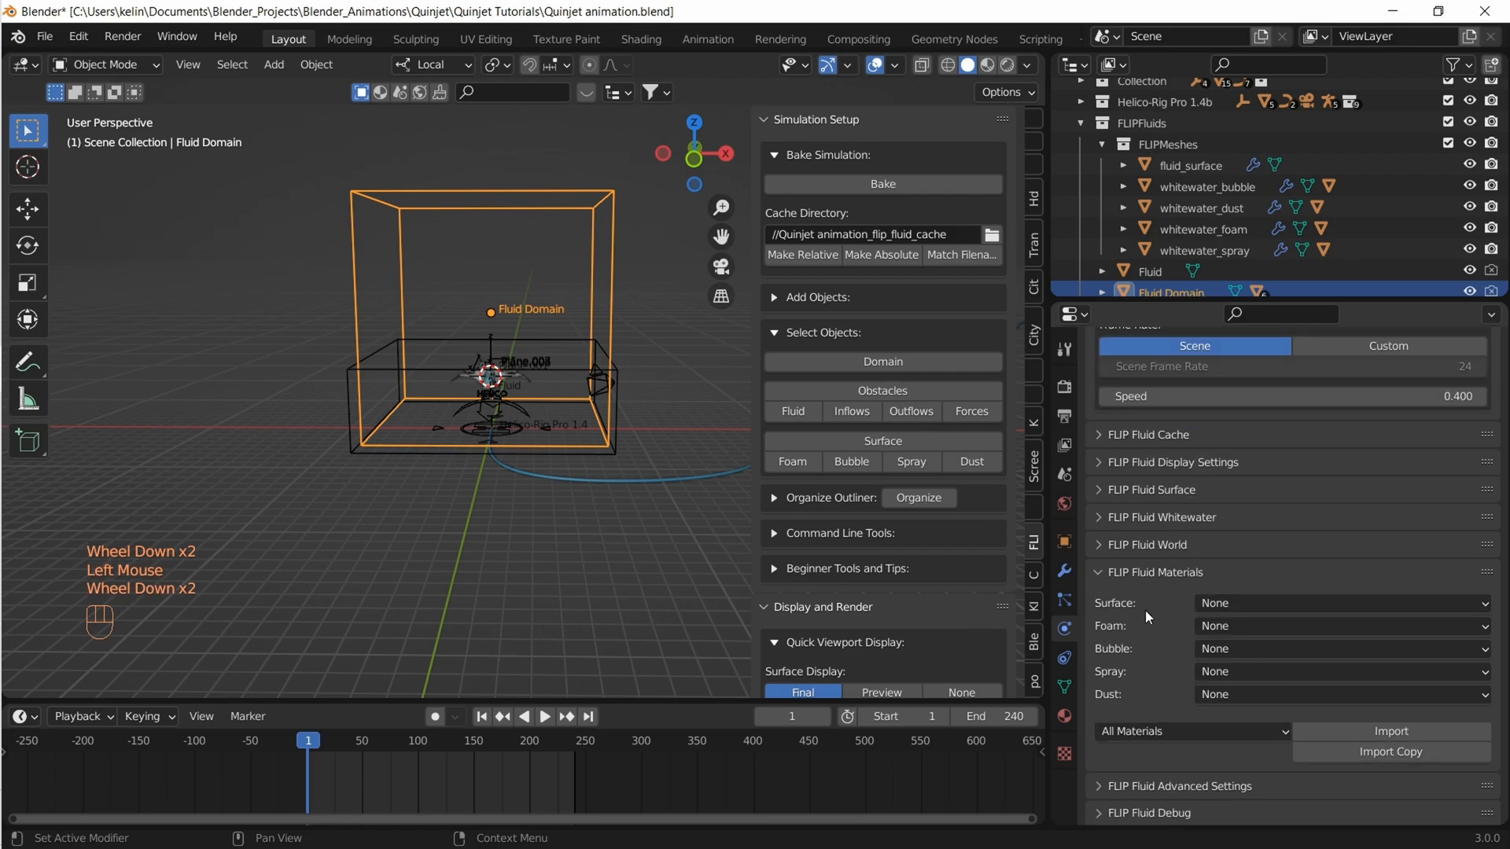
# Assign FF Water (ocean 1) to the surface and FF Foam, FF Bubble, FF Spray to whitewater
pyautogui.click(1338, 603)
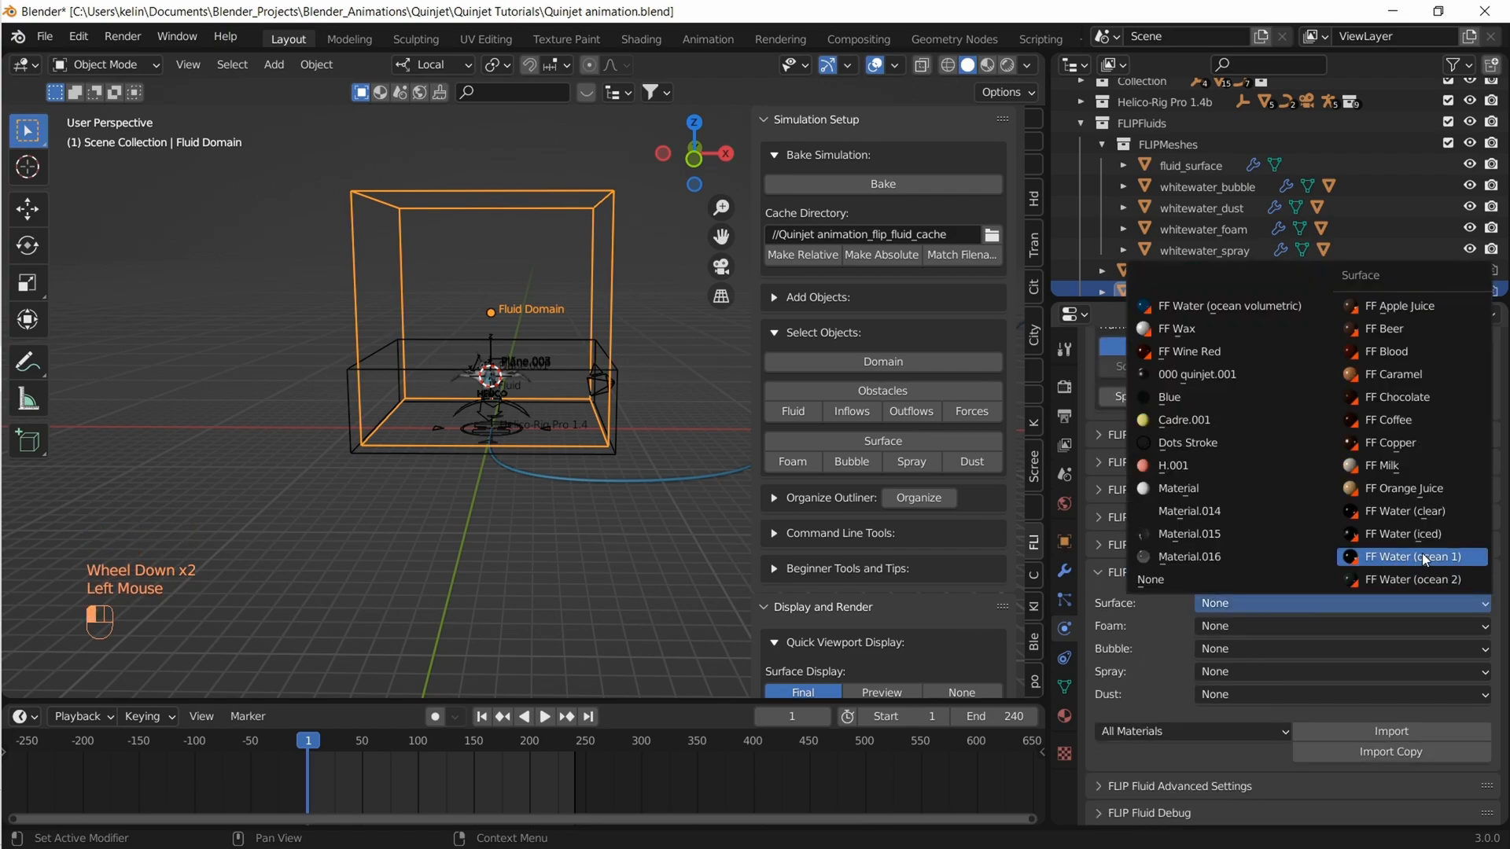
pyautogui.click(1338, 626)
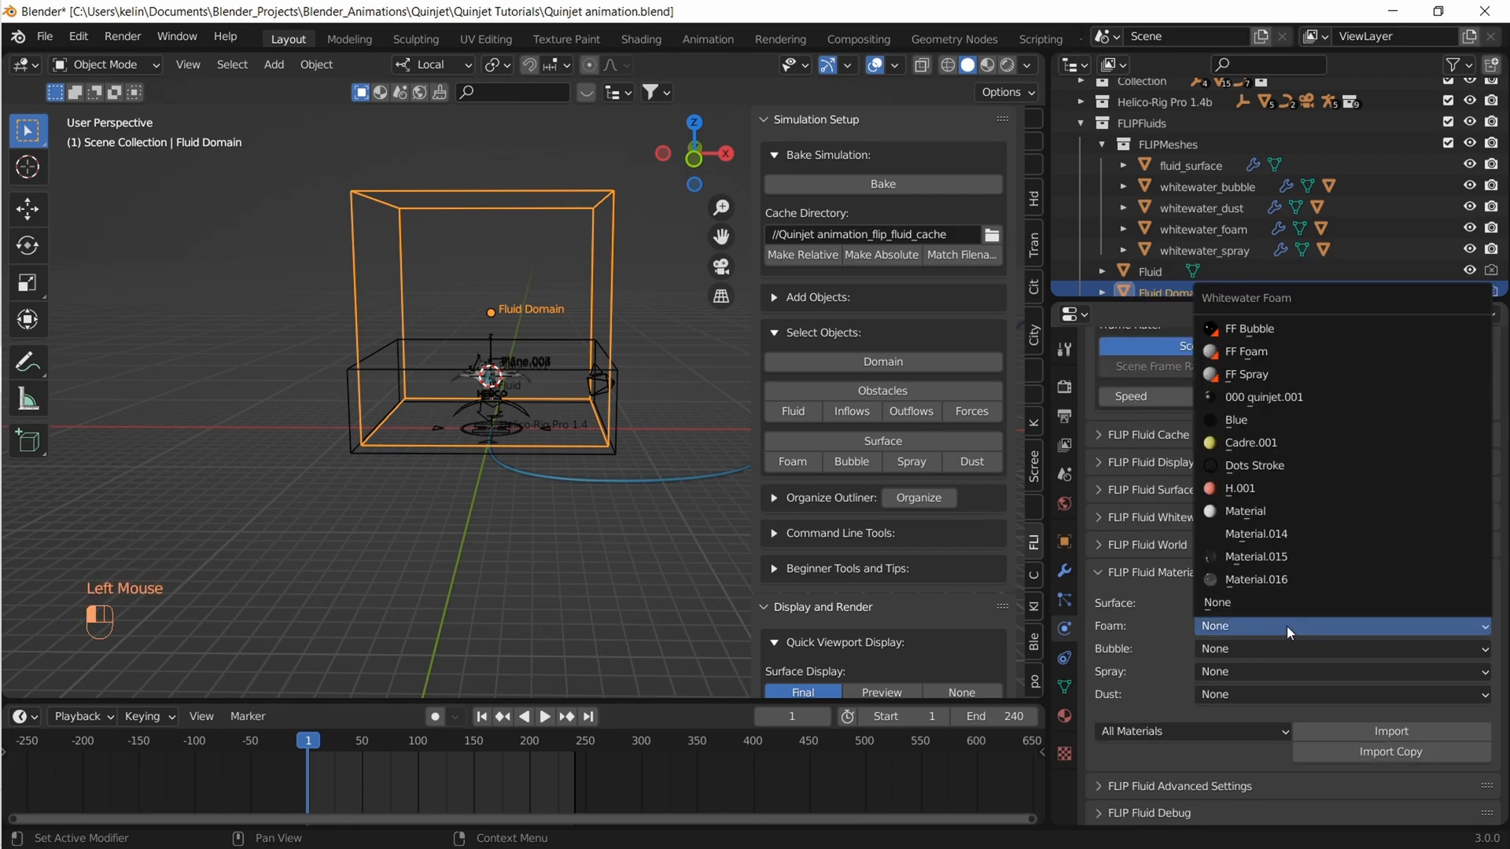
pyautogui.click(1338, 648)
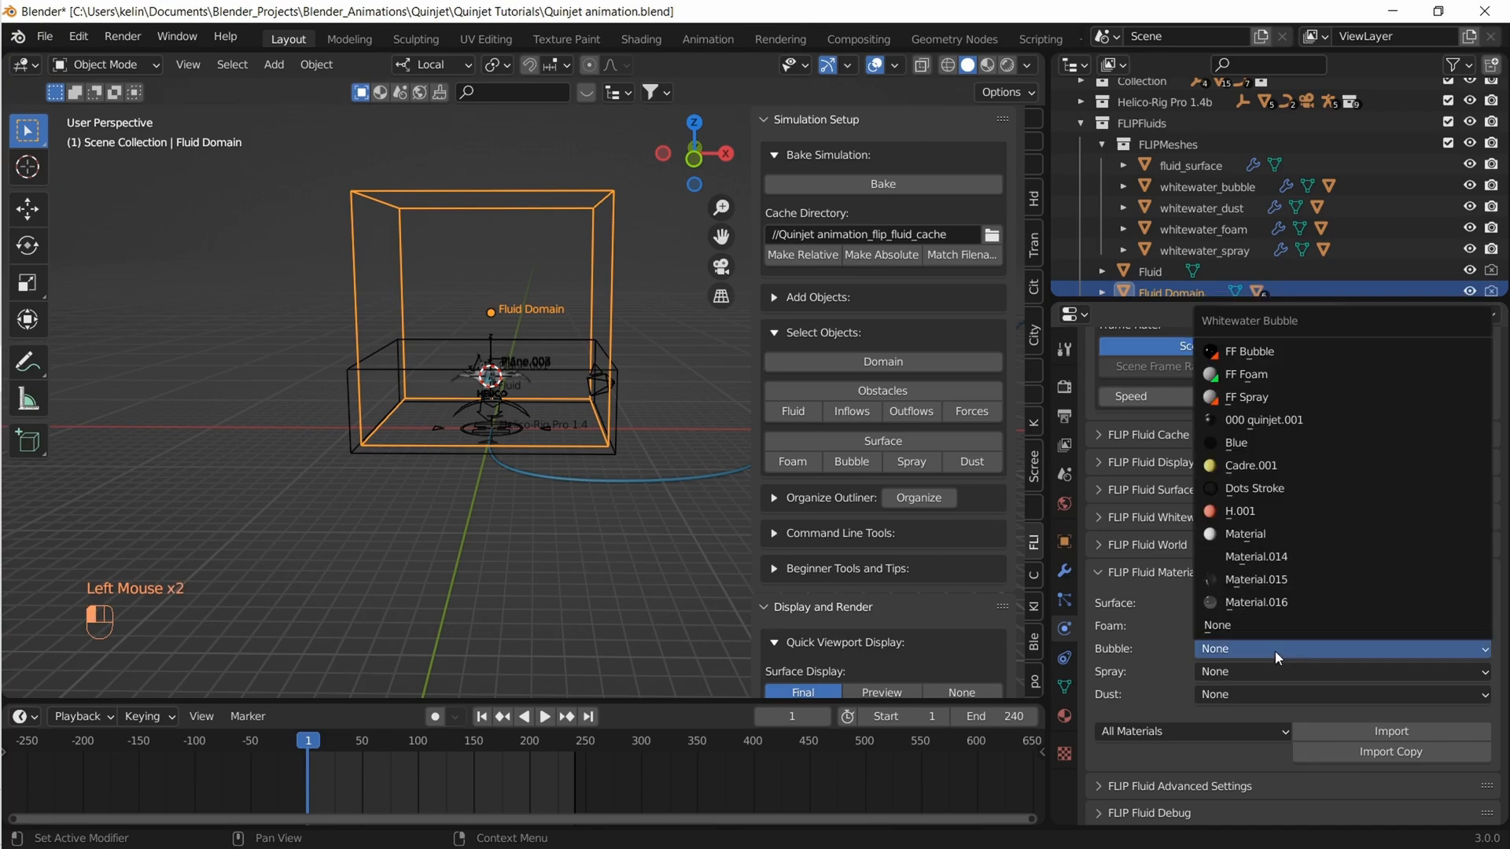
pyautogui.click(1338, 672)
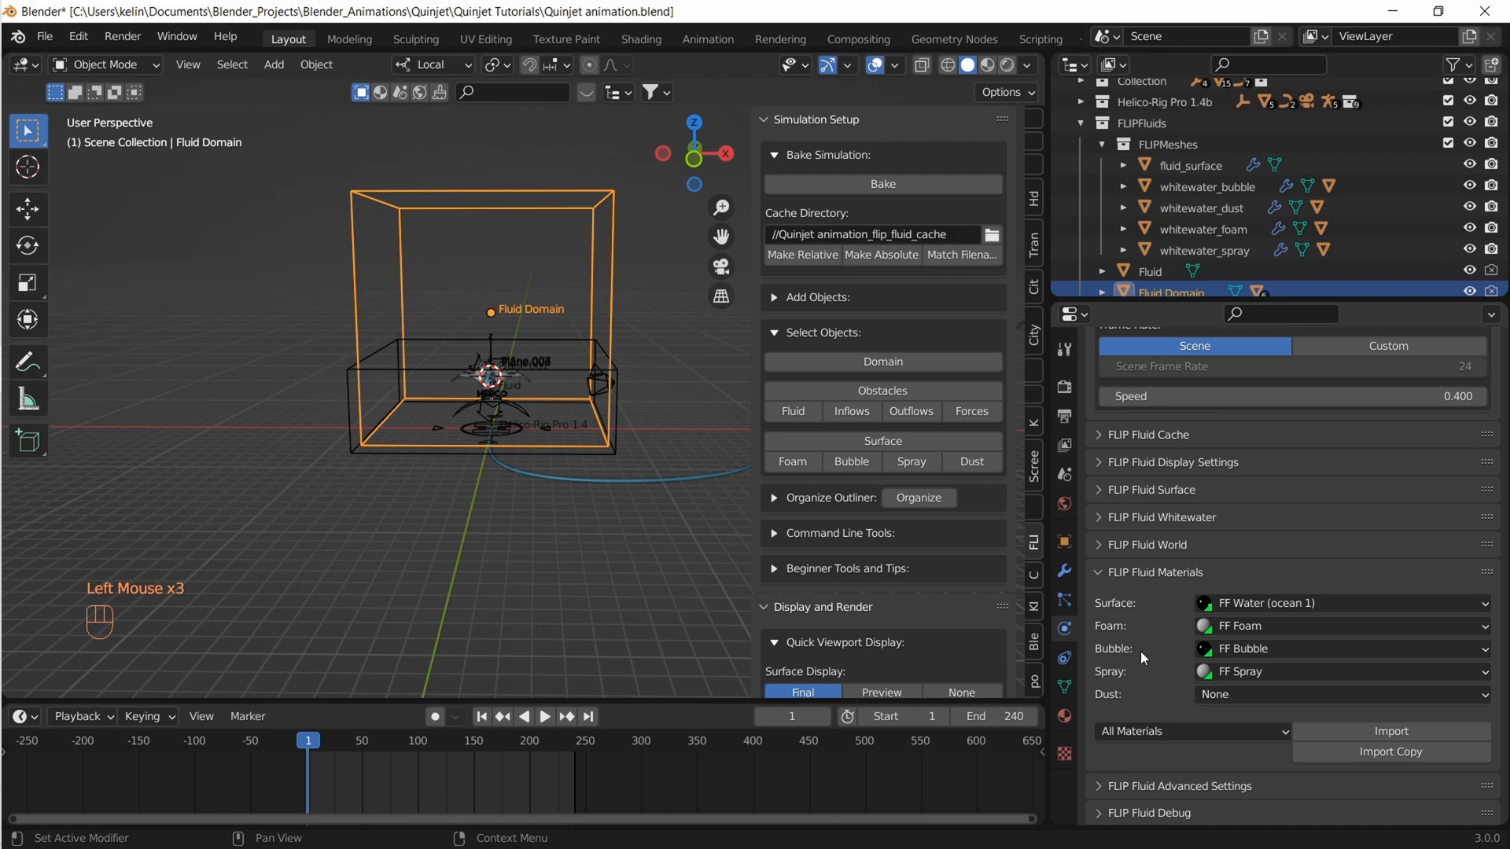
pyautogui.scroll(-3)
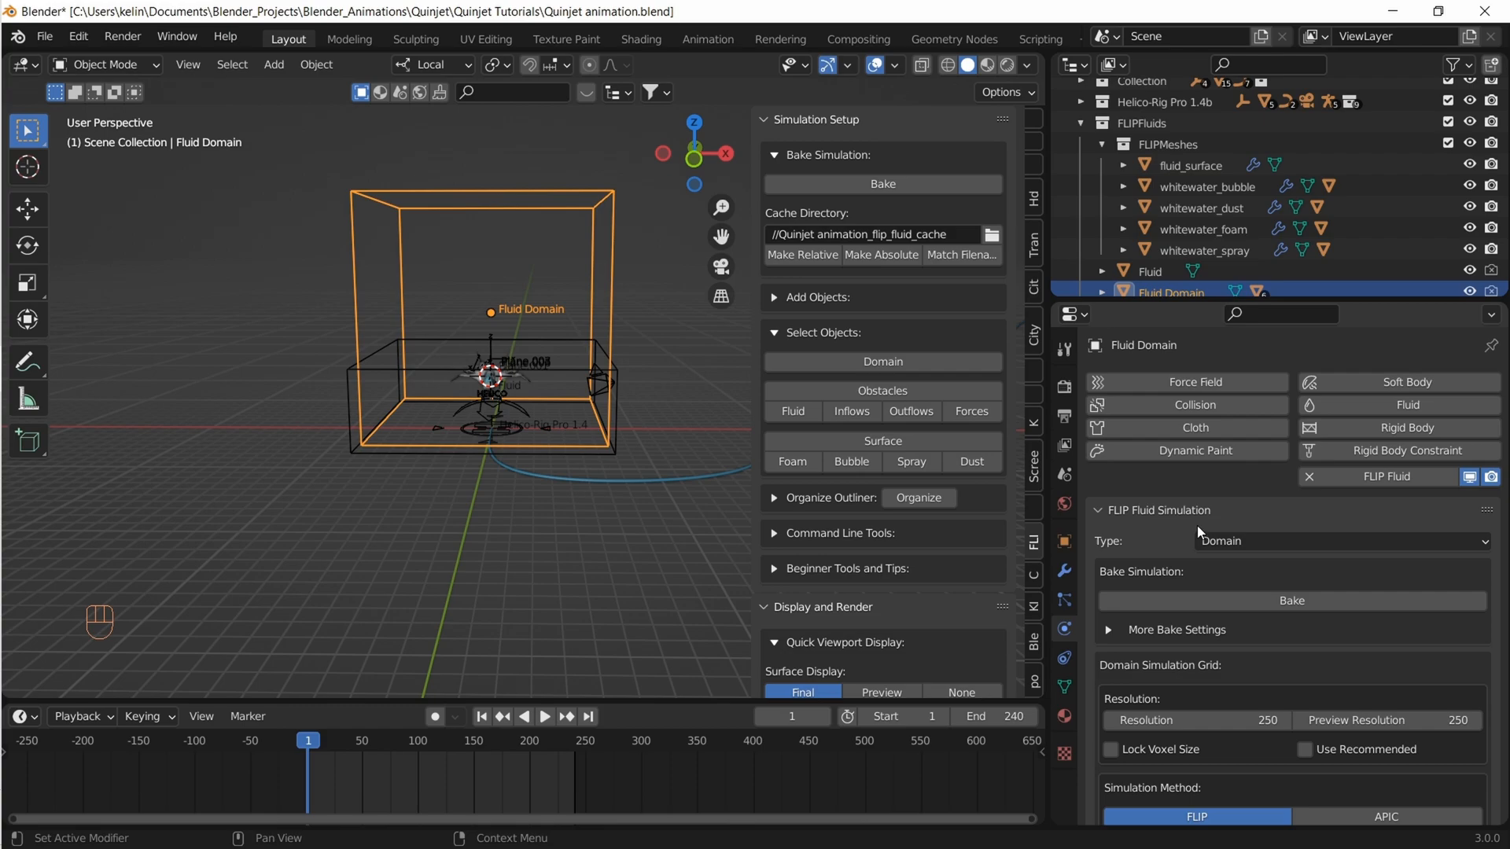
pyautogui.moveTo(1291, 600)
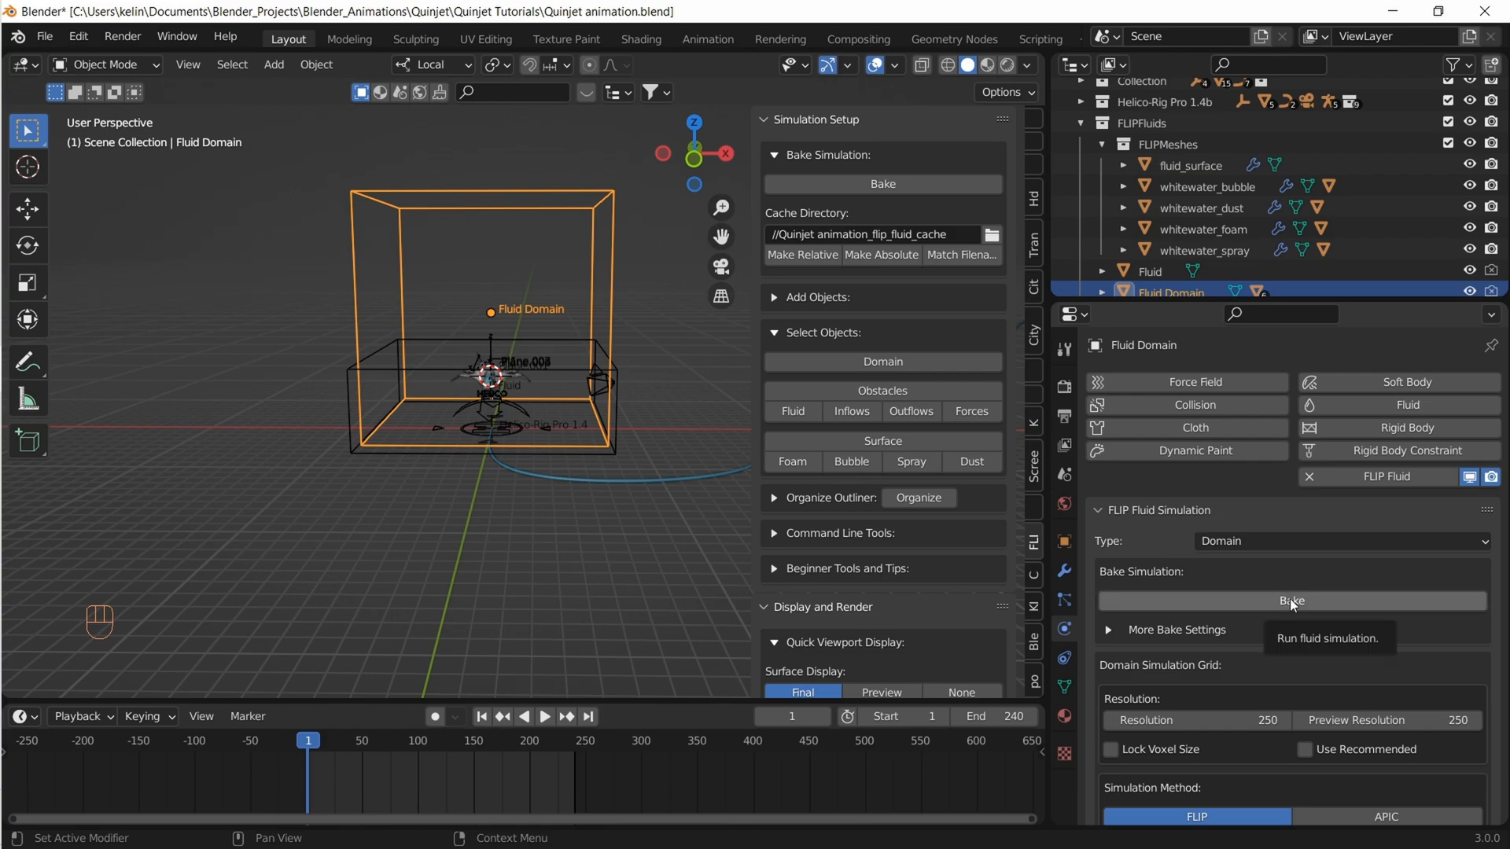
# Bake the simulation with Skip Re-Export set to All for animated objects
pyautogui.click(1291, 600)
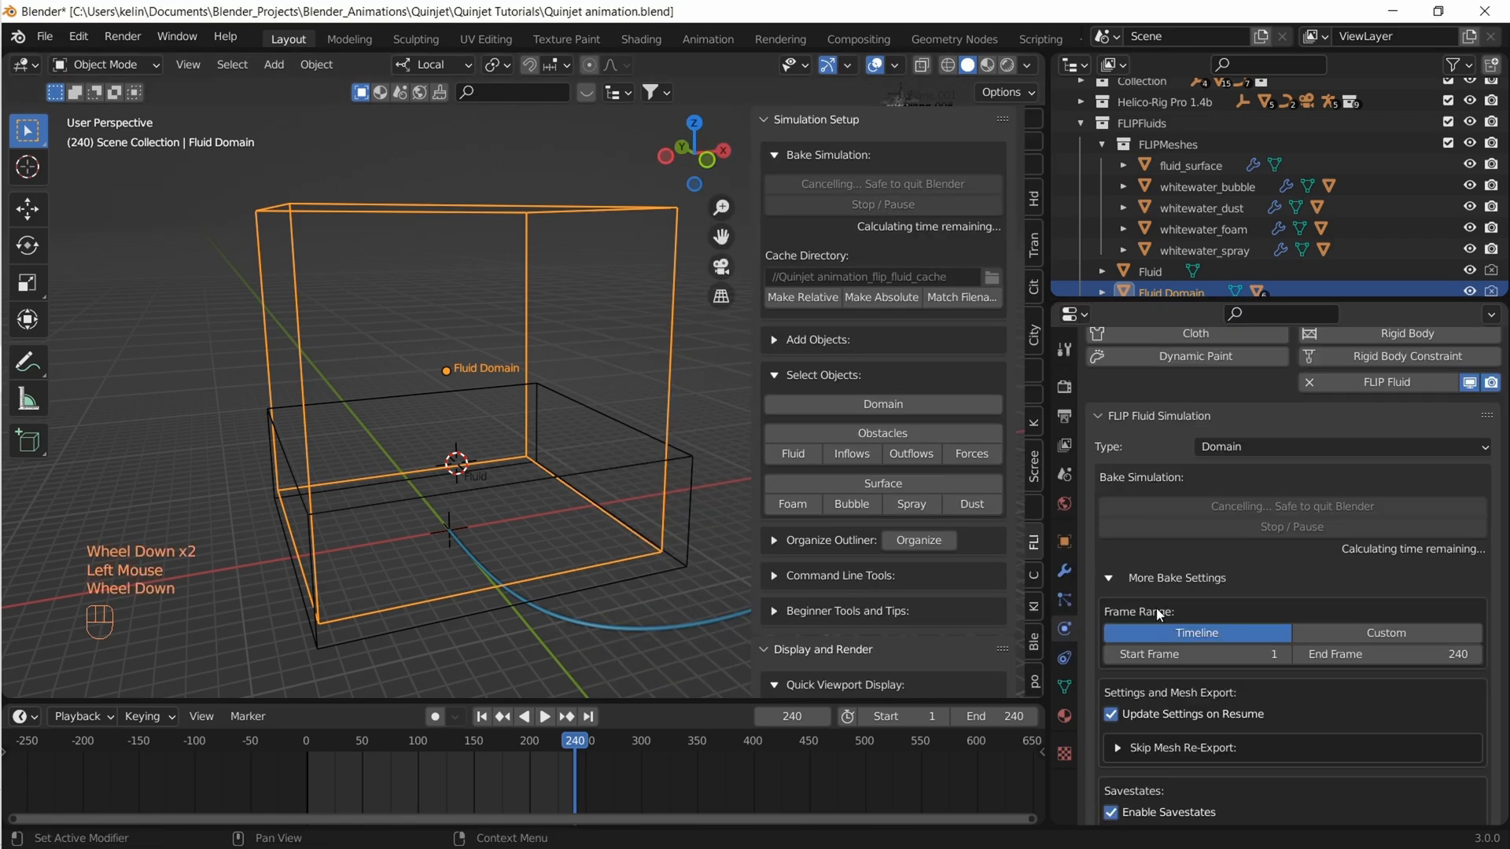
pyautogui.scroll(-3)
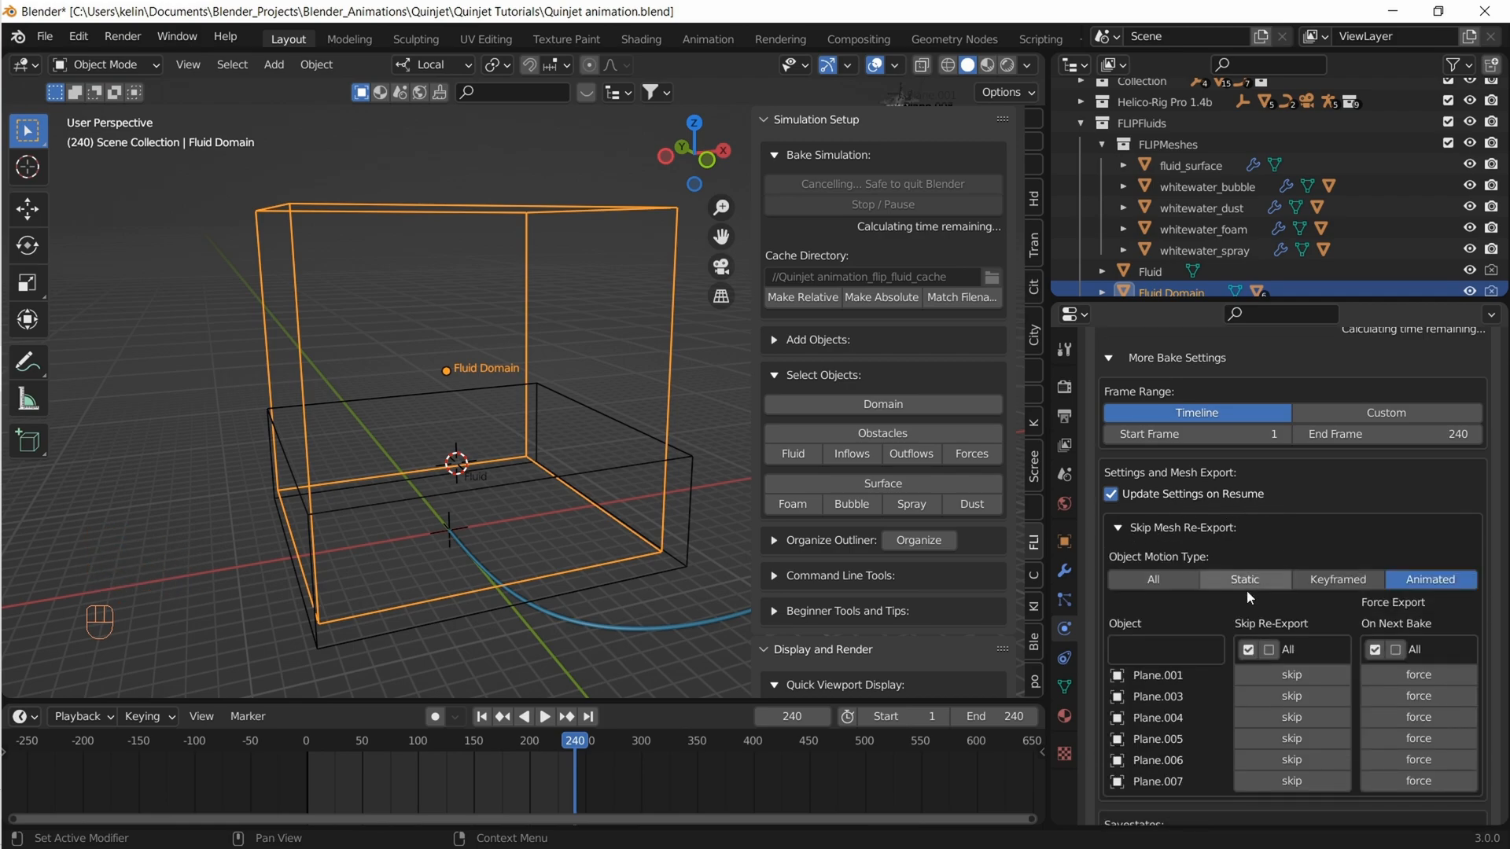
pyautogui.click(1247, 649)
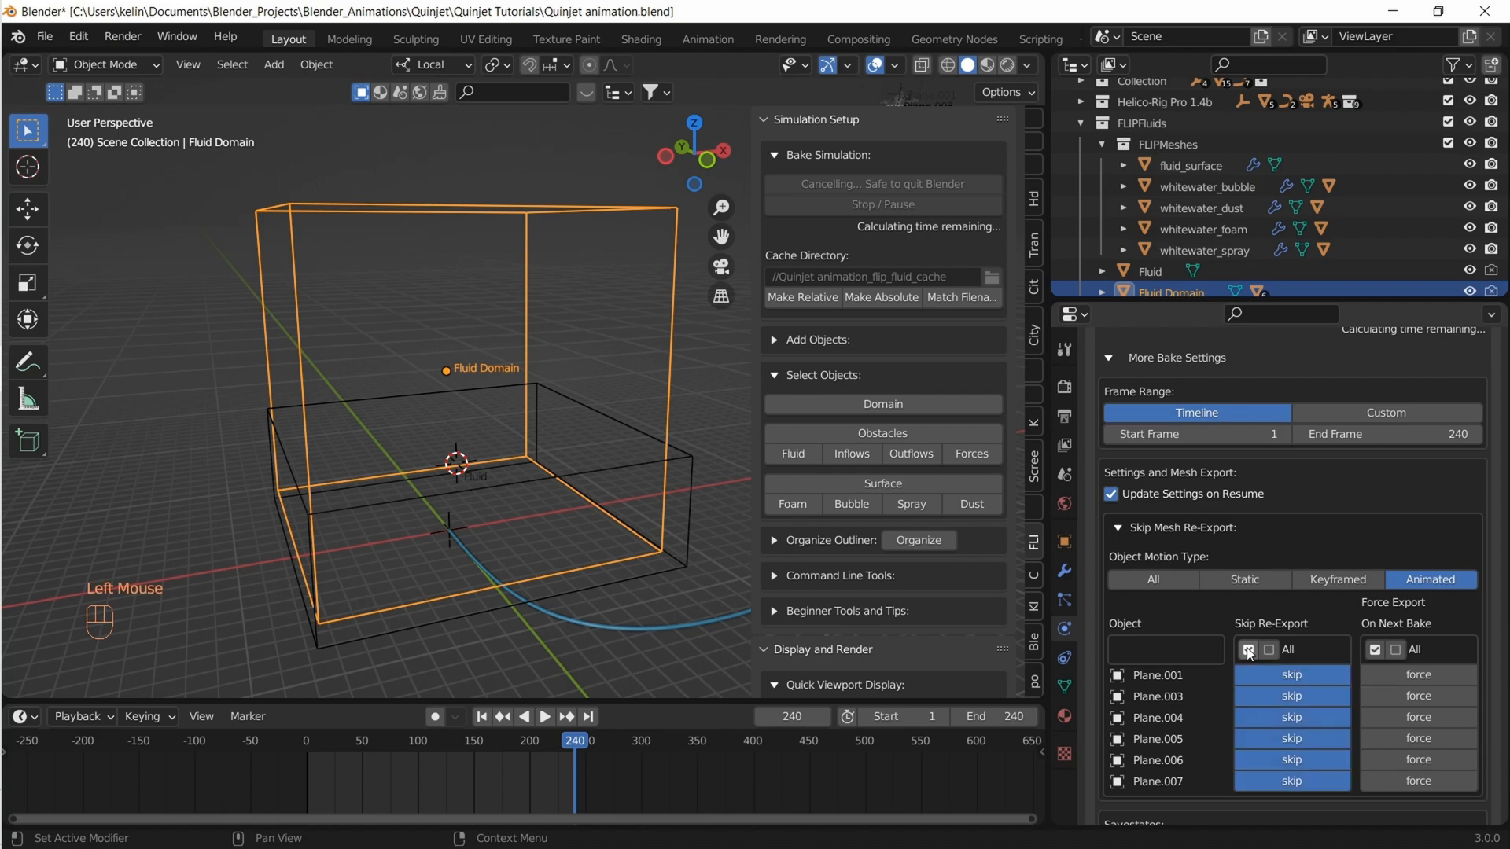
pyautogui.scroll(-3)
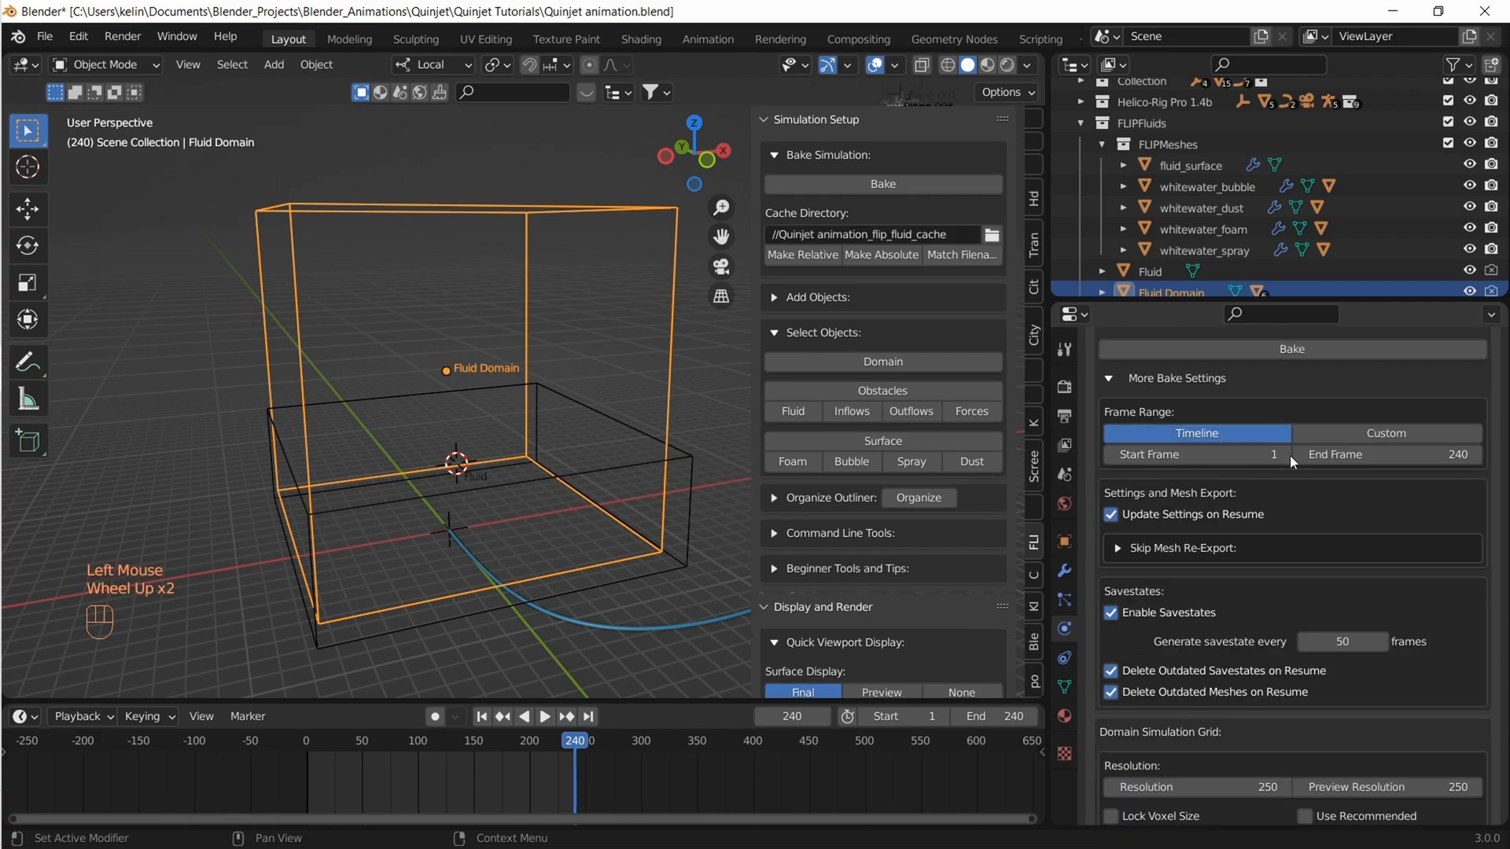
# Save the project as 'Quinjet animation Flip fluids.blend'
pyautogui.click(44, 36)
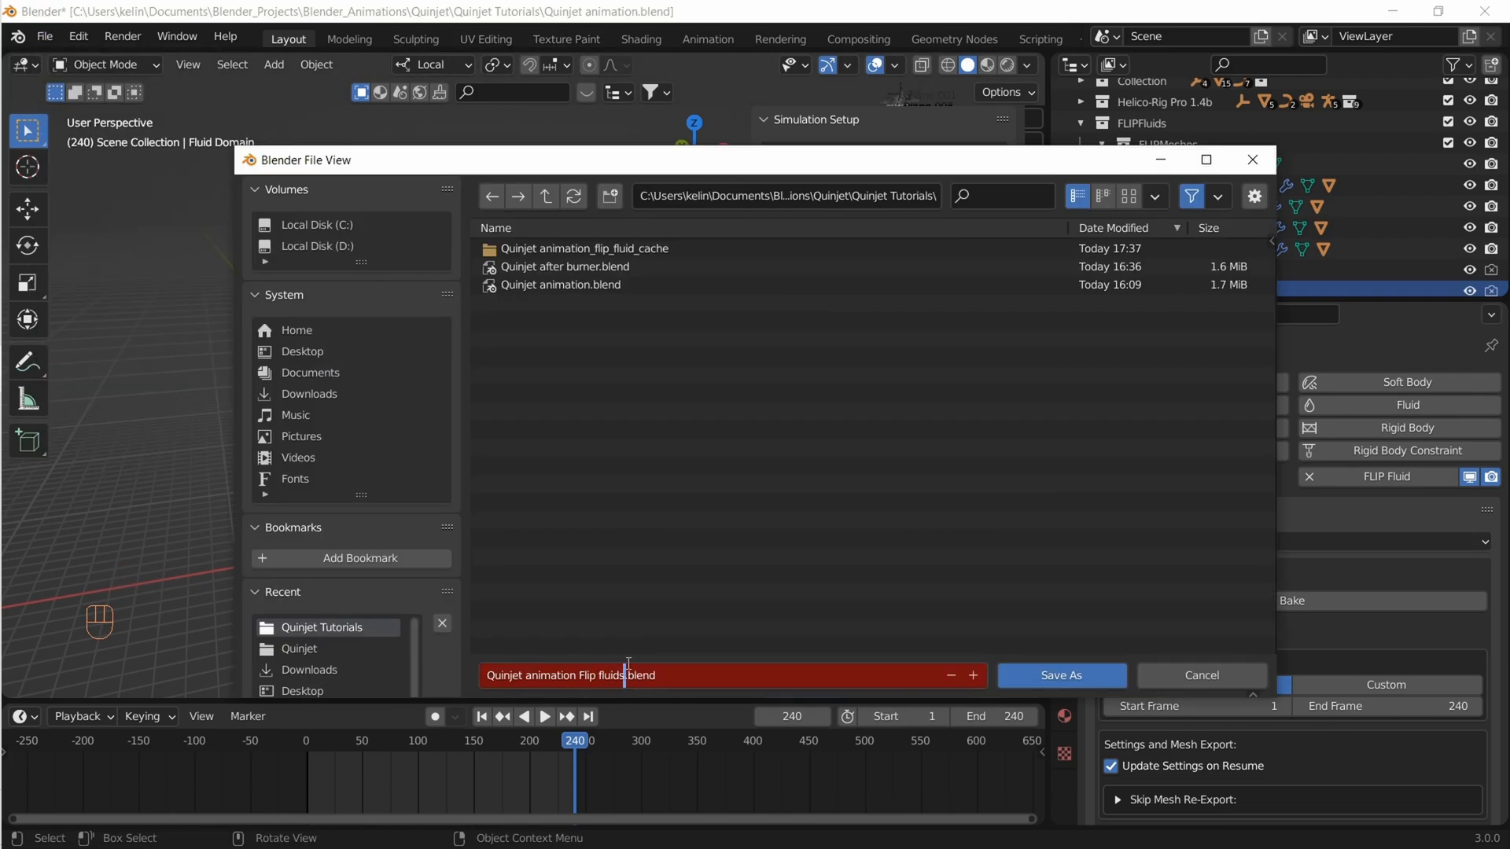
pyautogui.click(1059, 674)
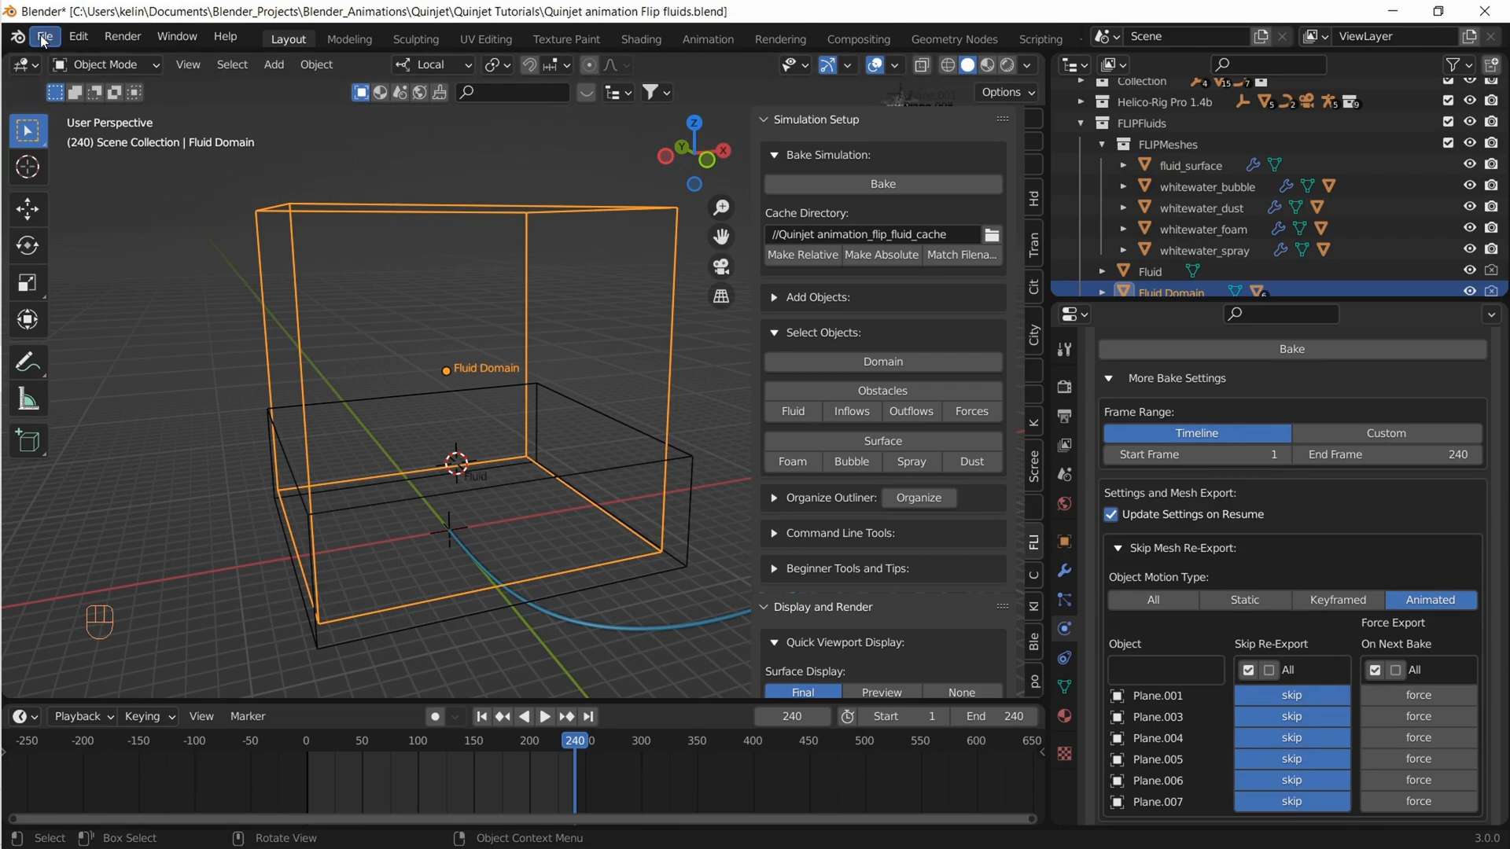
pyautogui.click(44, 36)
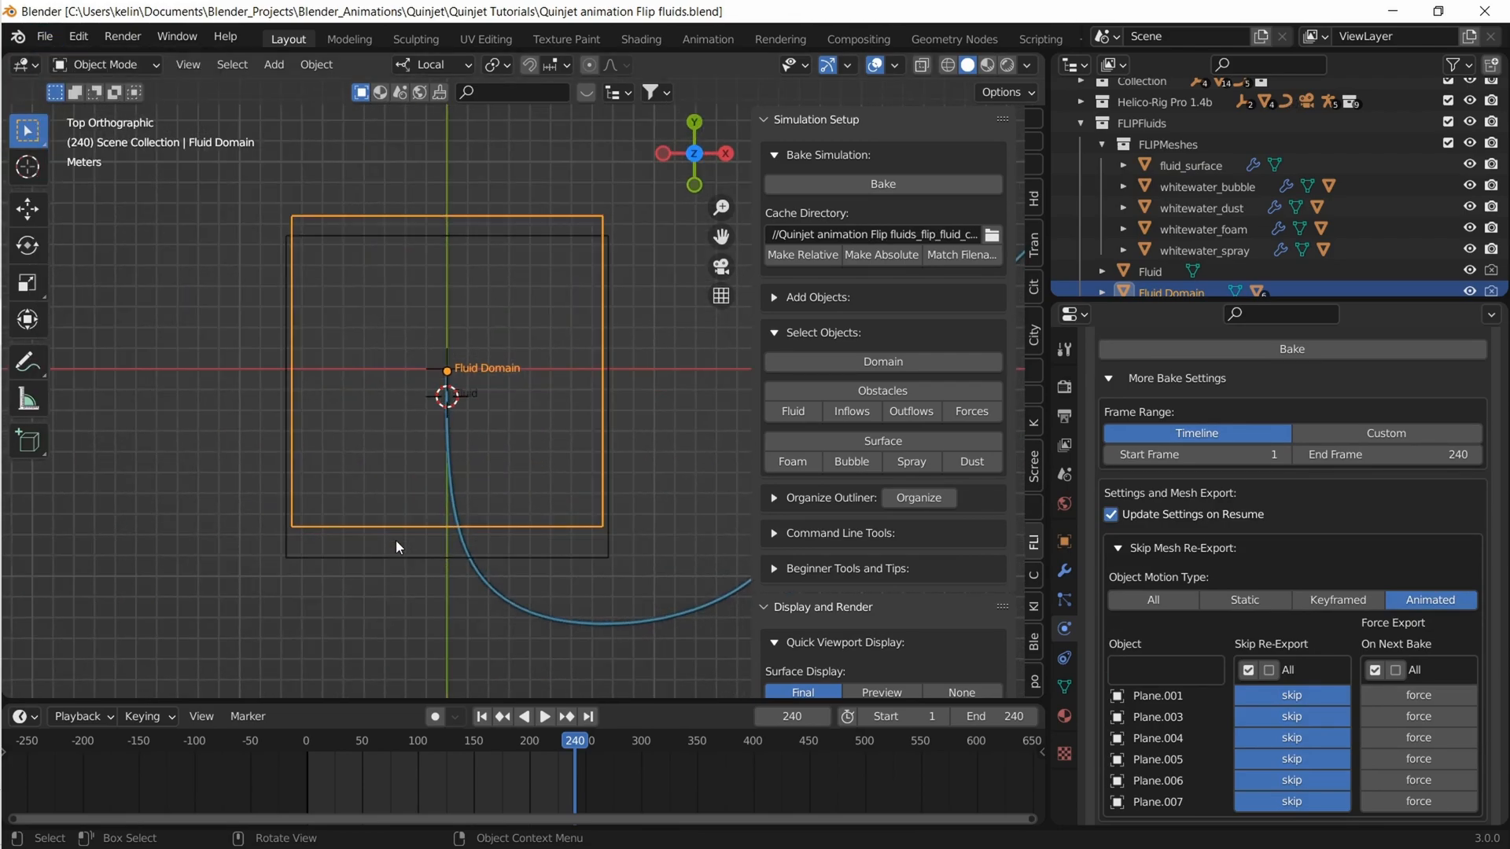
pyautogui.moveTo(372, 565)
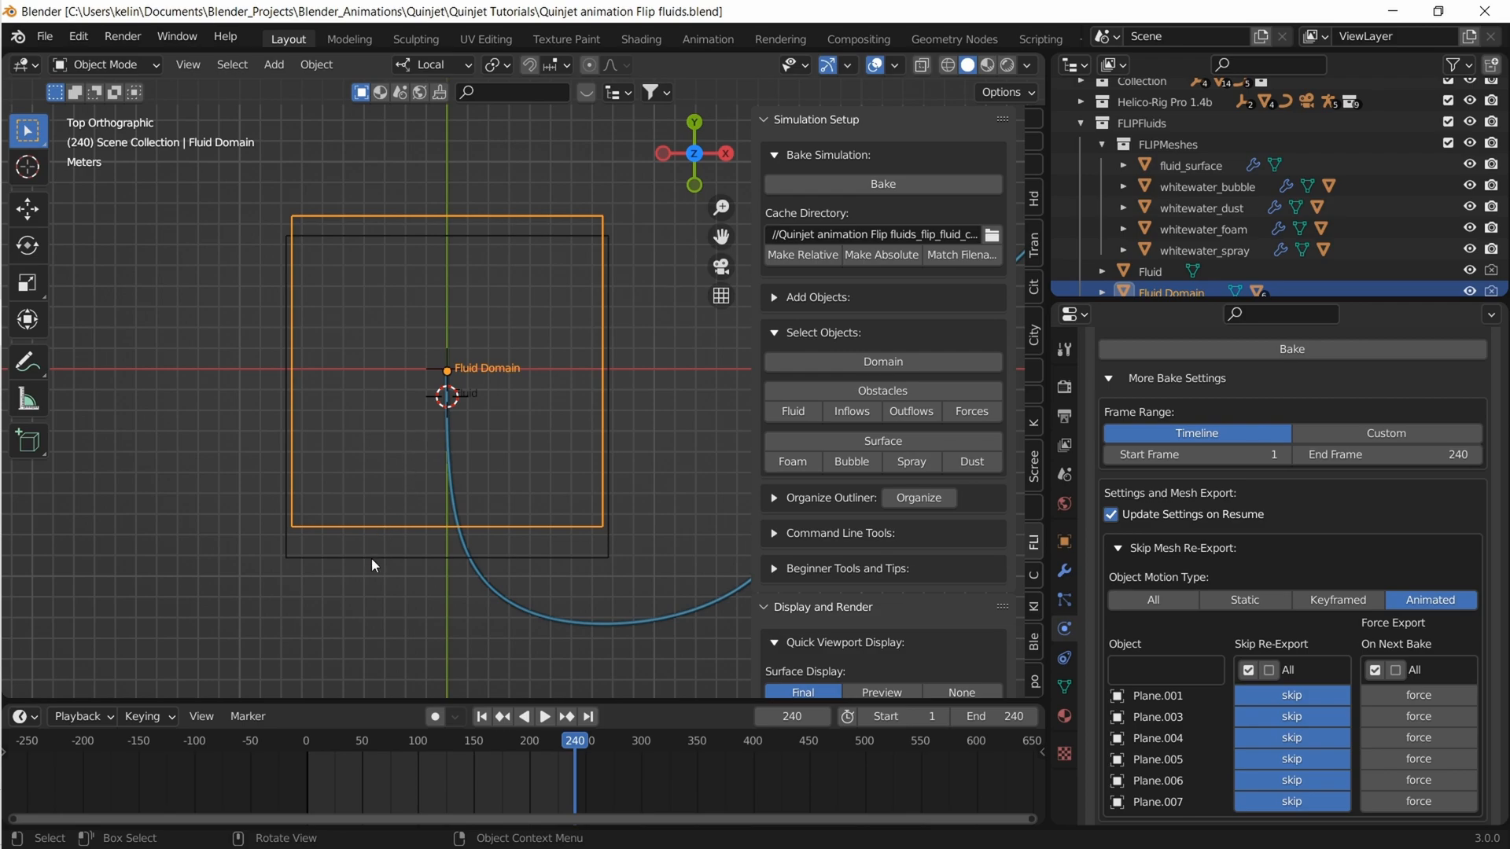
# Select the Fluid object and enable Skip Mesh Re-Export on it
pyautogui.click(1148, 271)
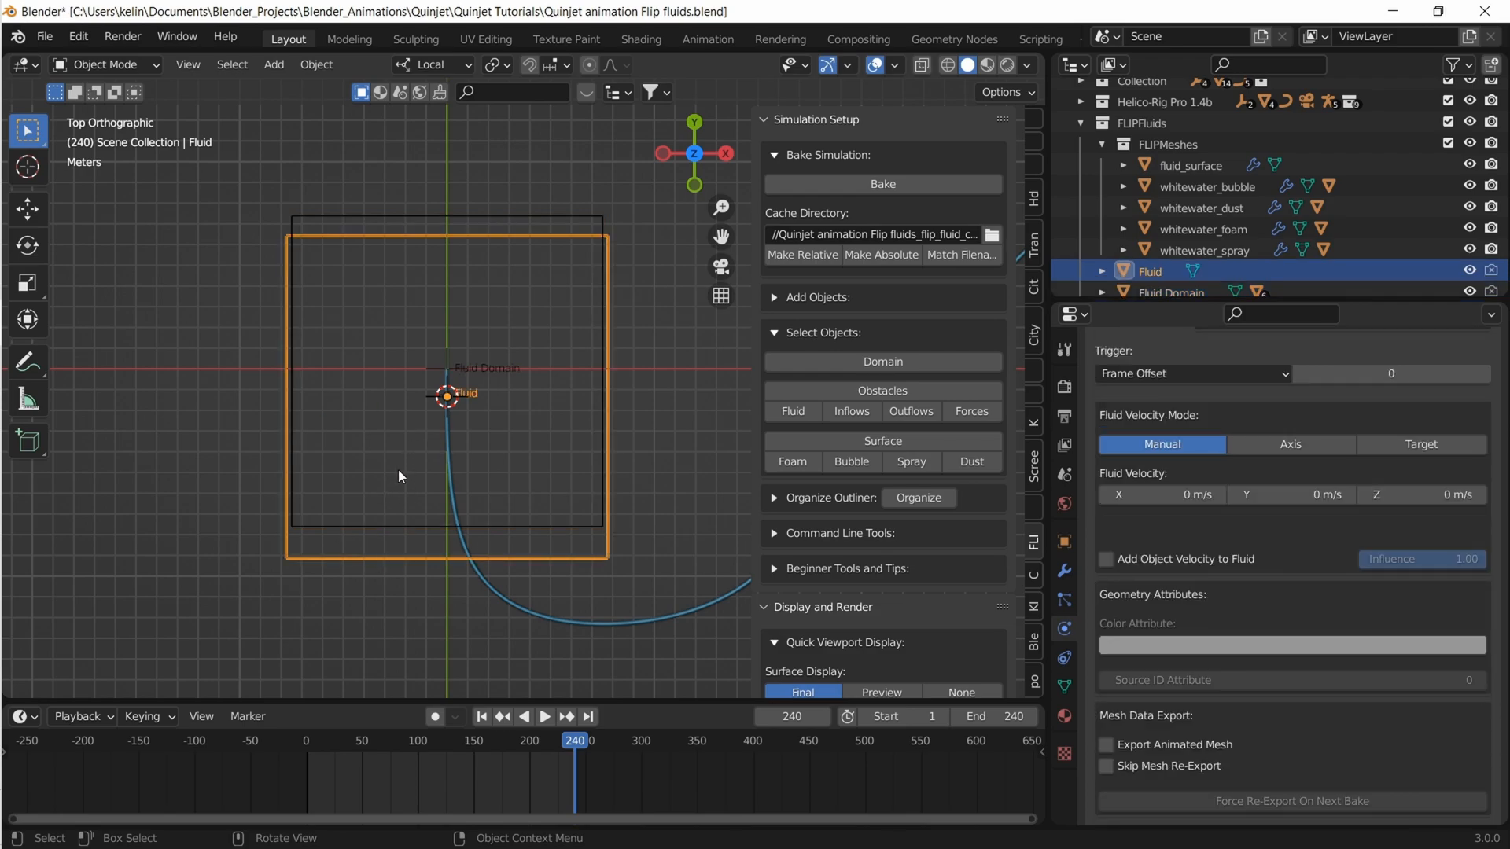
pyautogui.press('g')
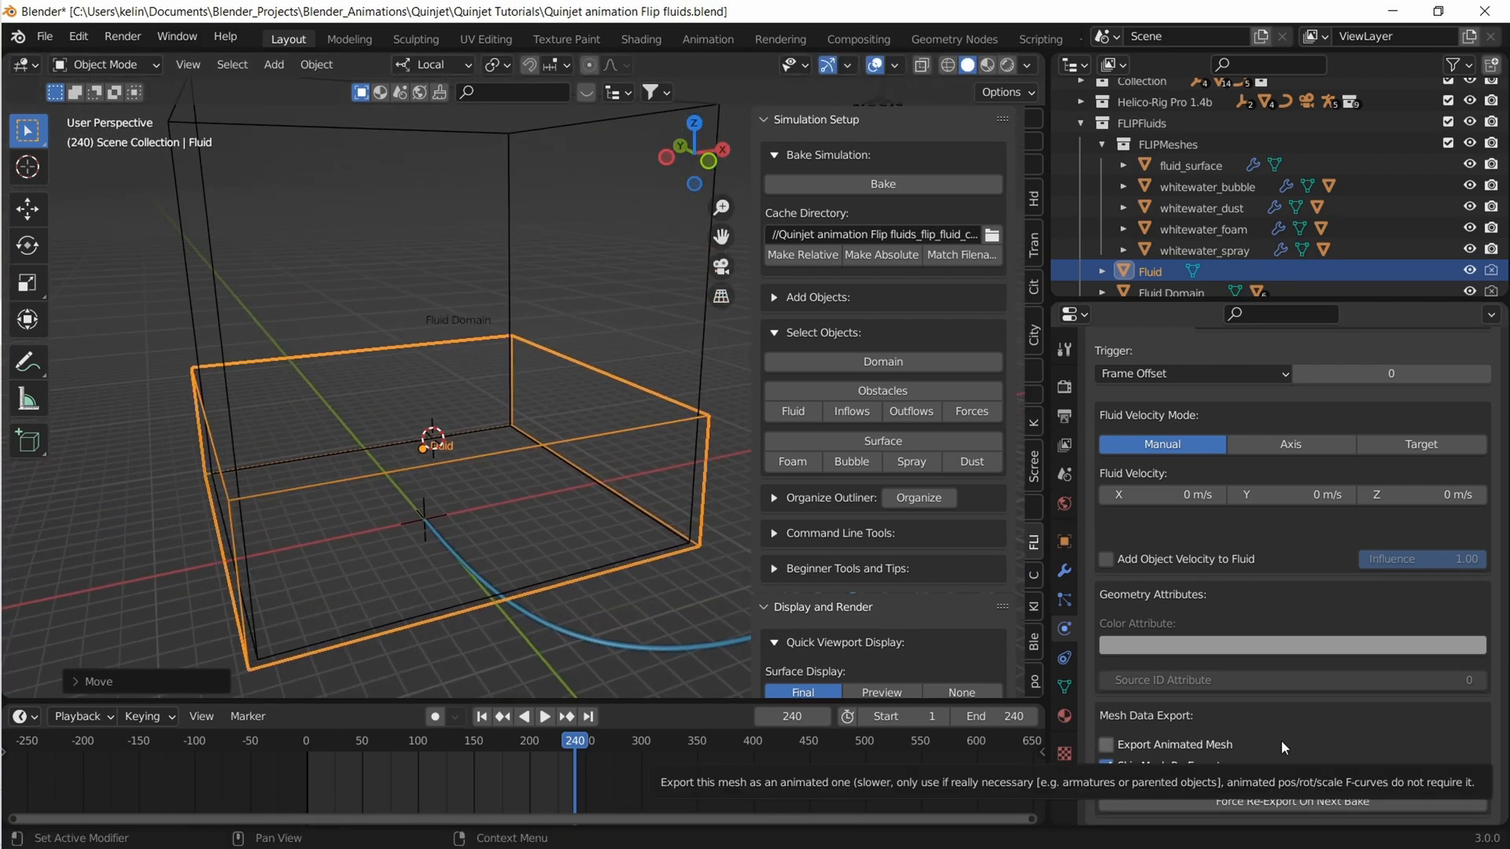
pyautogui.click(880, 184)
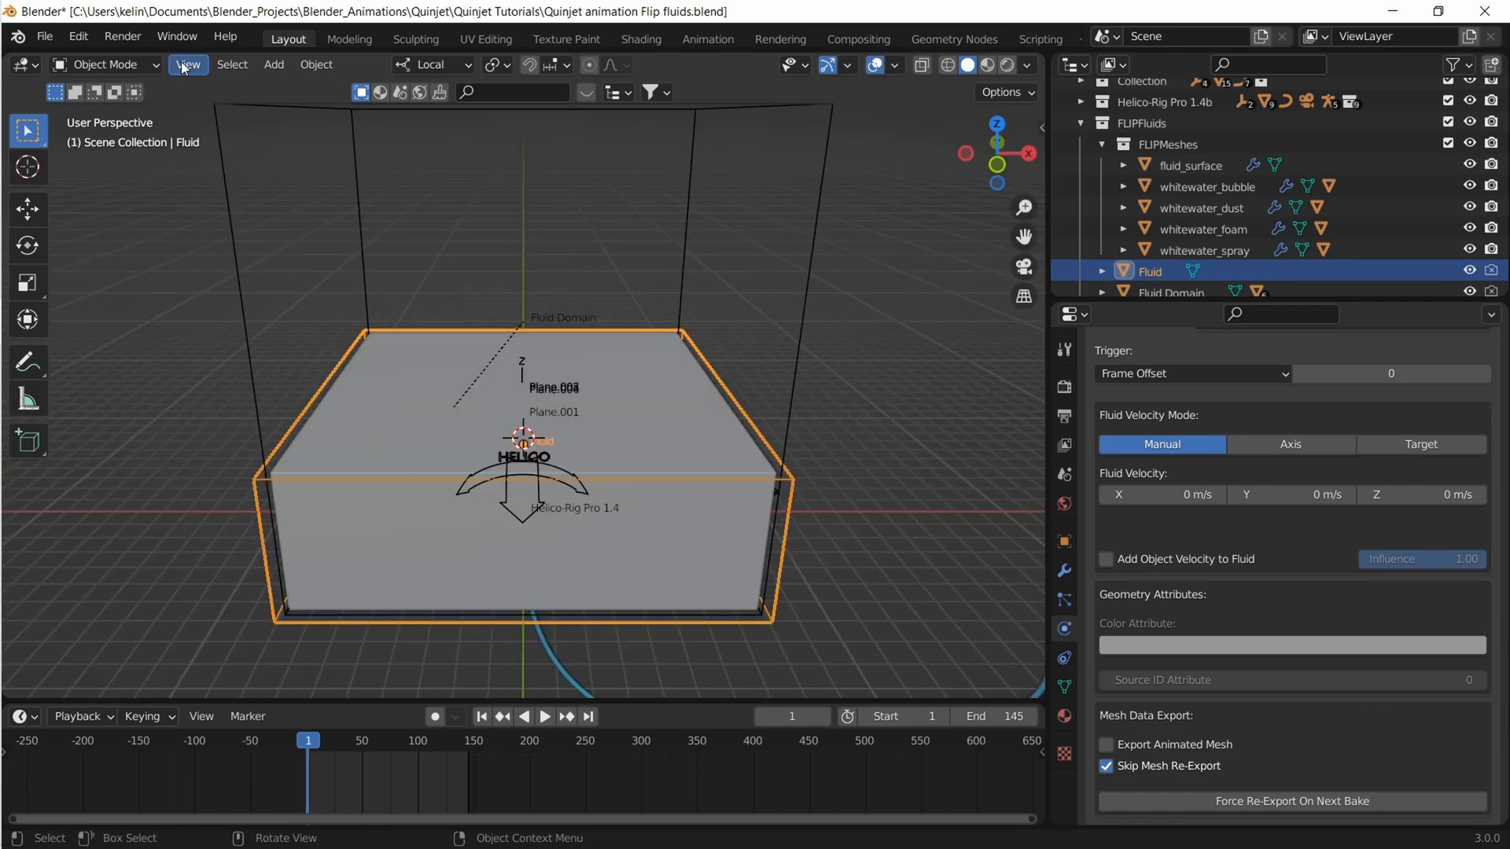
# Render the FLIP fluid scene as a viewport animation and play back the rendered frames
pyautogui.click(187, 63)
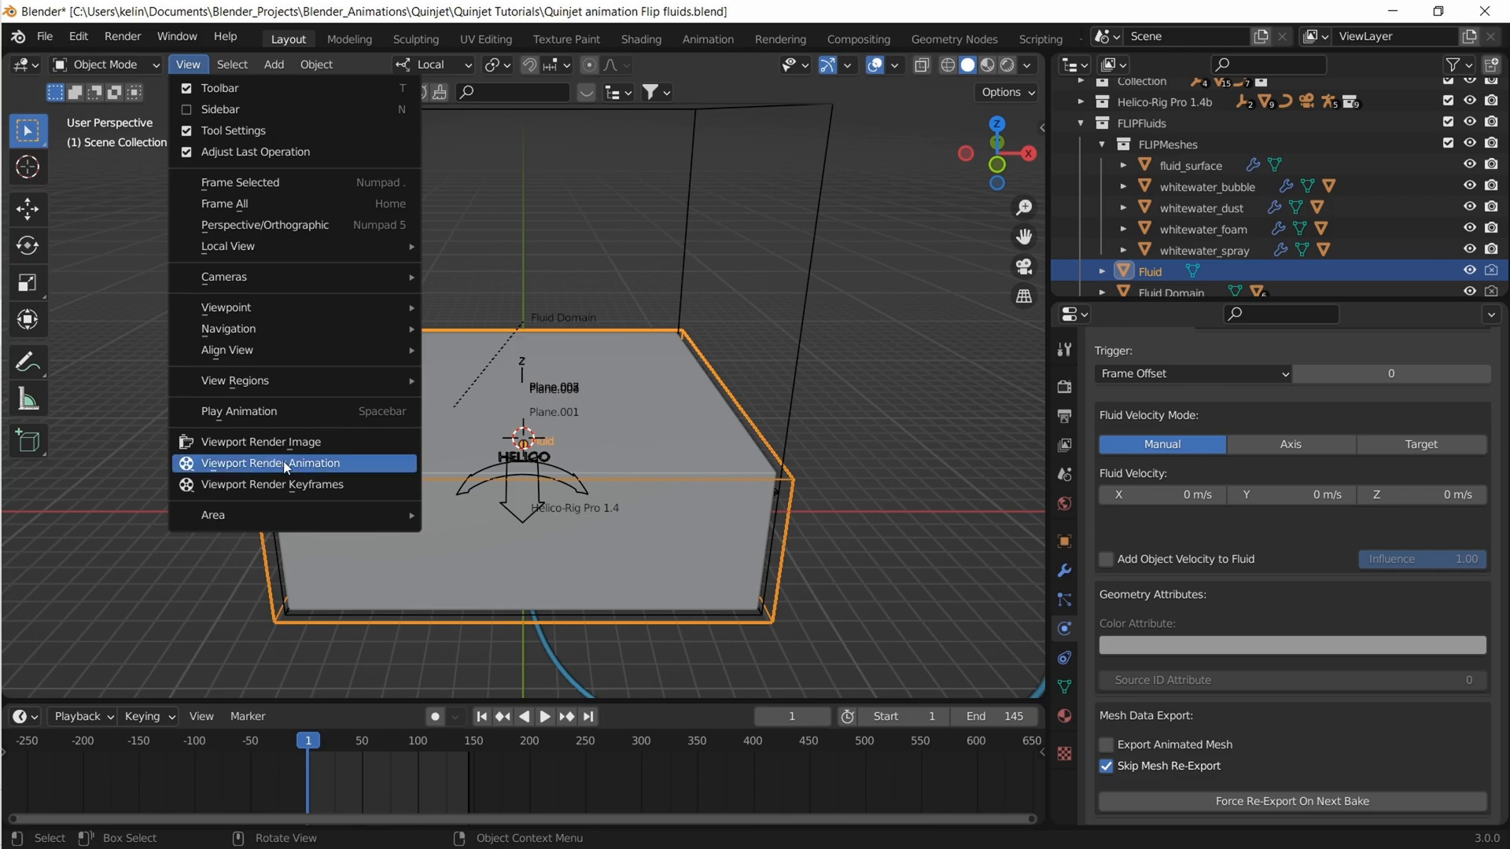
pyautogui.click(269, 463)
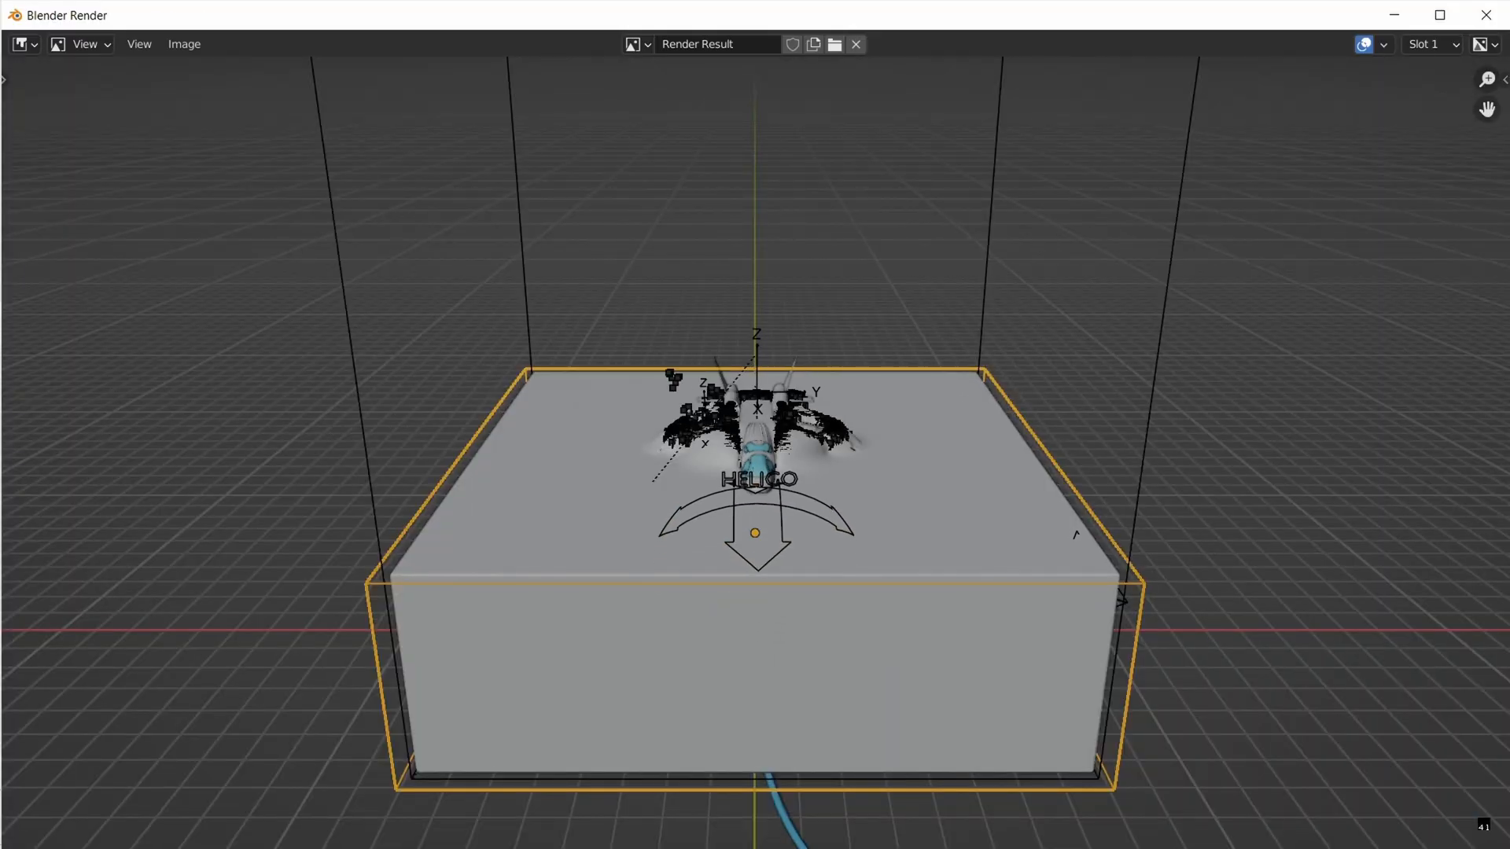
pyautogui.click(123, 36)
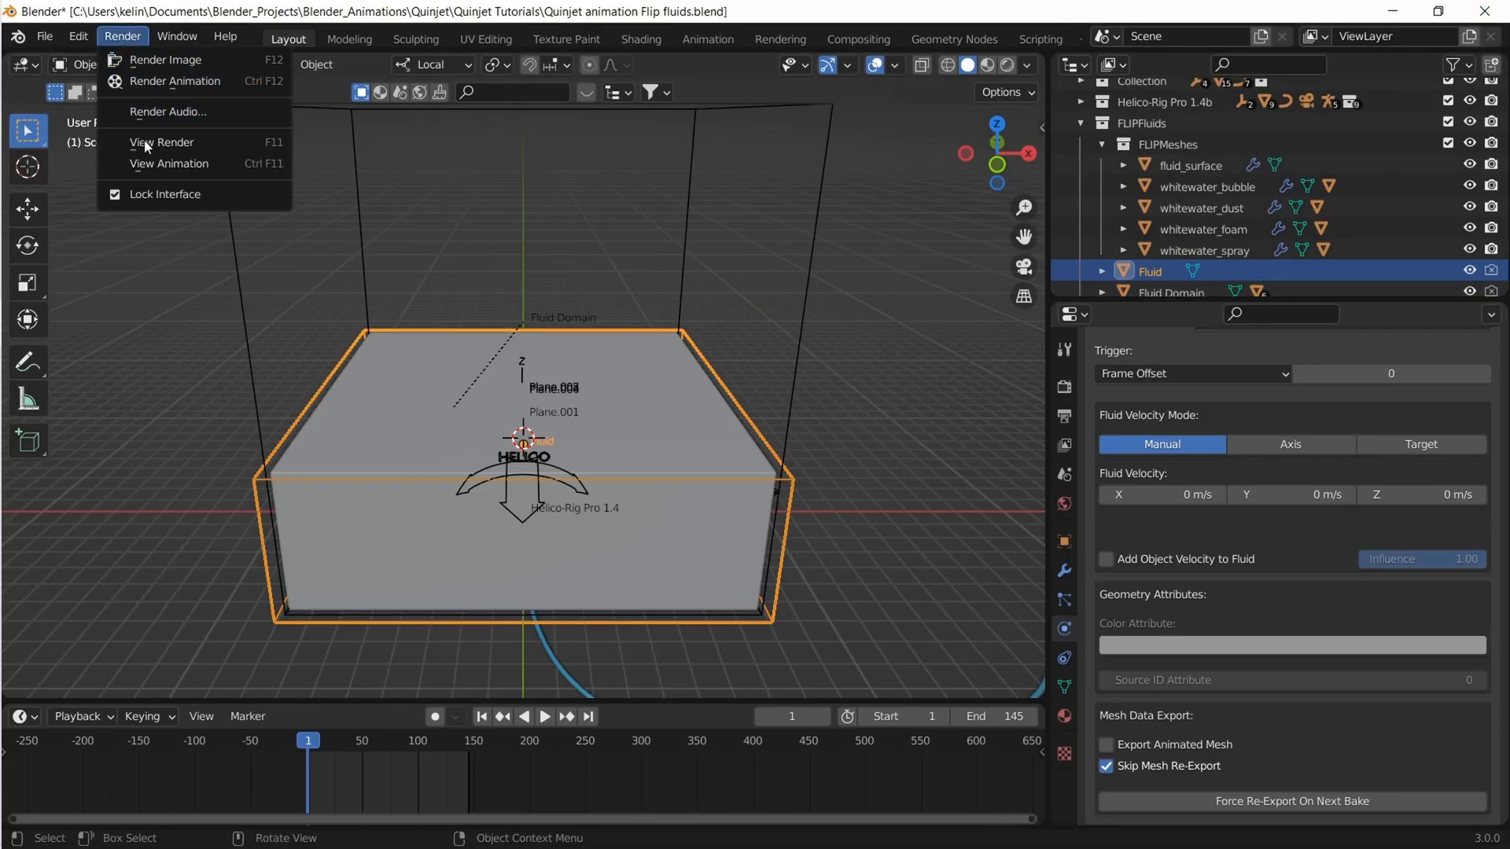
pyautogui.click(162, 143)
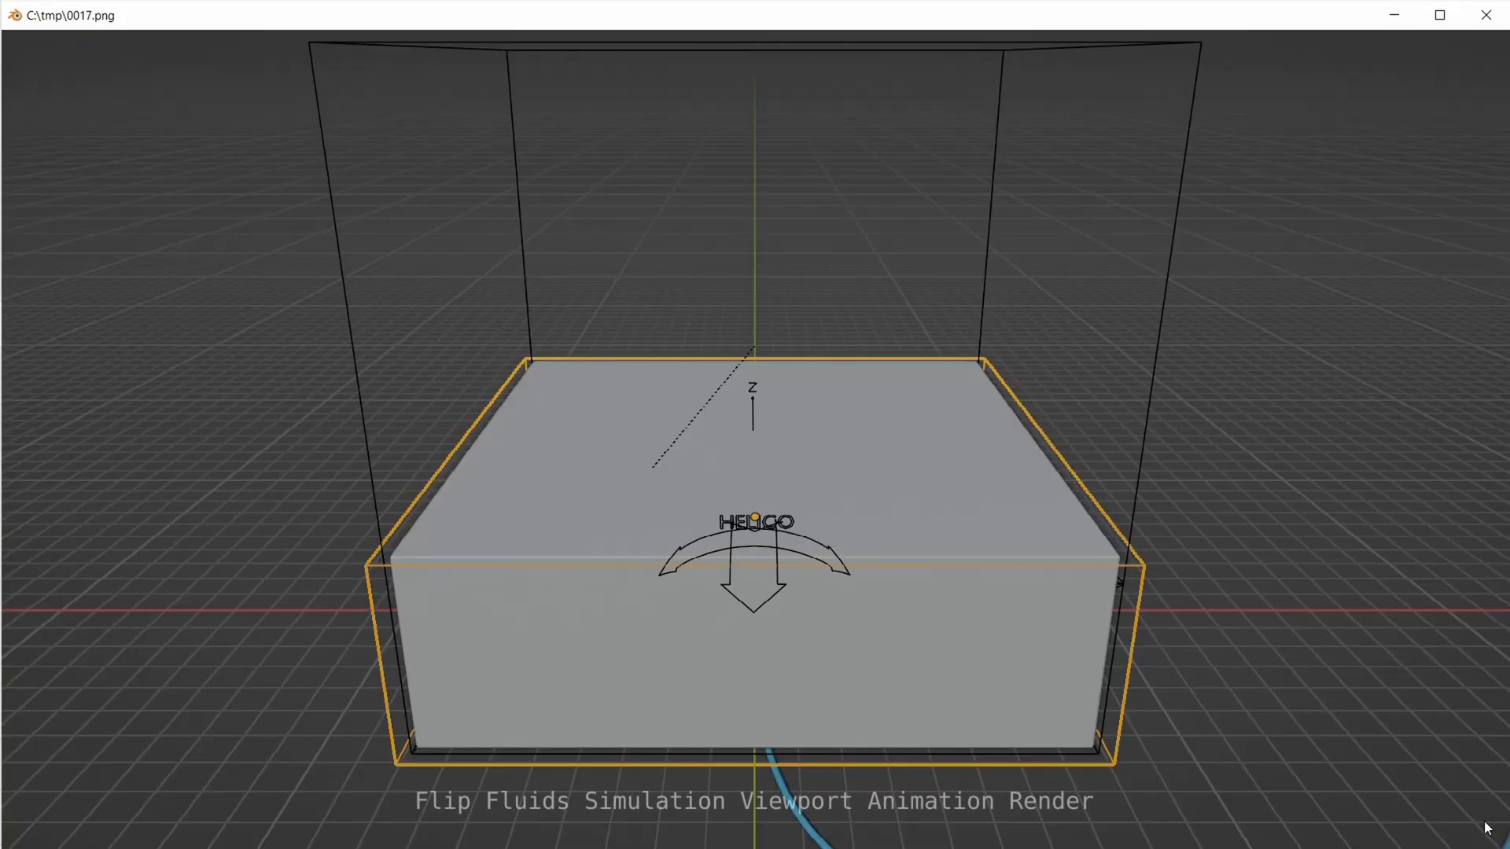